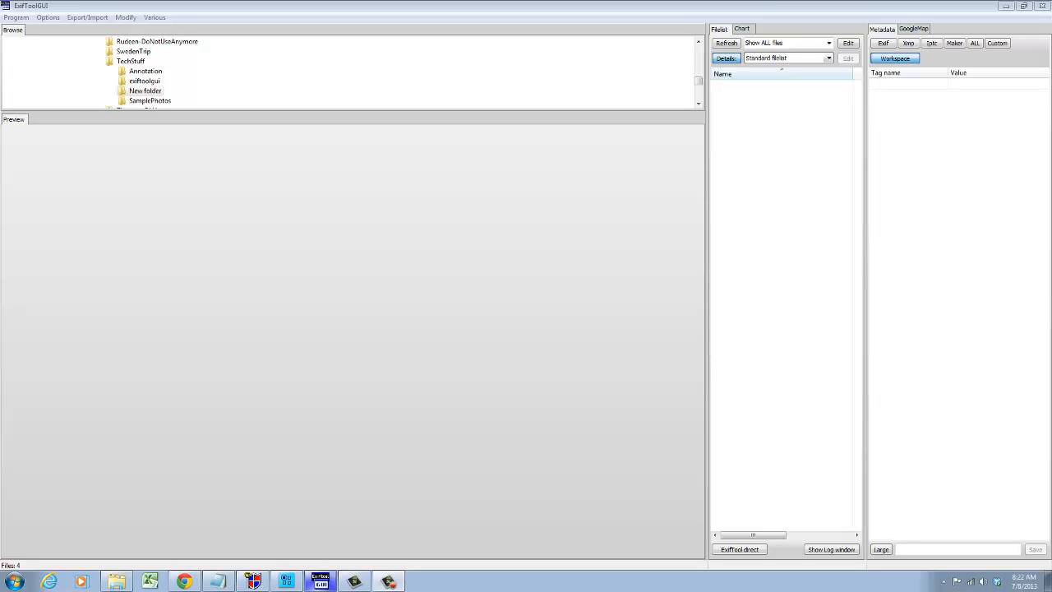
mouse_move(99, 18)
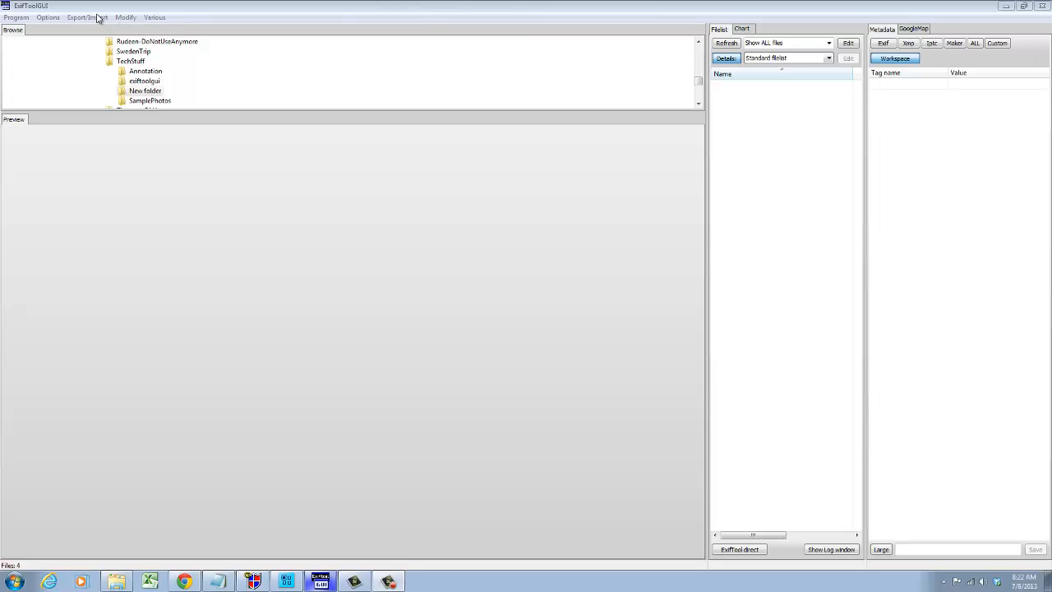
mouse_move(39, 7)
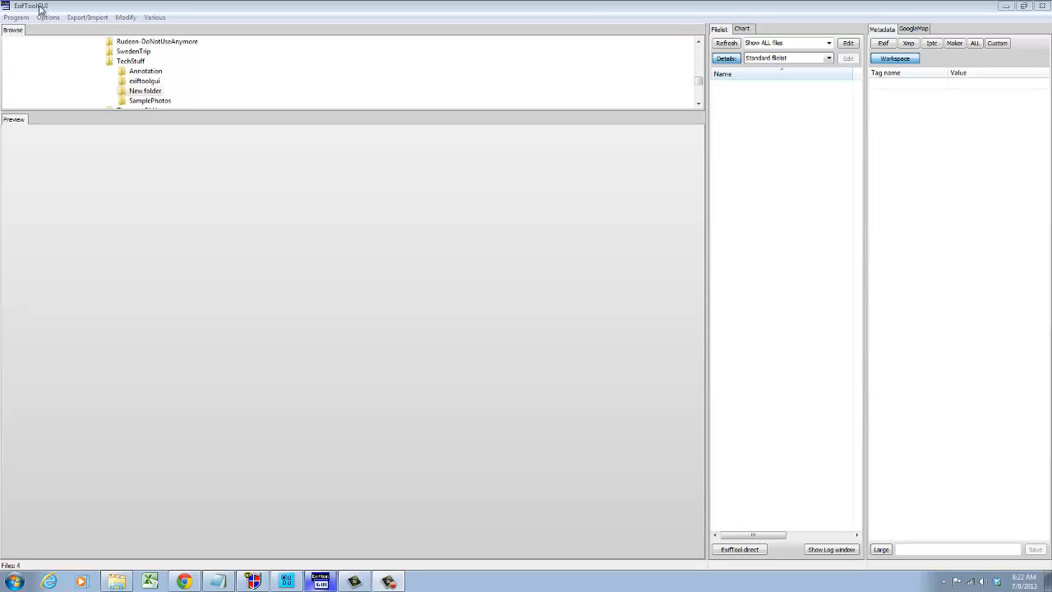
mouse_move(128, 18)
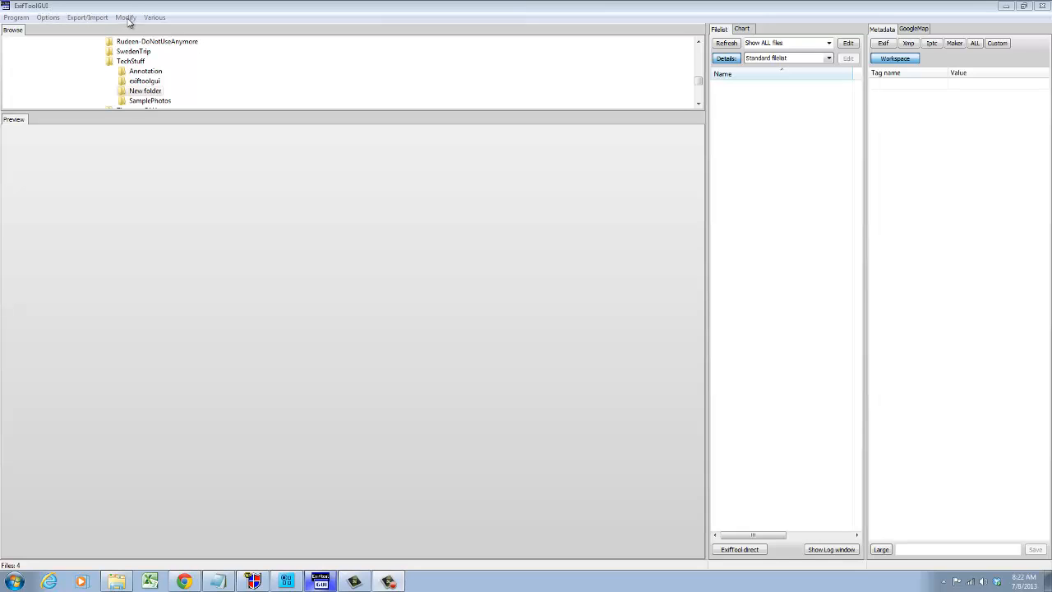
mouse_move(300, 53)
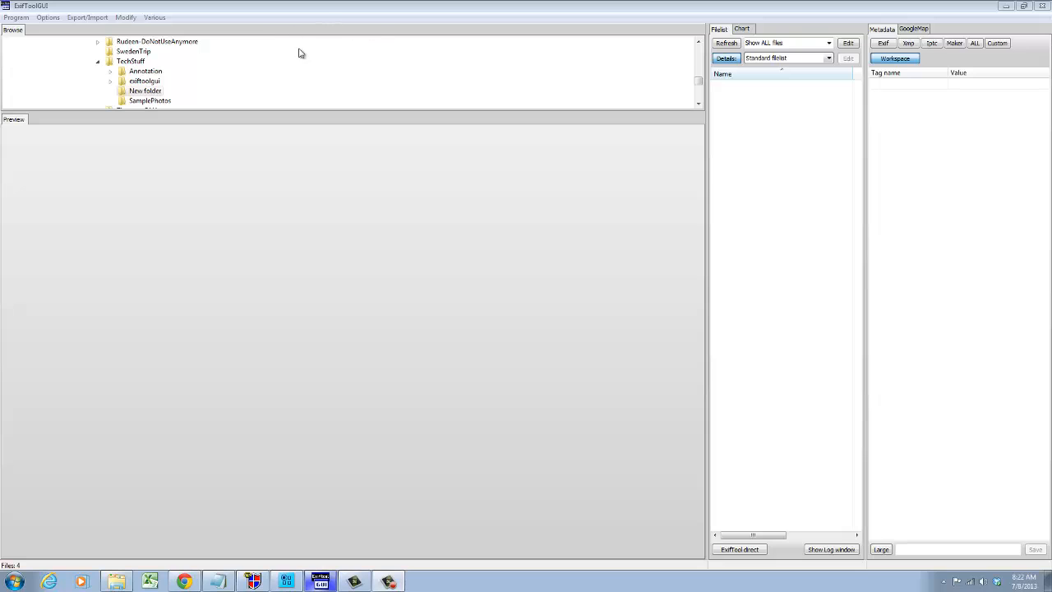
mouse_move(321, 68)
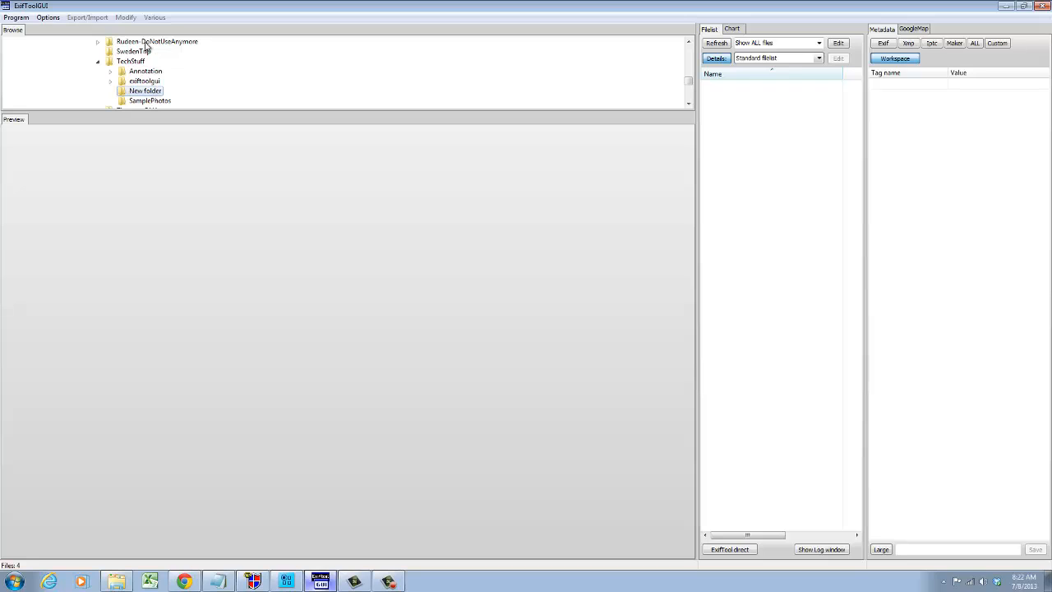
mouse_move(168, 86)
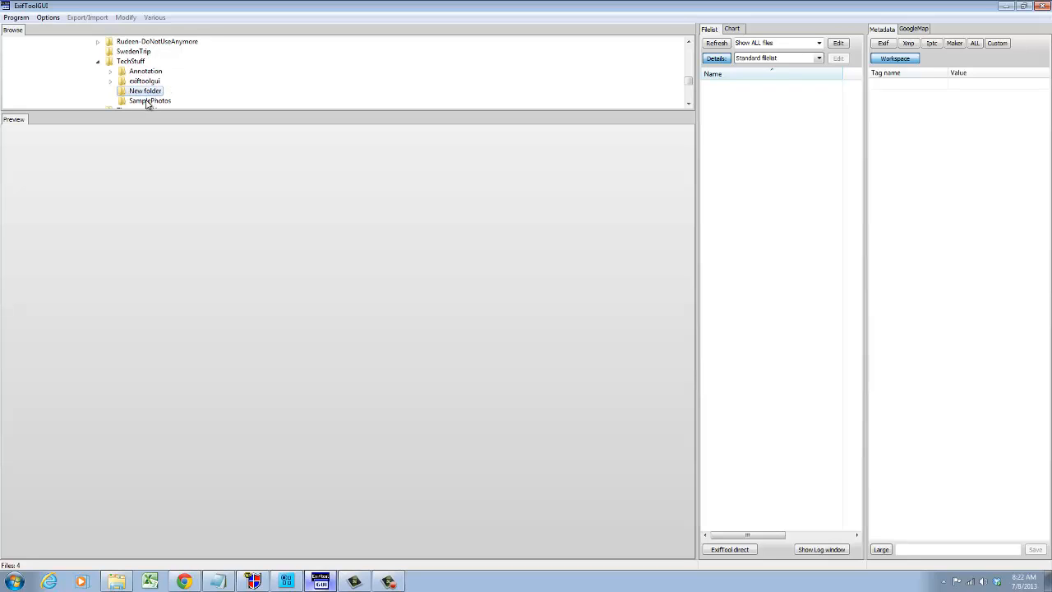
Step: Preview 1_HansonSiblings.tif from the SamplePhotos folder with all of its metadata
click(150, 100)
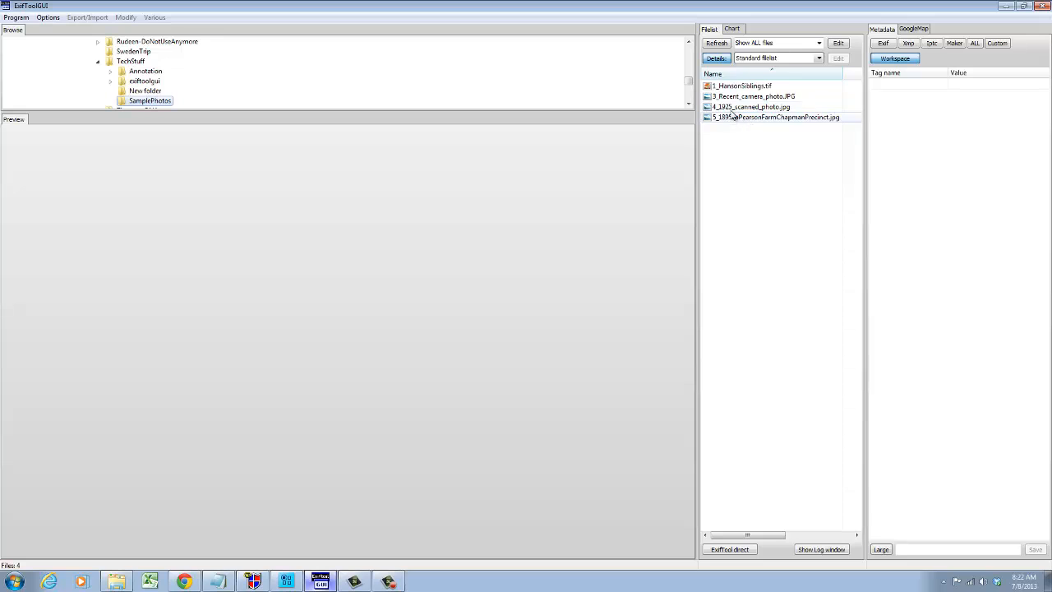
click(743, 85)
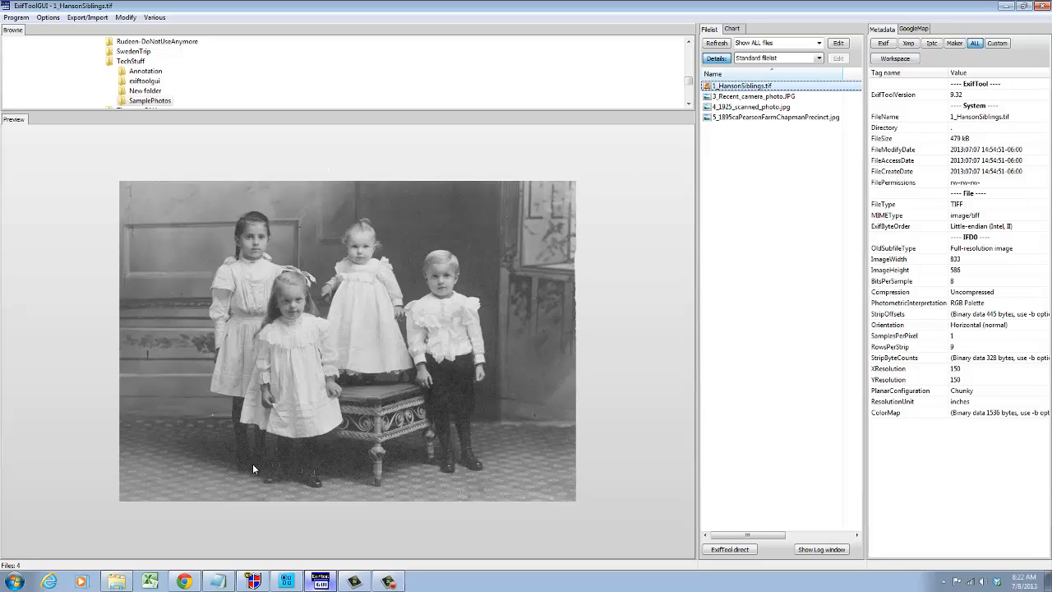
mouse_move(510, 291)
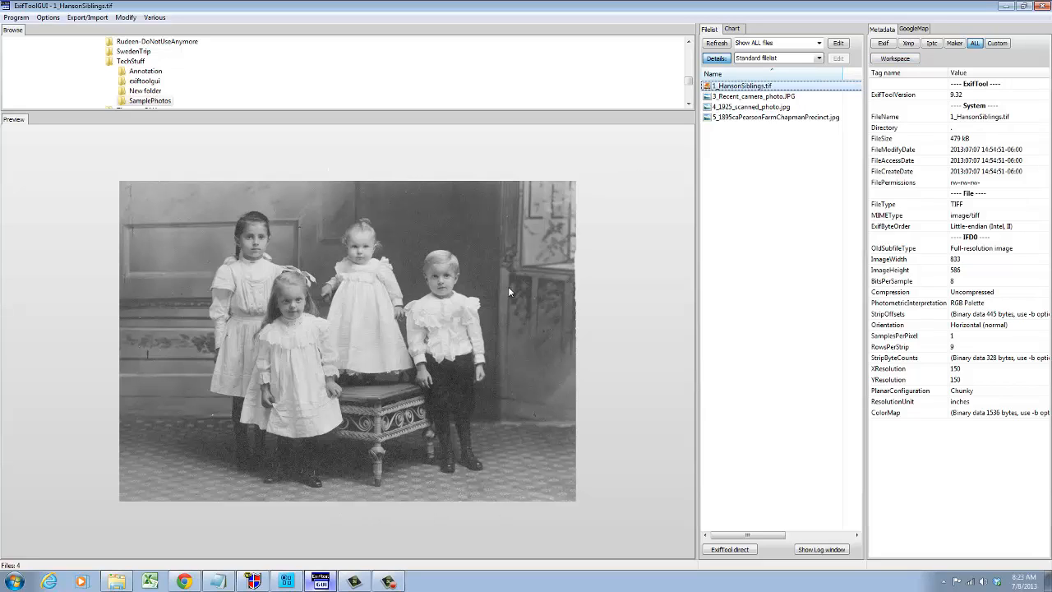
mouse_move(969, 91)
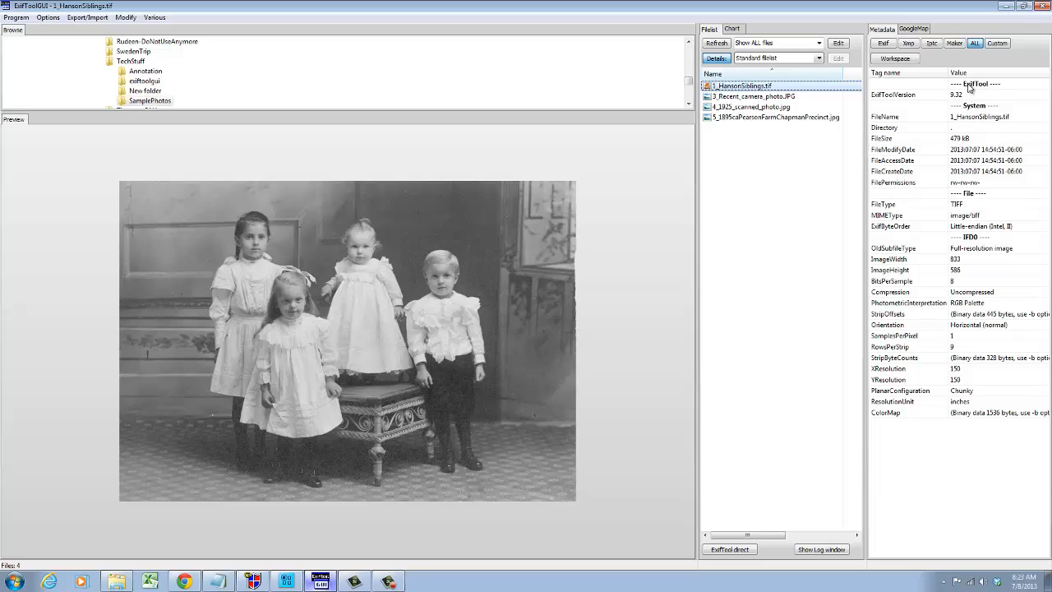
mouse_move(973, 195)
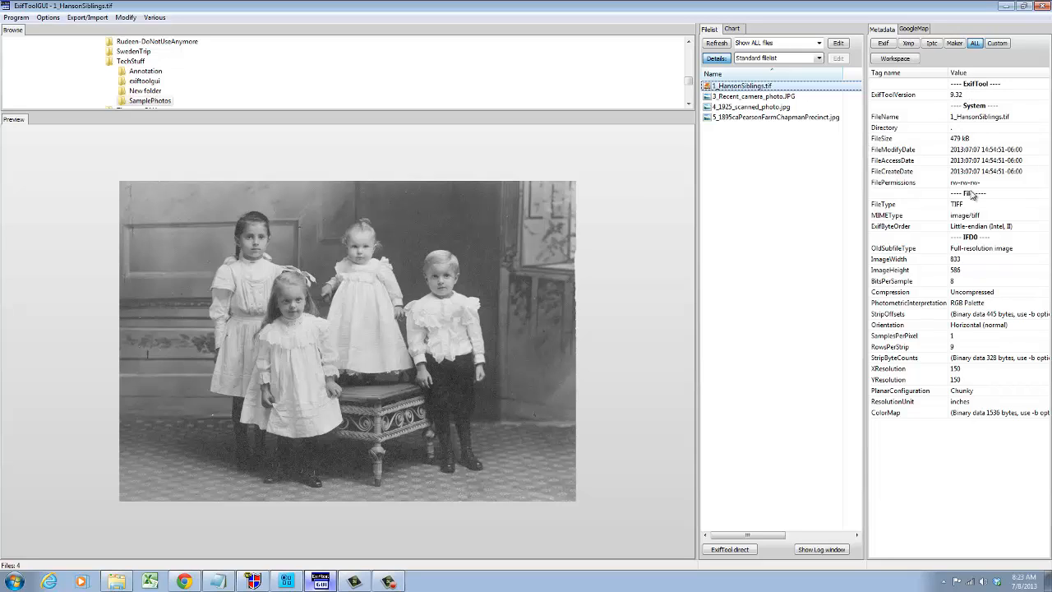
mouse_move(927, 195)
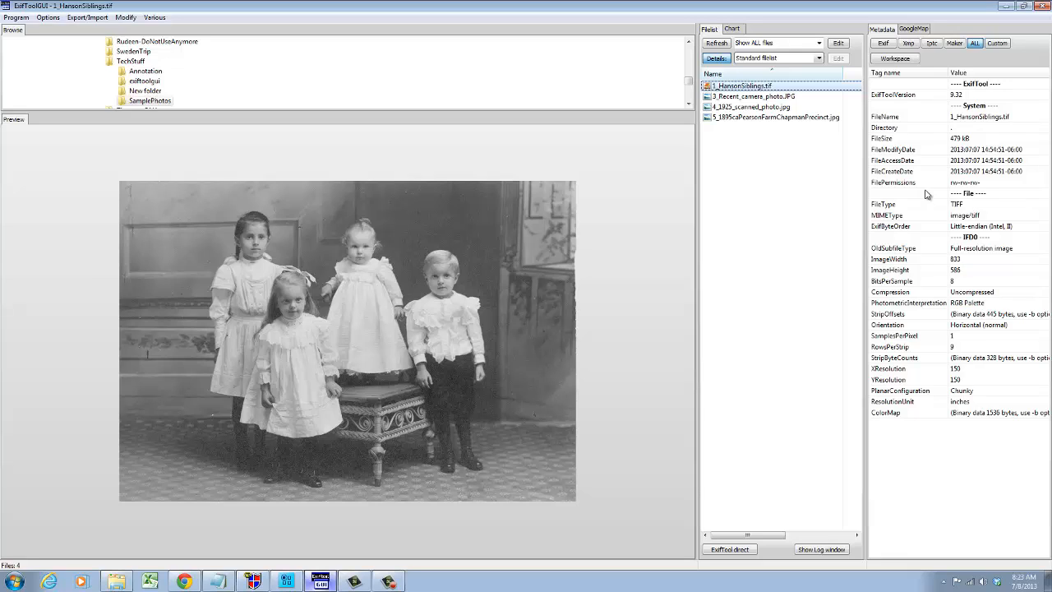
mouse_move(696, 265)
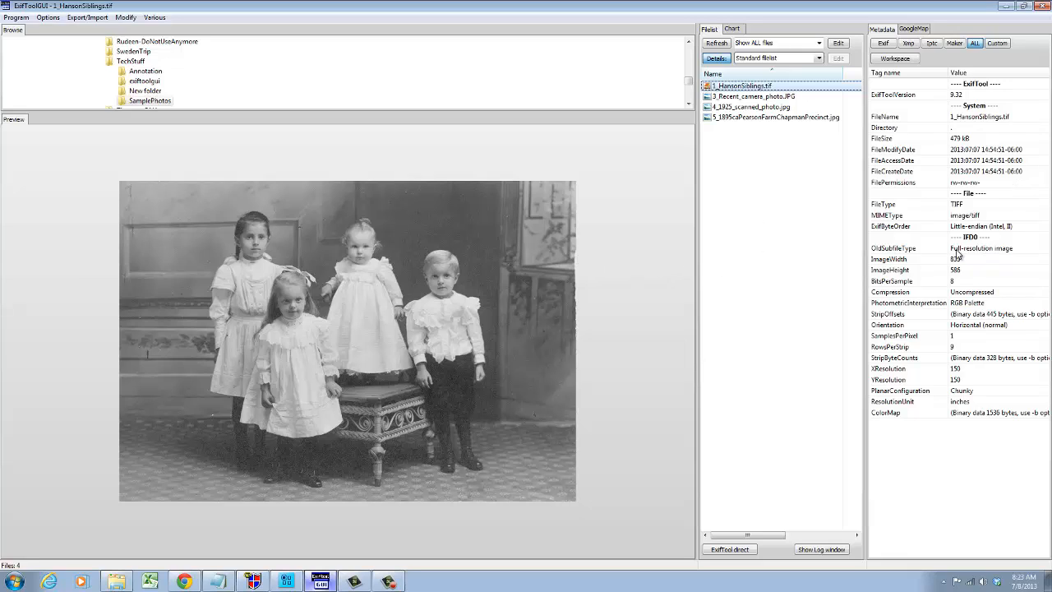
mouse_move(928, 246)
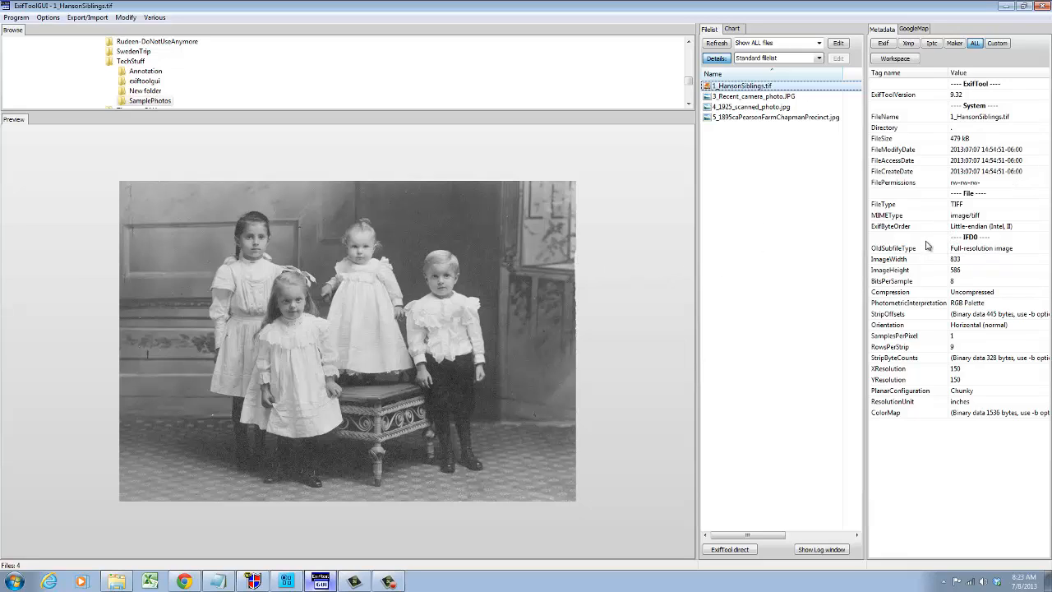
mouse_move(937, 275)
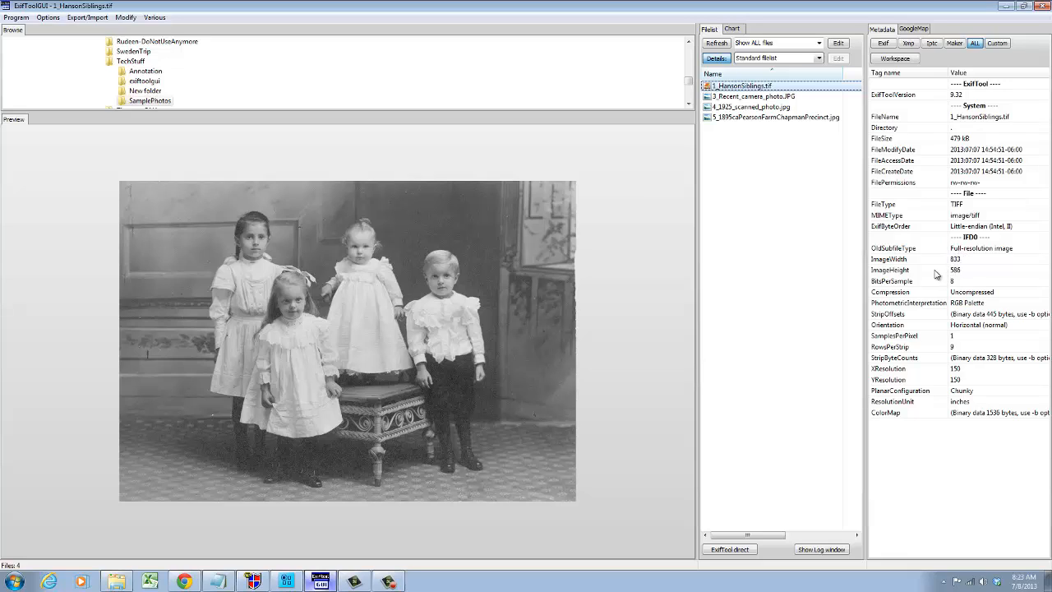
mouse_move(924, 267)
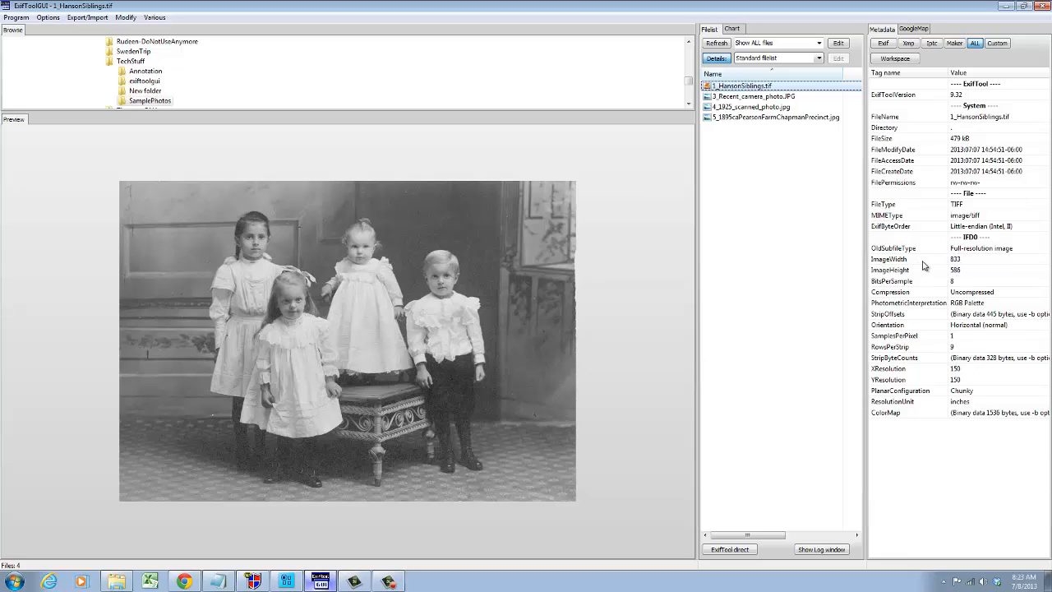
mouse_move(976, 42)
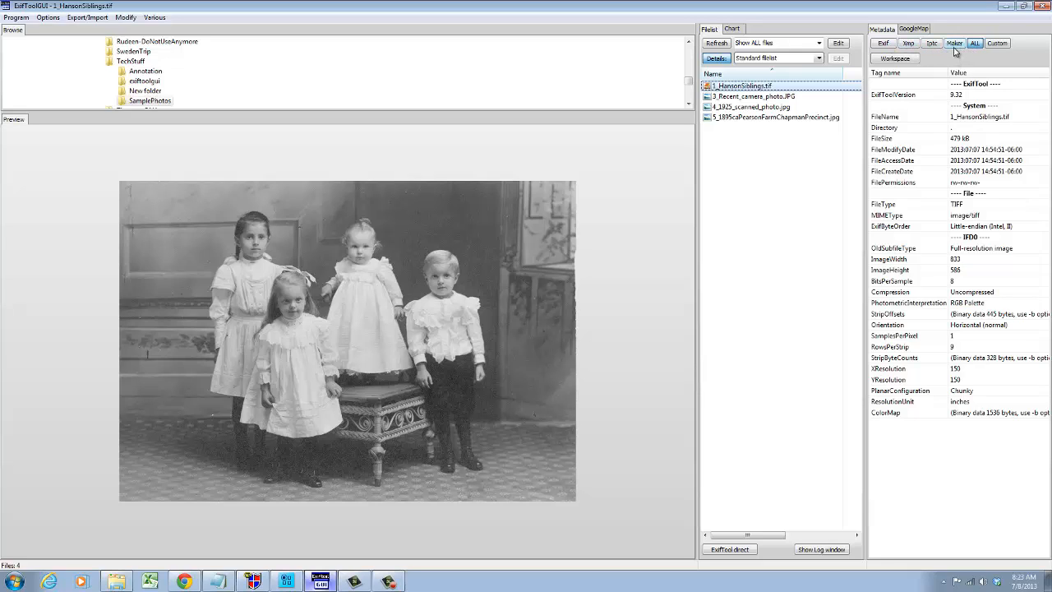
Step: Check 1_HansonSiblings.tif for maker-note data, then list only its Exif tags
click(954, 42)
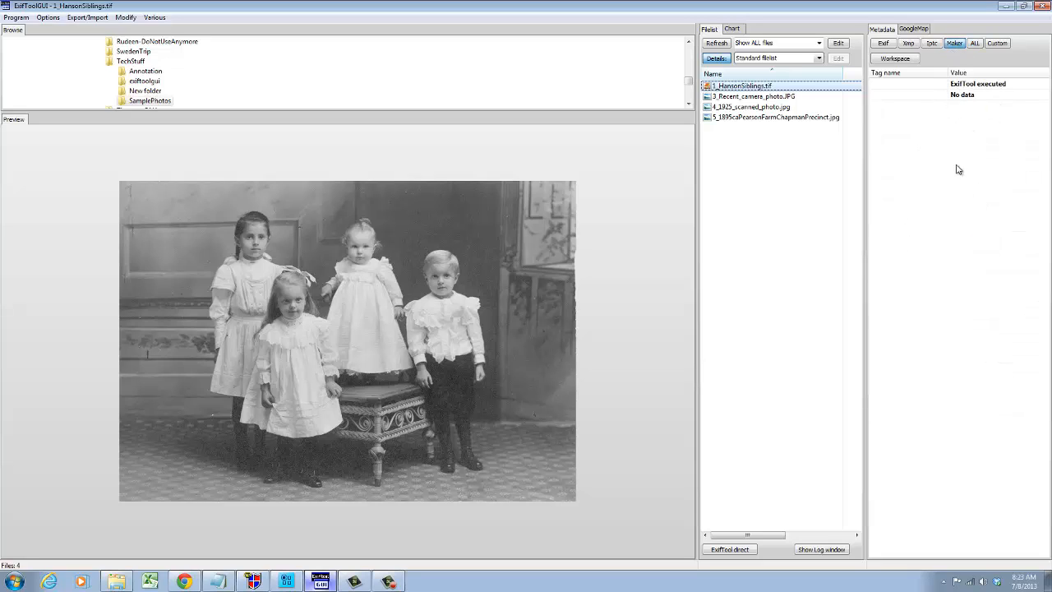
mouse_move(920, 132)
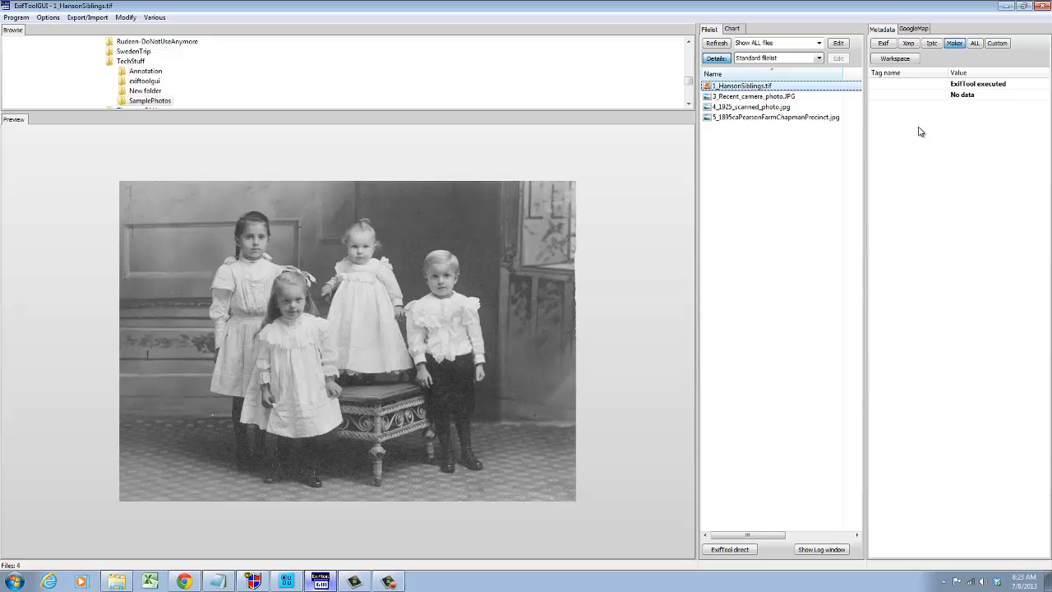
mouse_move(943, 101)
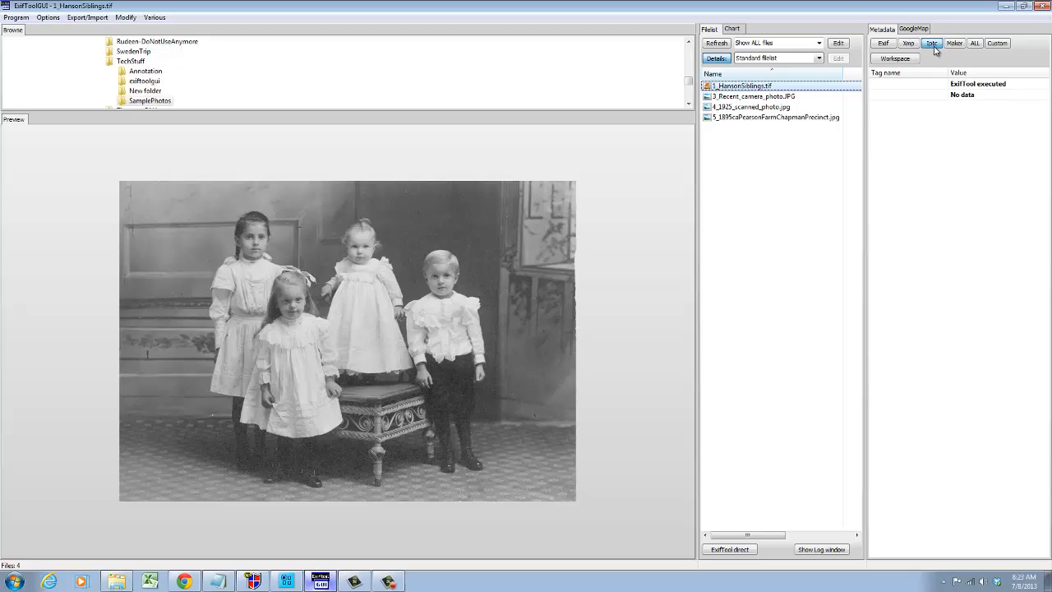
mouse_move(936, 55)
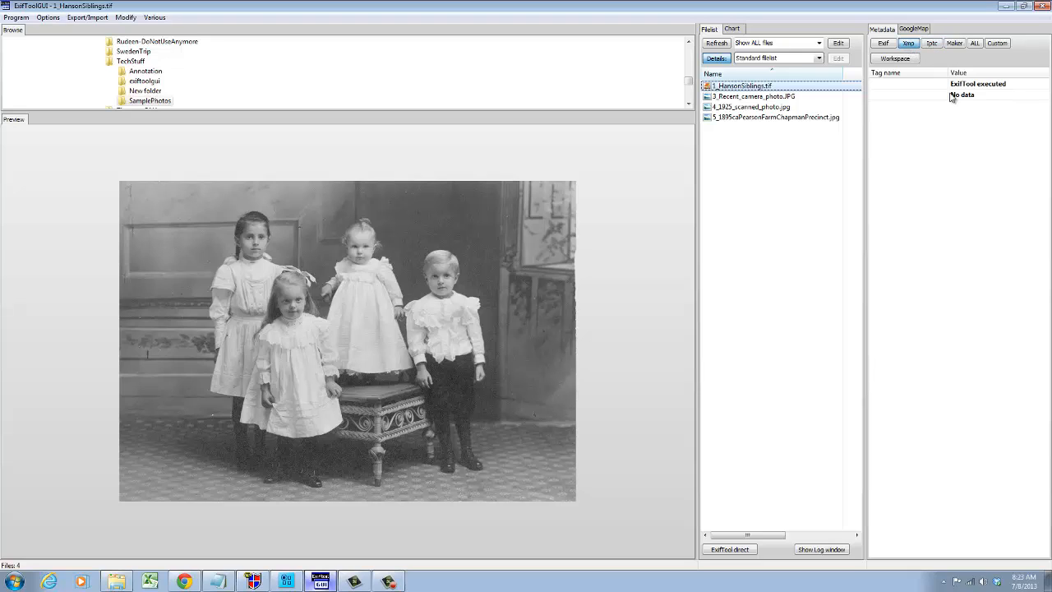
mouse_move(921, 106)
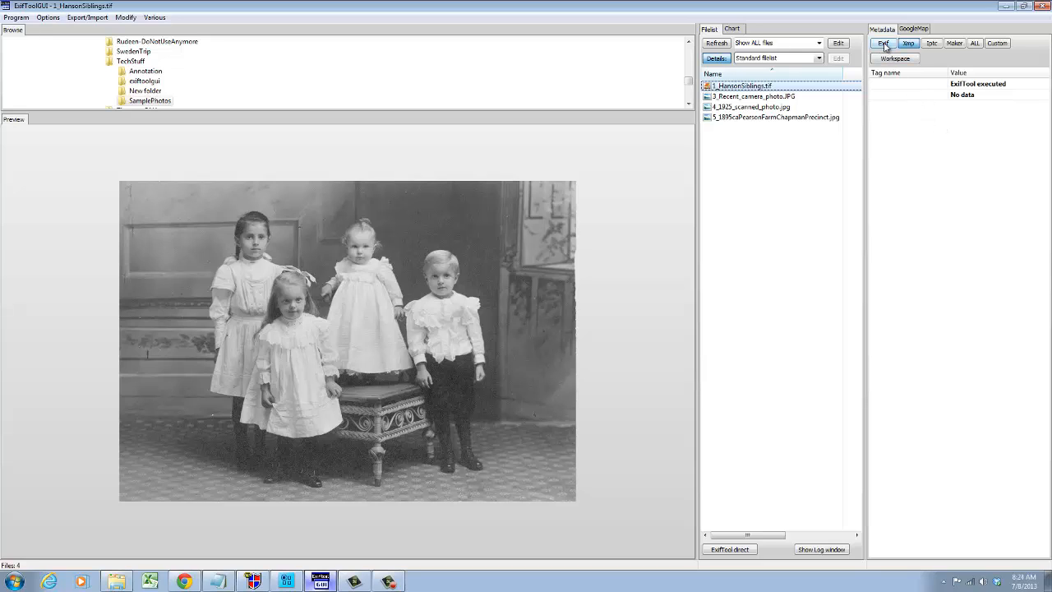
click(883, 43)
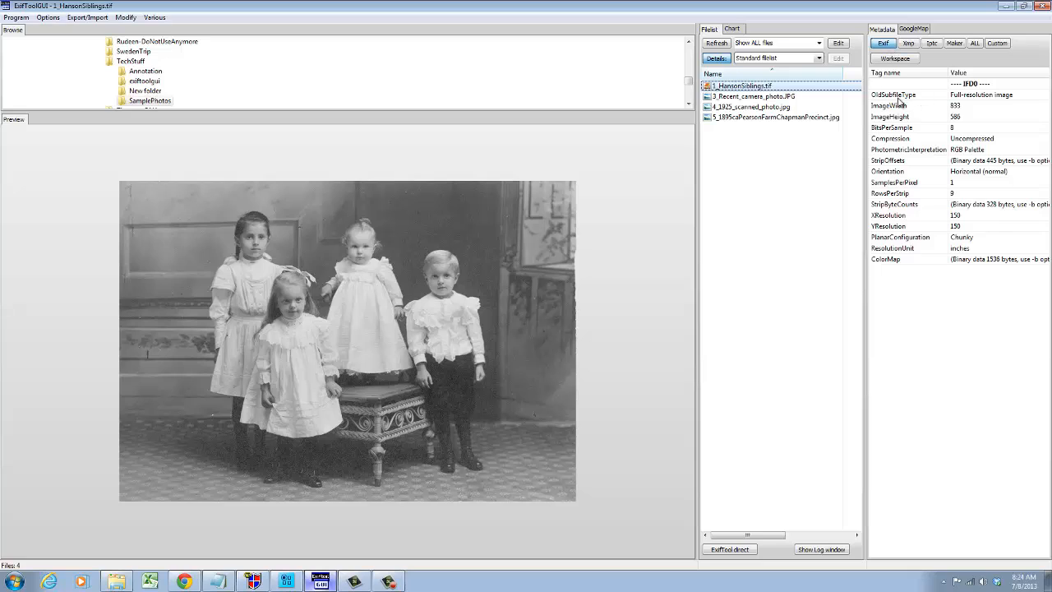
mouse_move(957, 183)
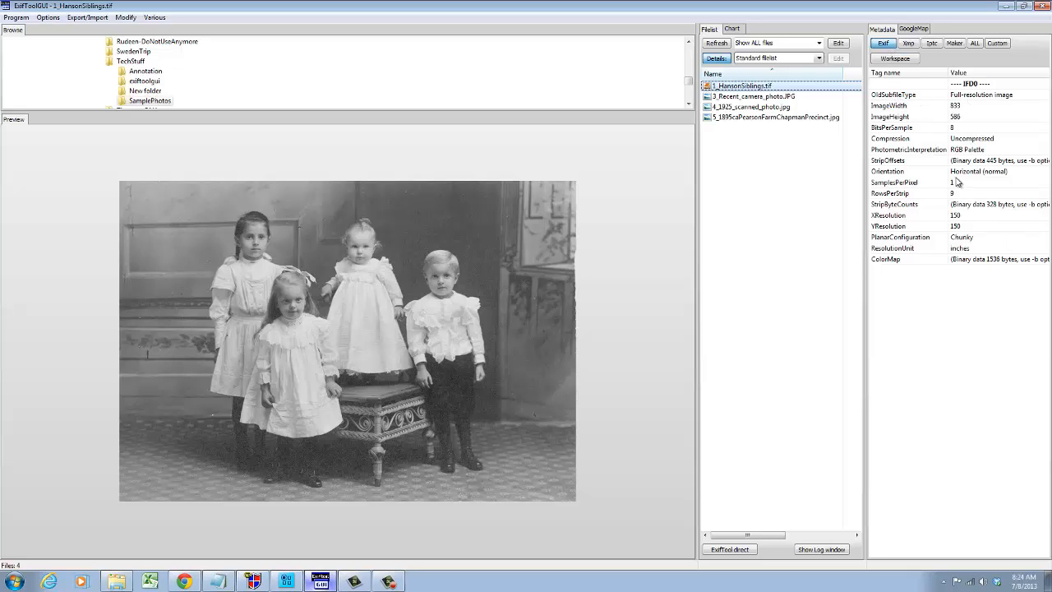
mouse_move(920, 100)
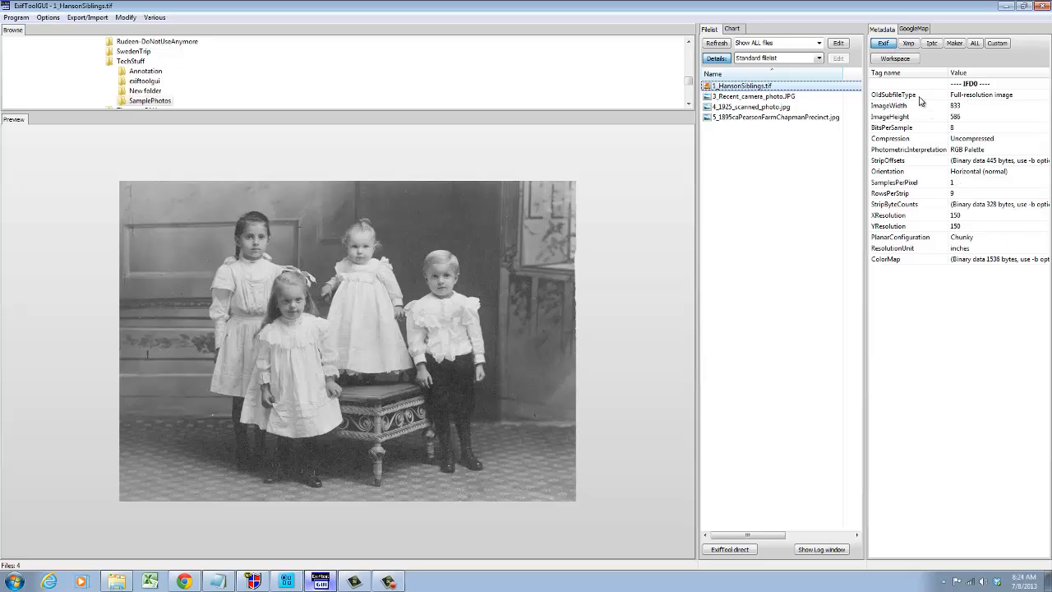
Step: Preview 3_Recent_camera_photo.JPG and scroll through its Canon maker-note tags
click(752, 96)
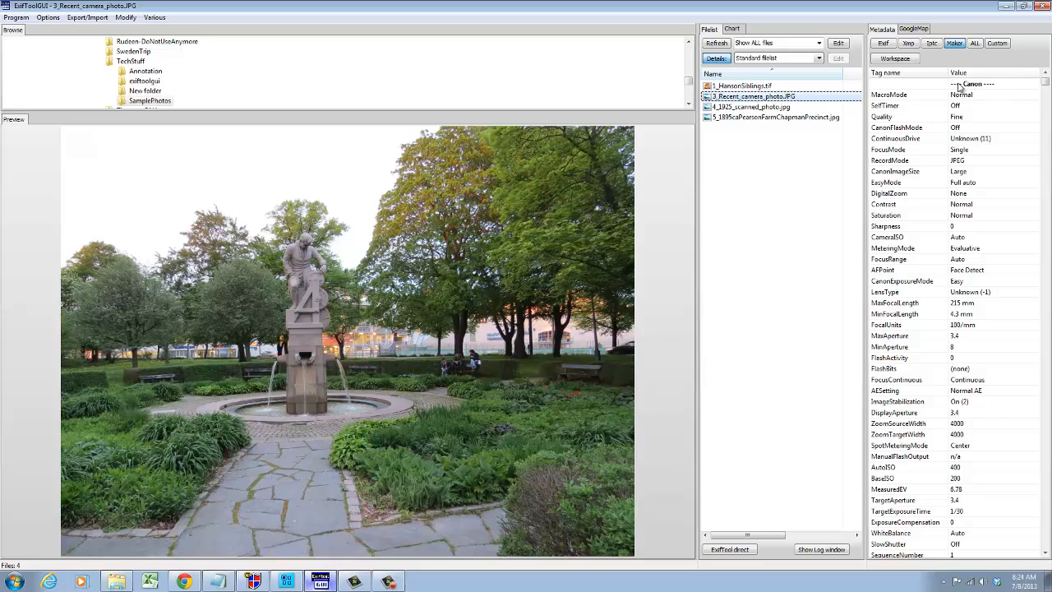
scroll(down, 3)
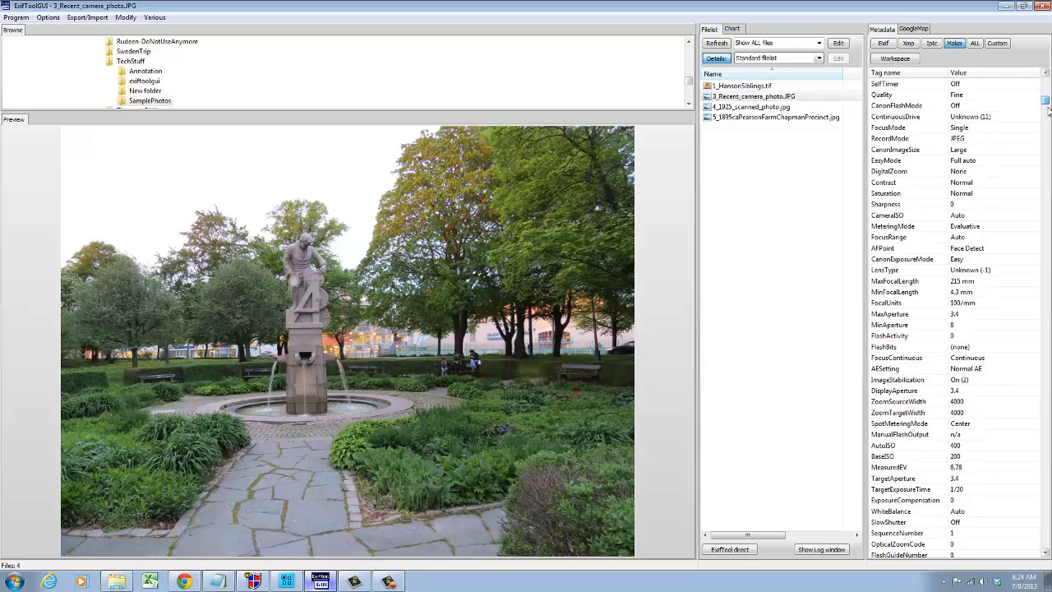
scroll(down, 3)
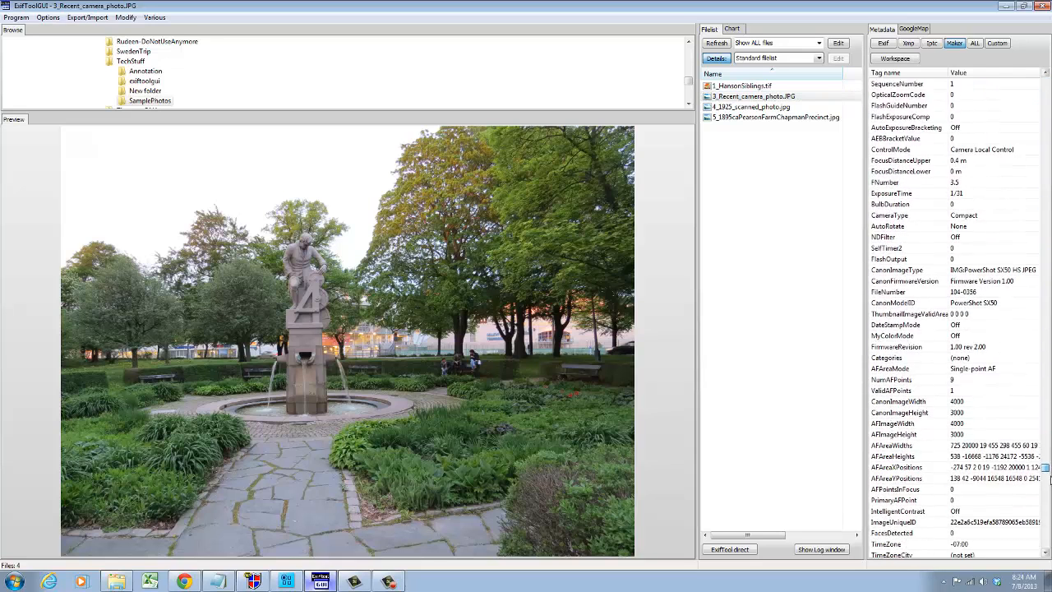
scroll(down, 3)
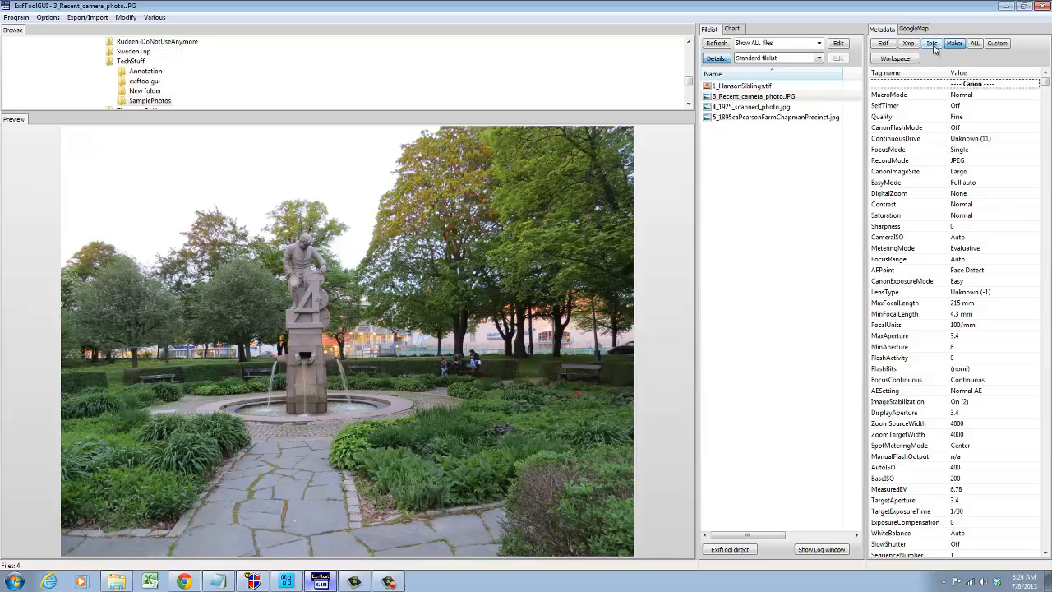
click(752, 106)
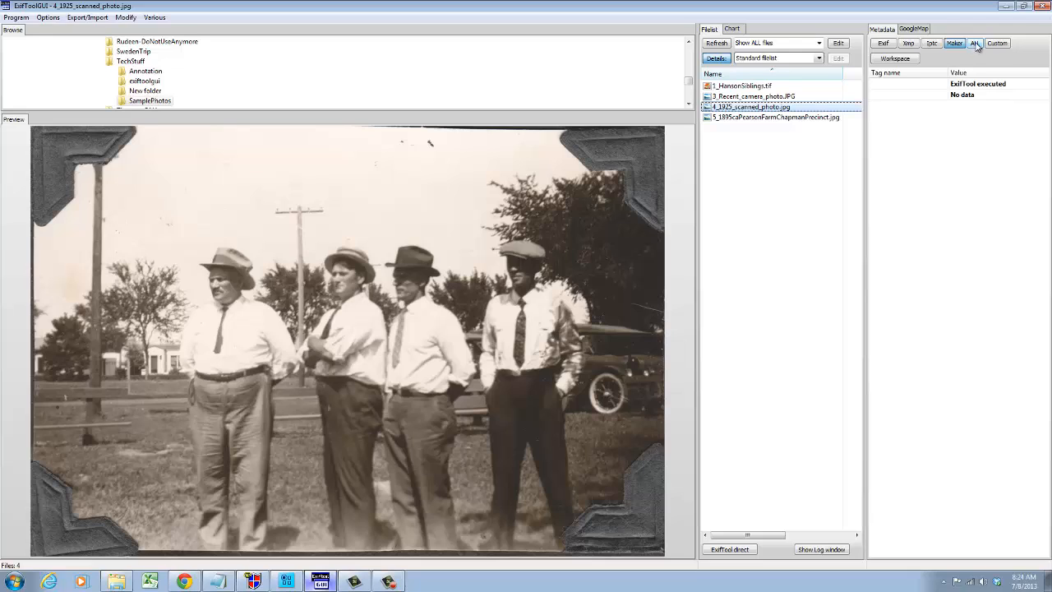
click(974, 43)
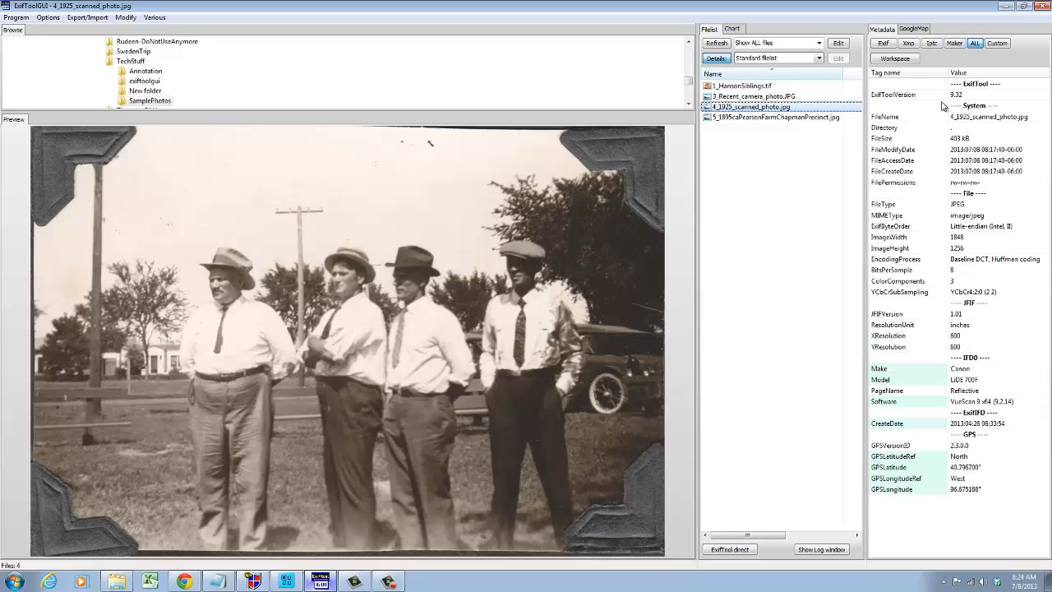
mouse_move(961, 78)
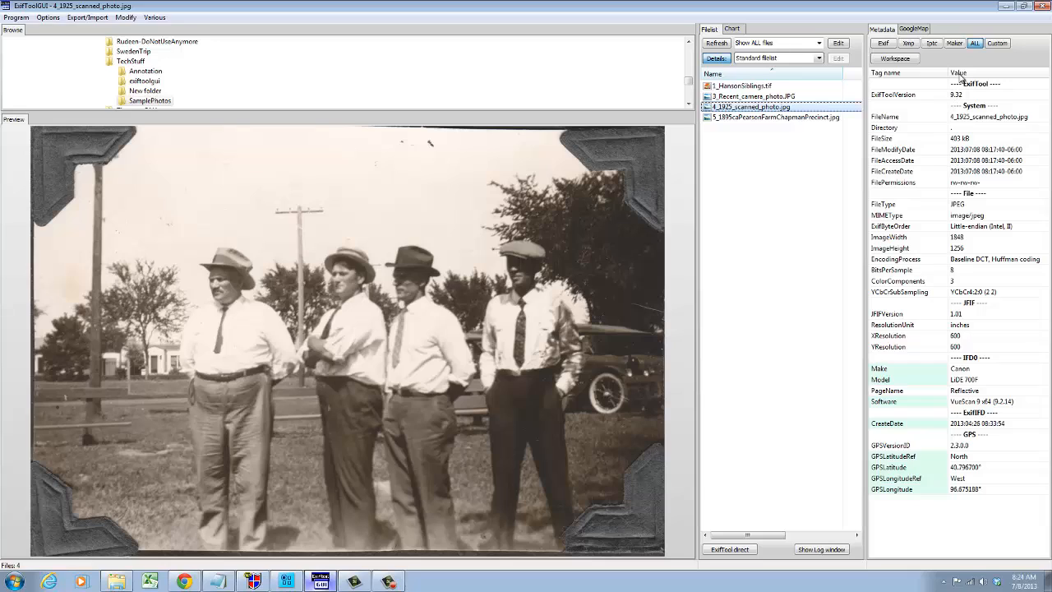
mouse_move(926, 108)
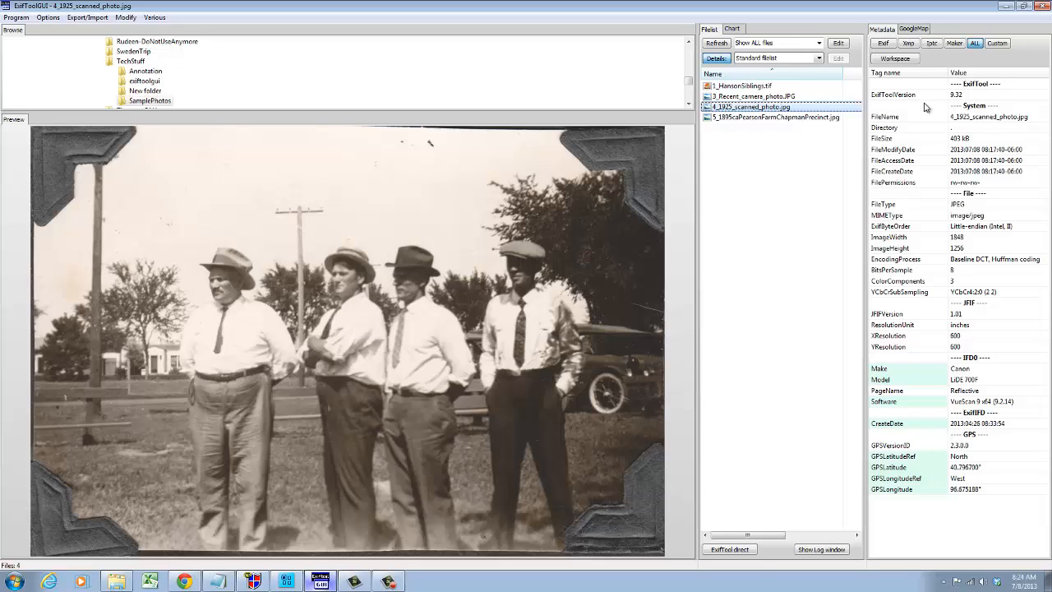
mouse_move(908, 138)
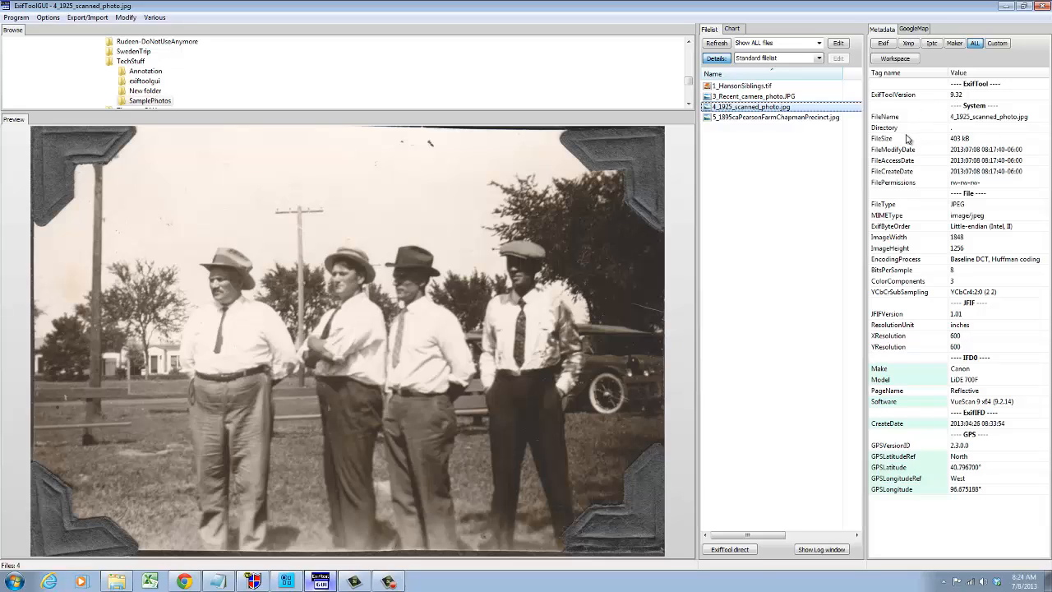
mouse_move(937, 134)
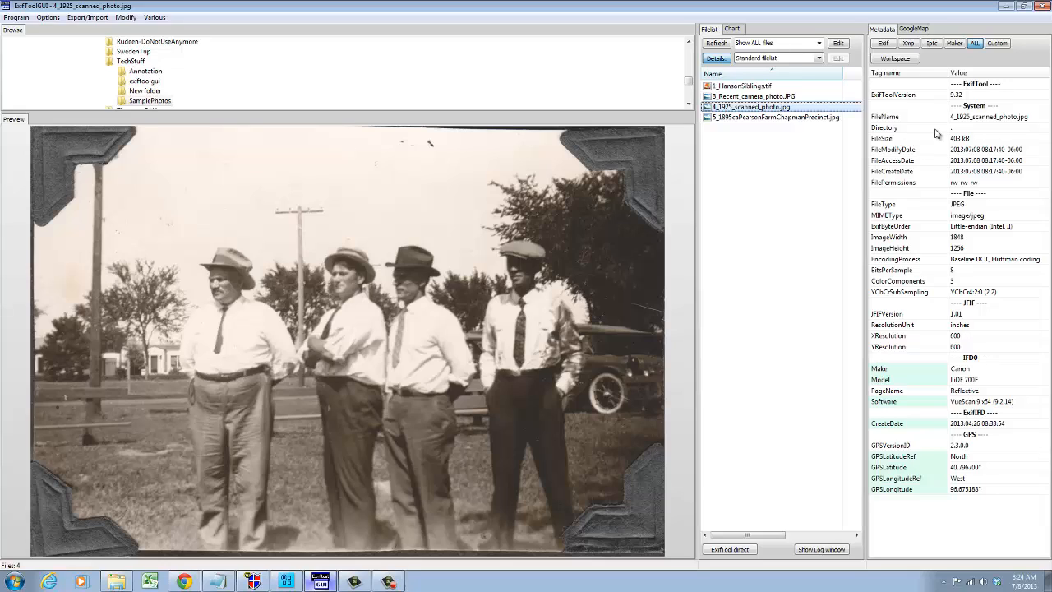
mouse_move(917, 372)
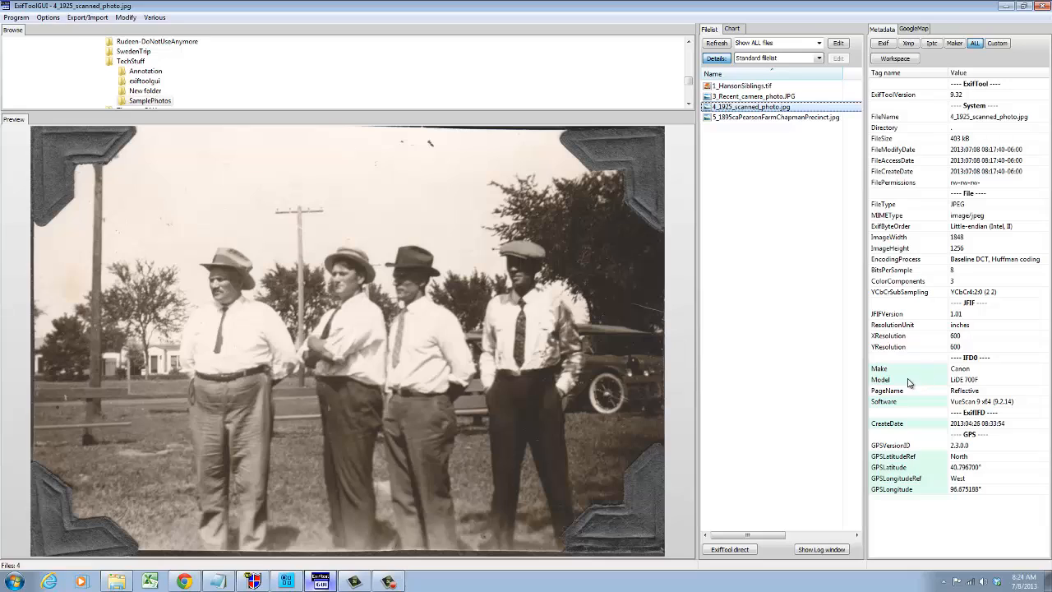
mouse_move(896, 90)
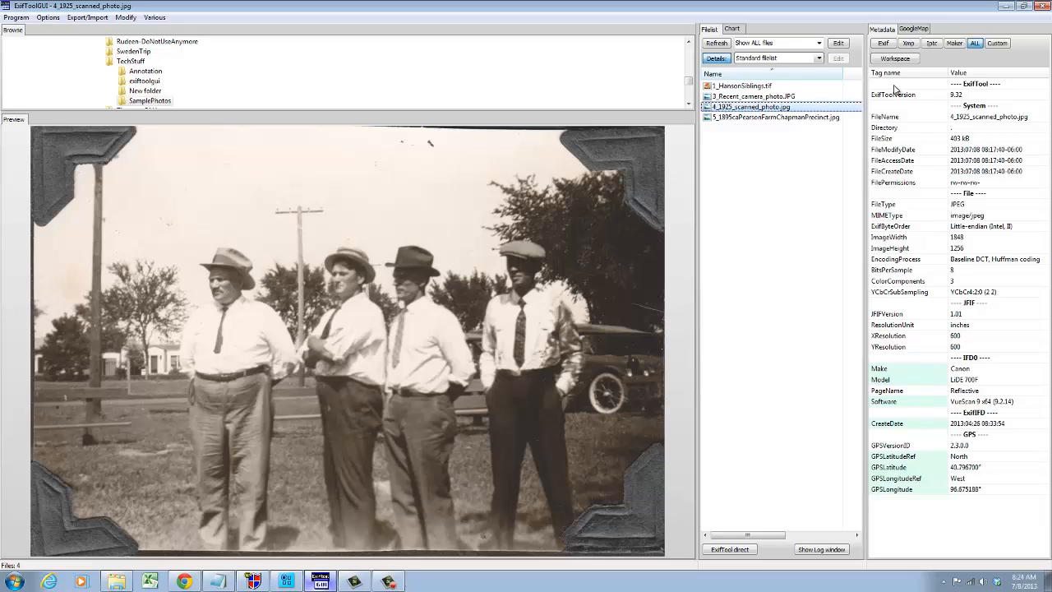
Step: Switch the Metadata panel to the Workspace view for 4_1925_scanned_photo.jpg
click(894, 57)
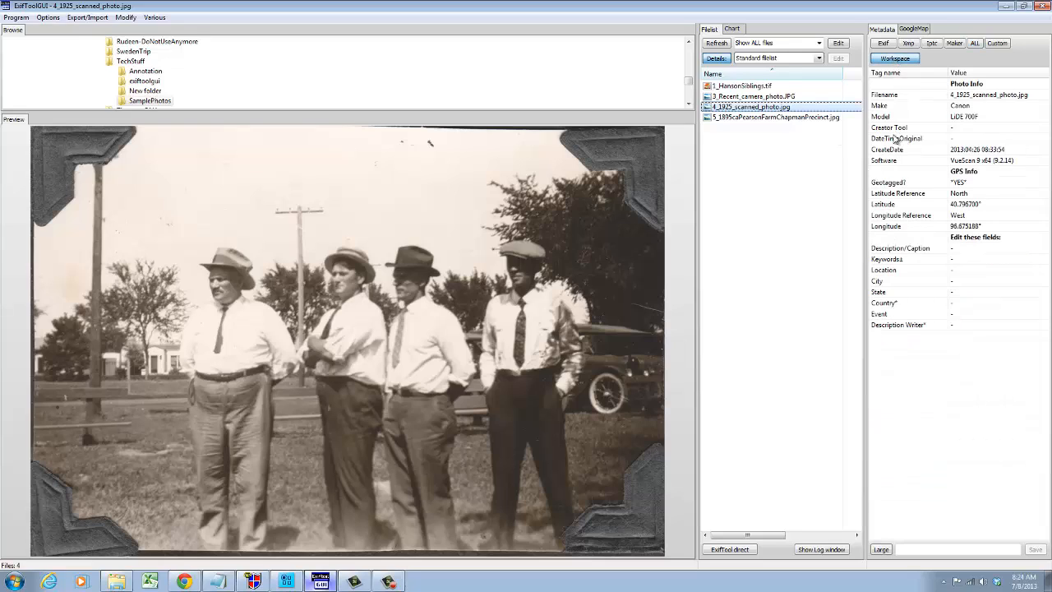
mouse_move(910, 118)
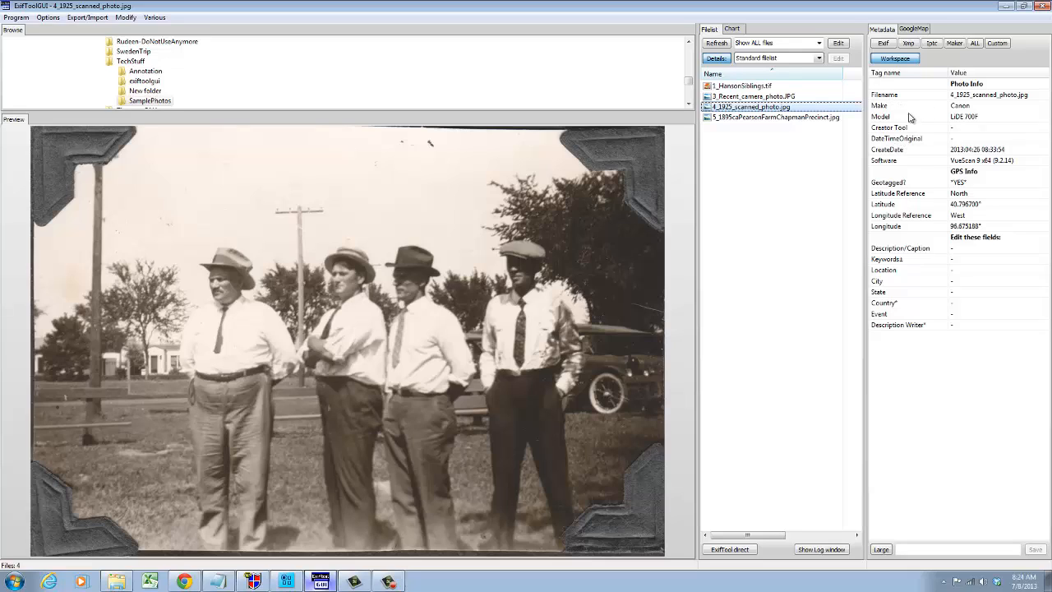
mouse_move(895, 106)
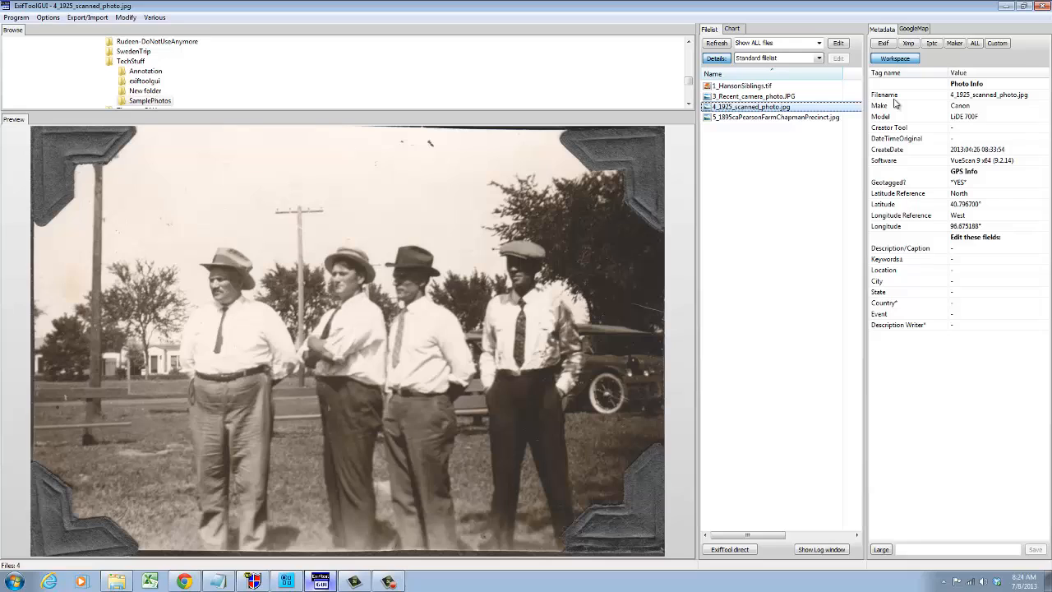
mouse_move(1001, 117)
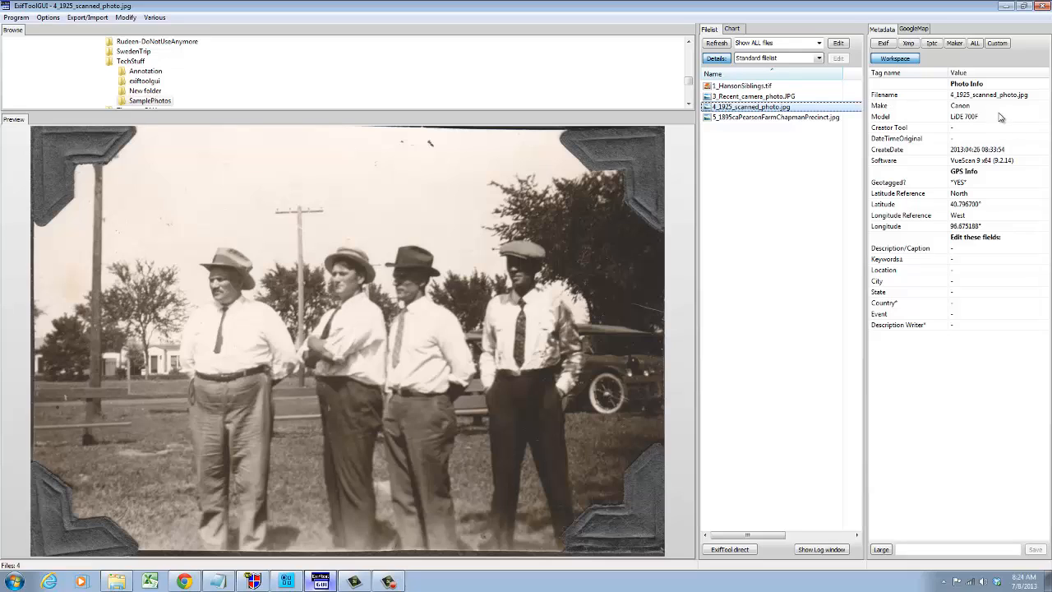
mouse_move(972, 101)
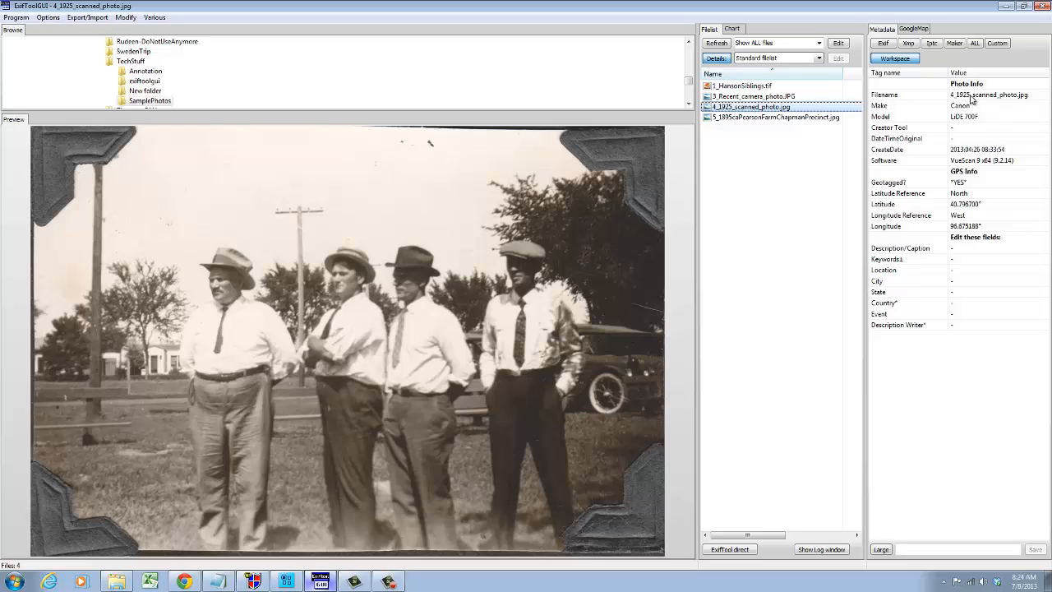
mouse_move(963, 133)
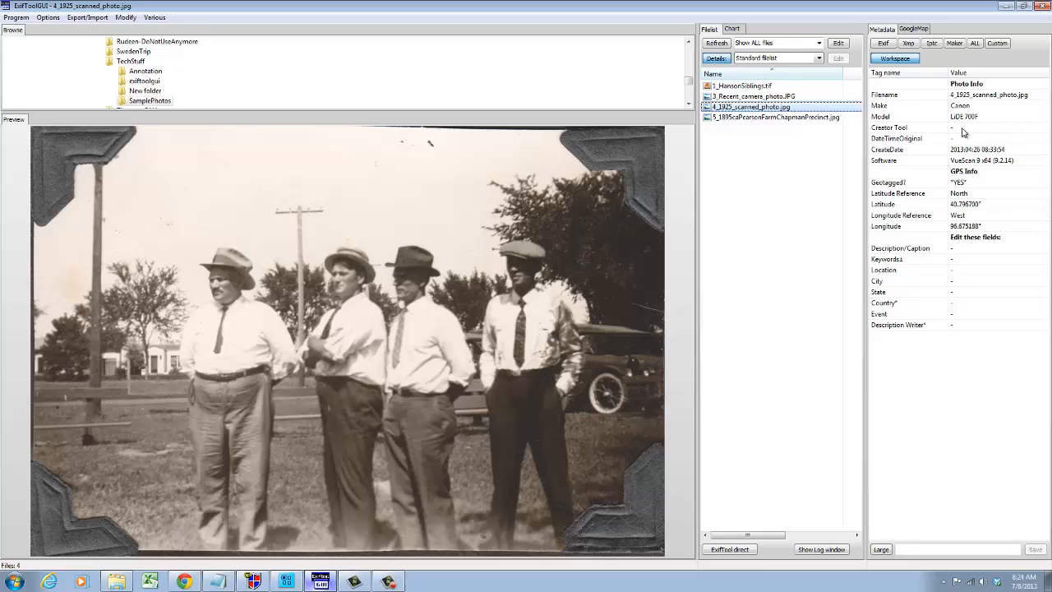
mouse_move(975, 170)
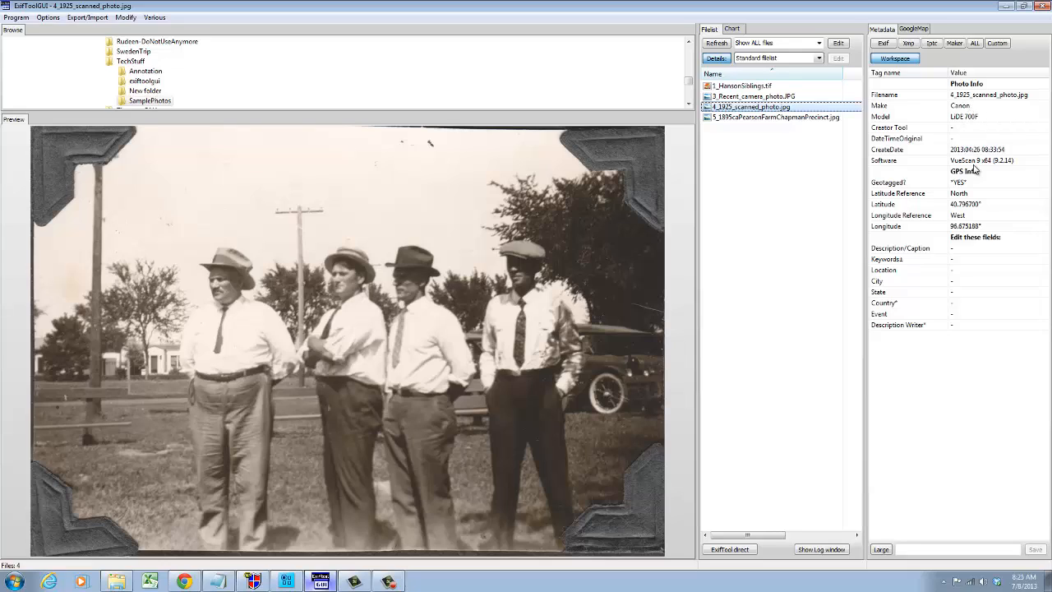
mouse_move(972, 158)
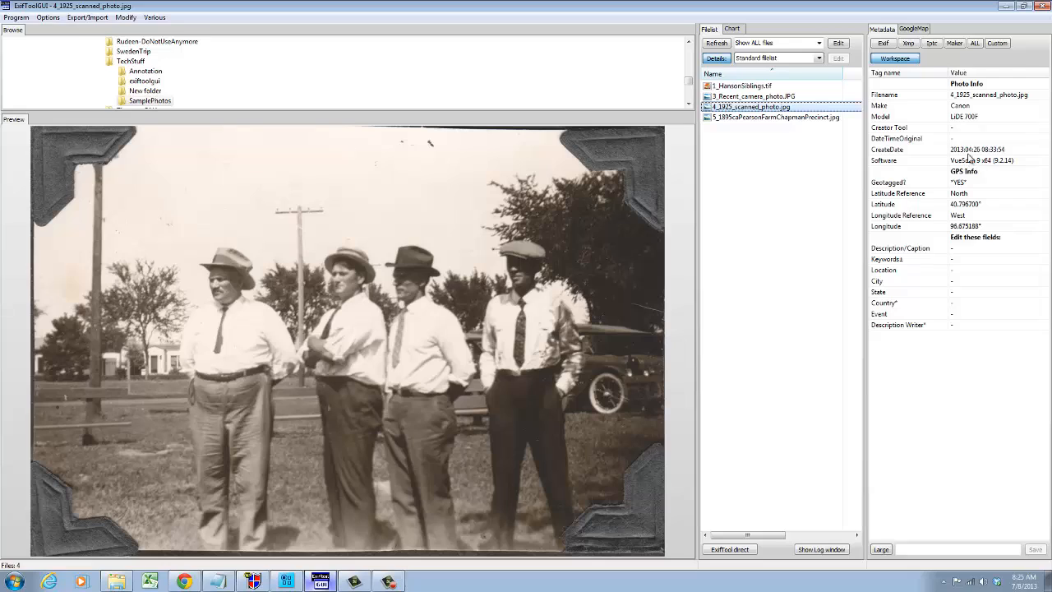
mouse_move(900, 193)
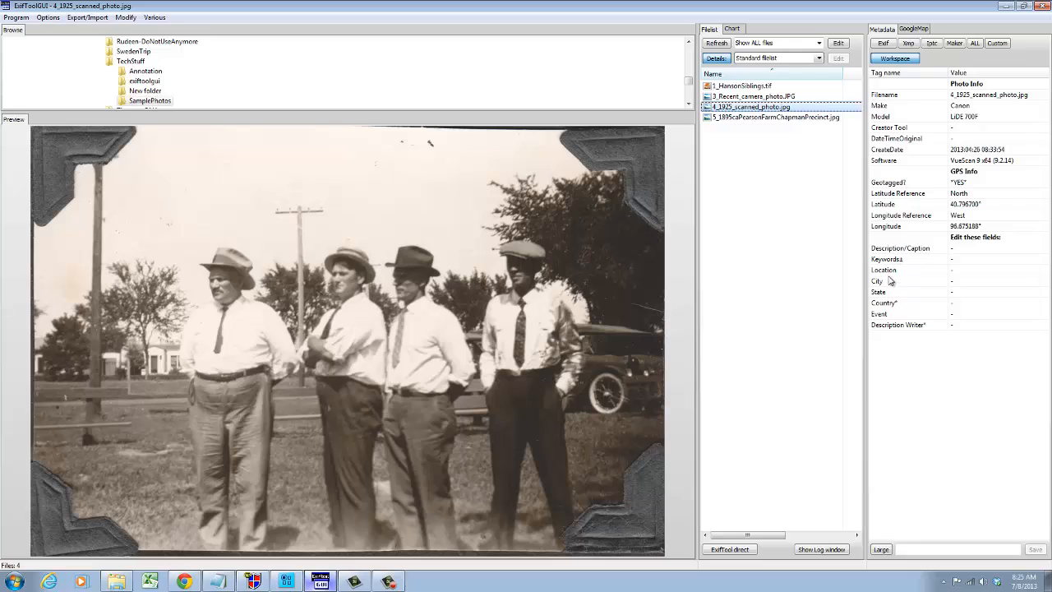
mouse_move(895, 290)
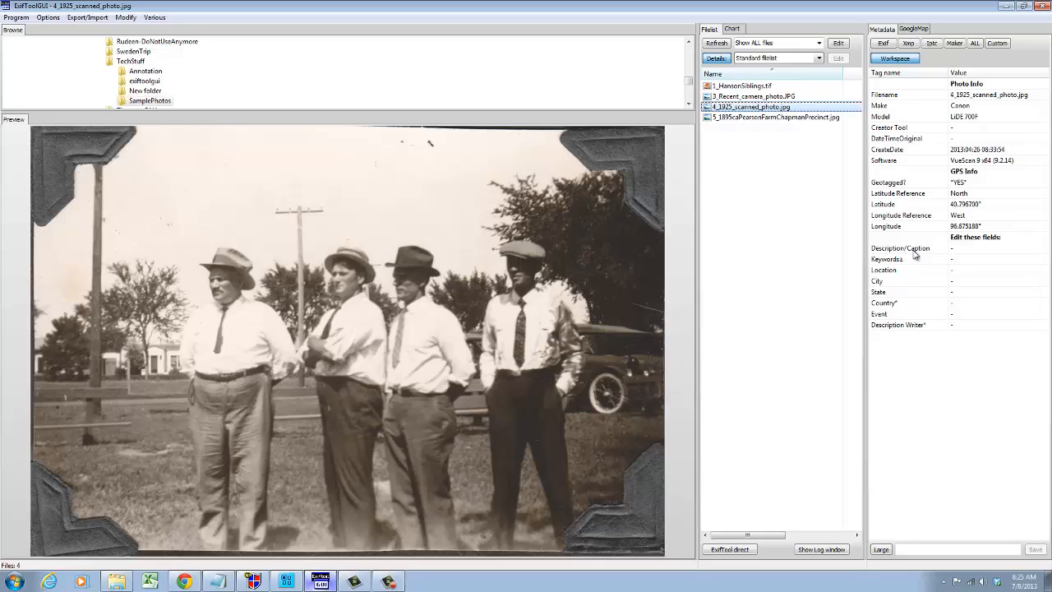
mouse_move(912, 262)
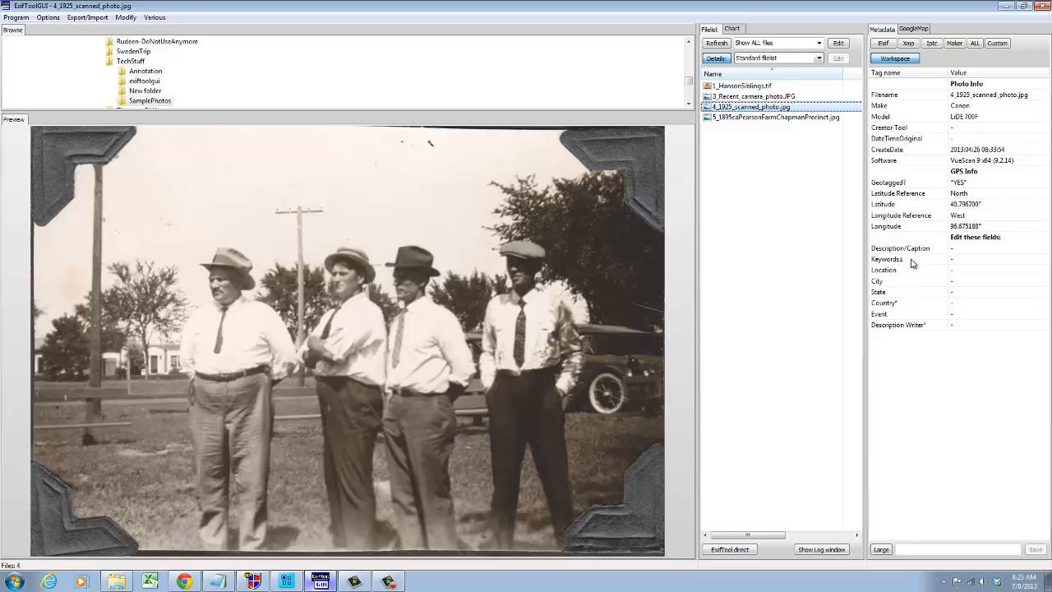
mouse_move(920, 253)
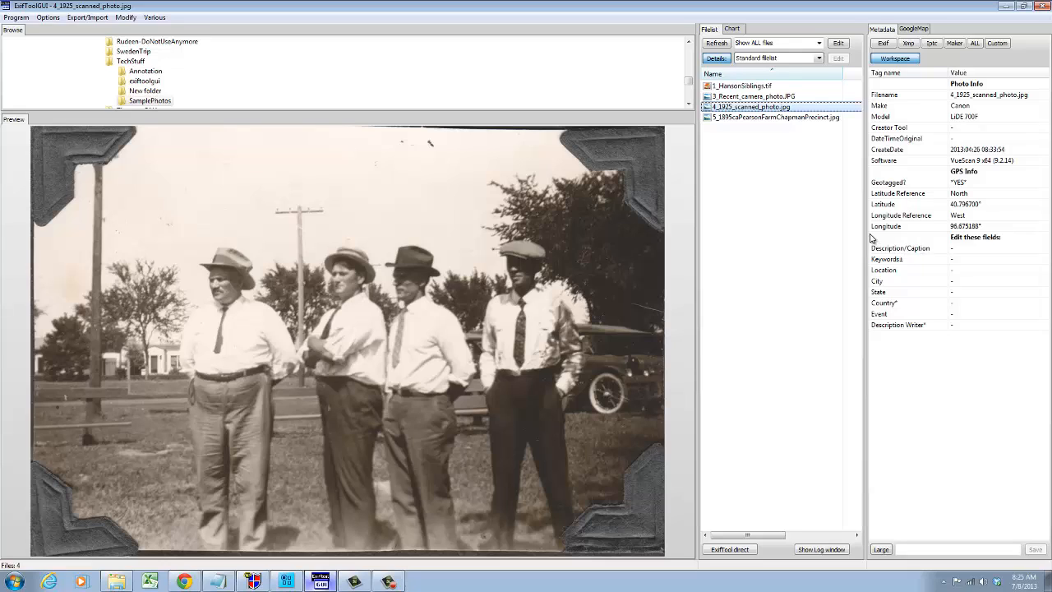
mouse_move(625, 297)
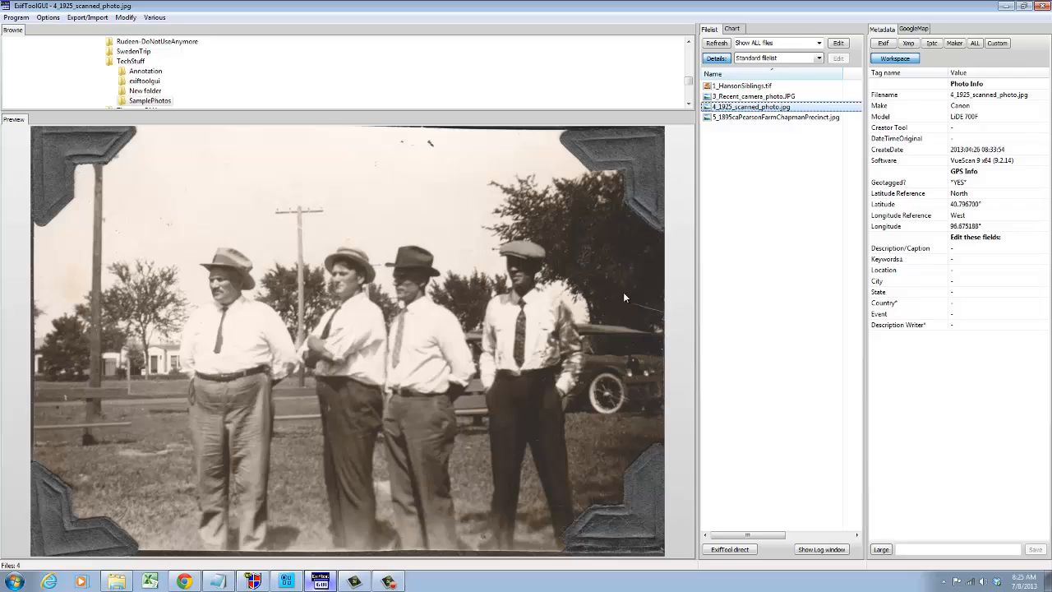
mouse_move(613, 268)
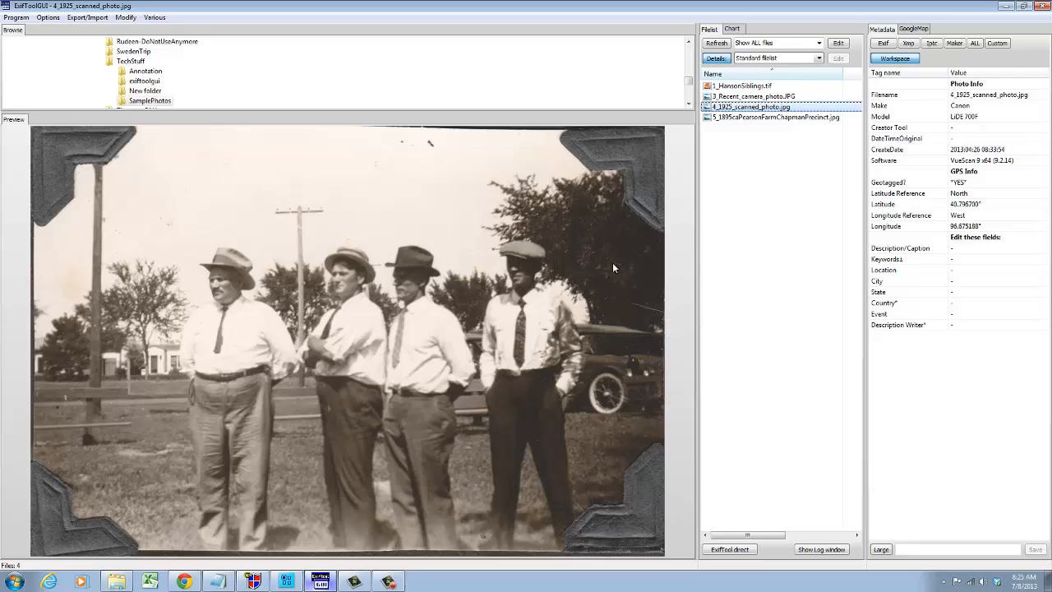
mouse_move(955, 253)
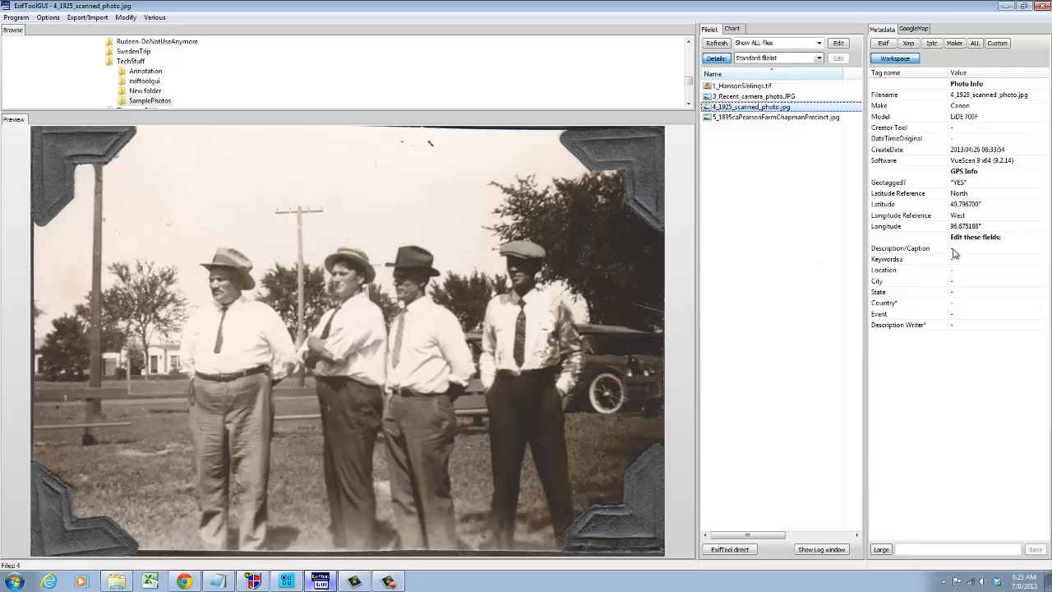
mouse_move(970, 252)
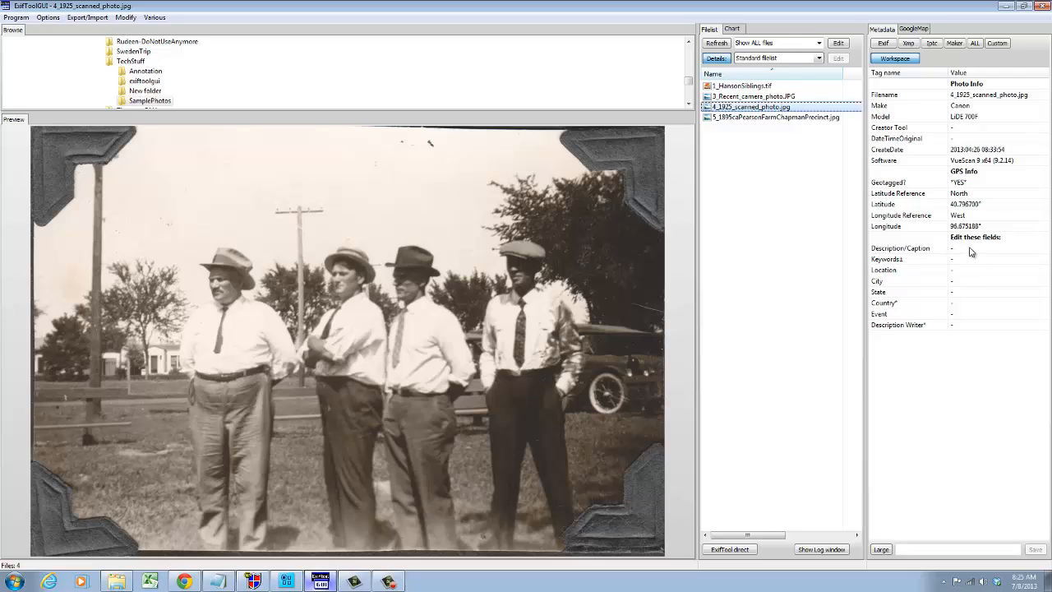
mouse_move(970, 252)
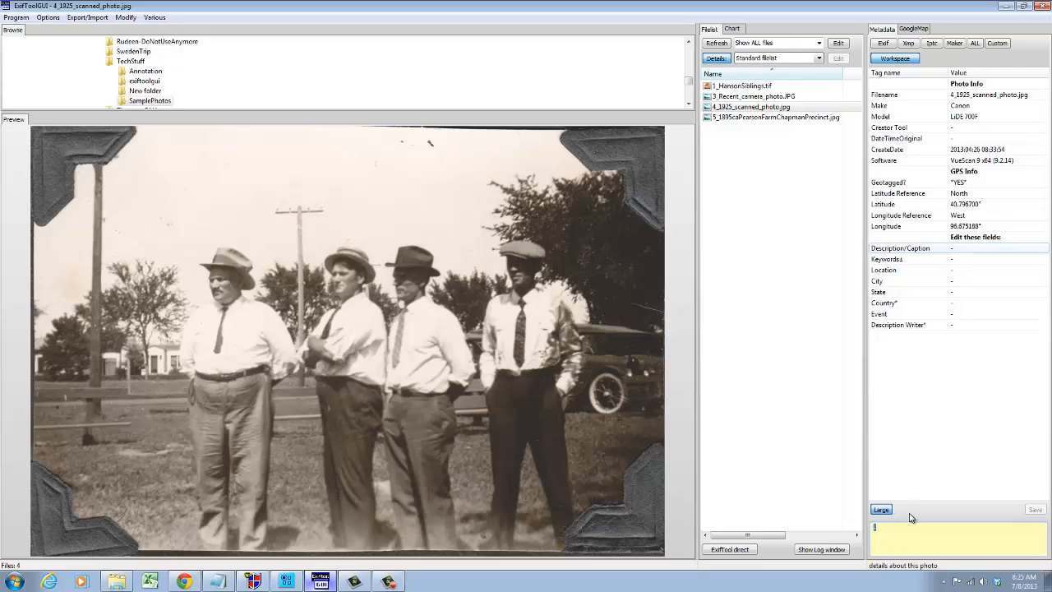
mouse_move(942, 518)
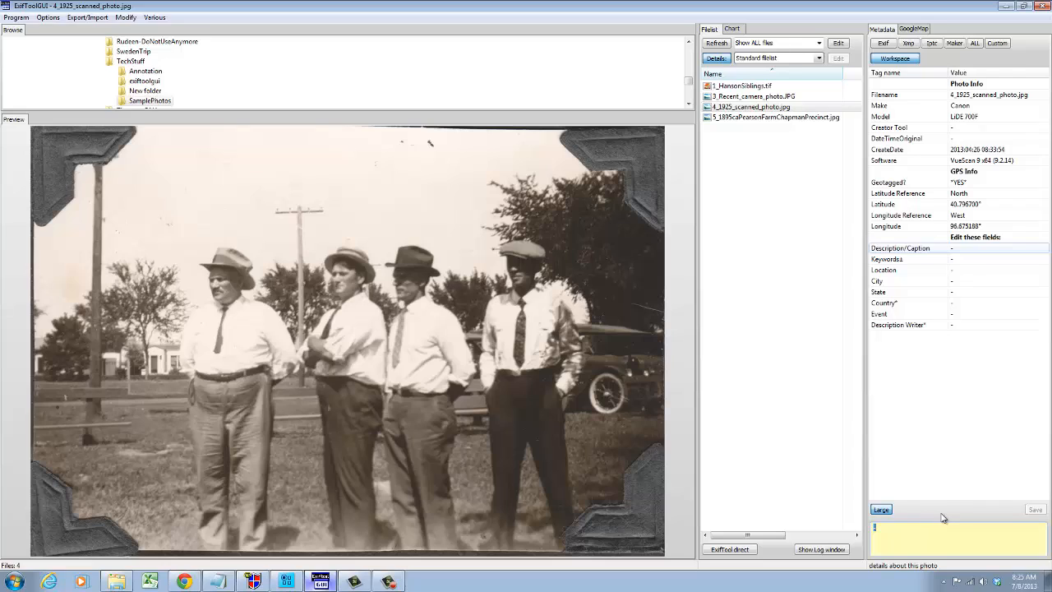
mouse_move(948, 420)
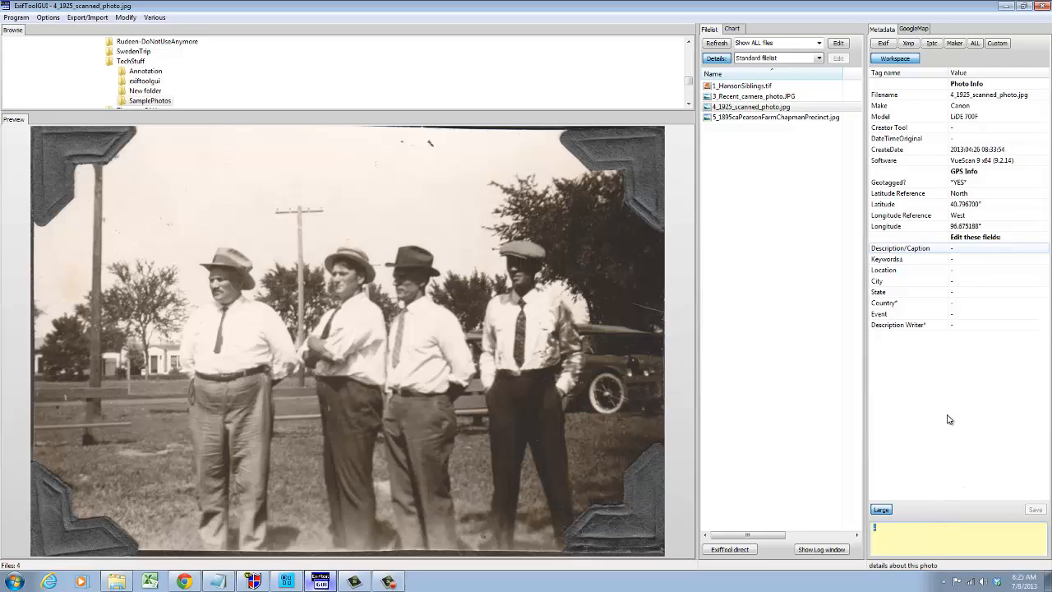
mouse_move(958, 390)
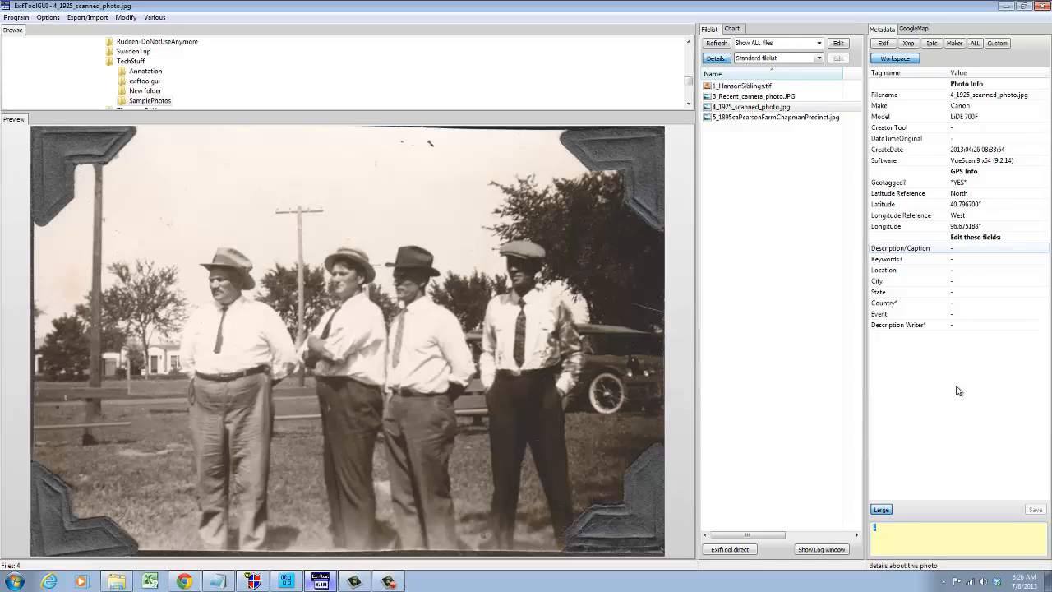
Step: Type a caption naming the Pearson brothers, ca. 1925, into Description/Caption
text(Pearson b)
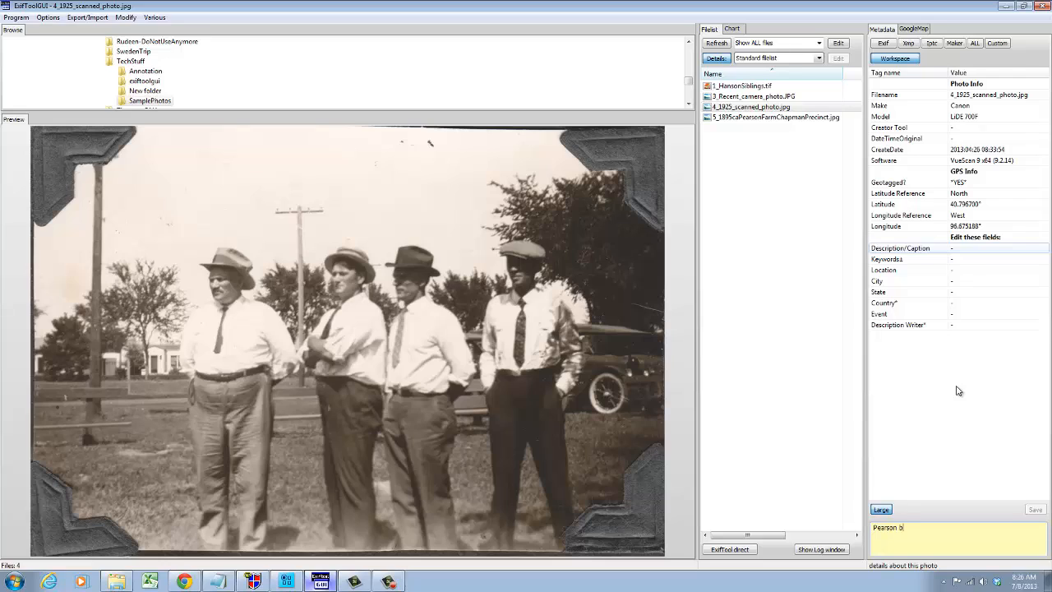
text(rothers)
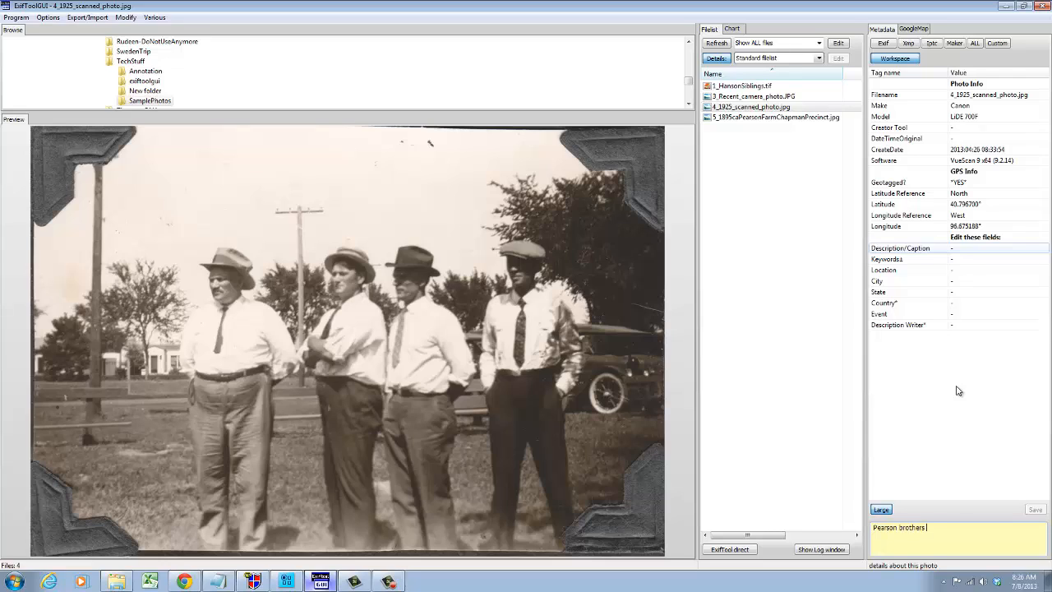
text(ca. 1925. From left: C.O., Fritz, Ernest and brot)
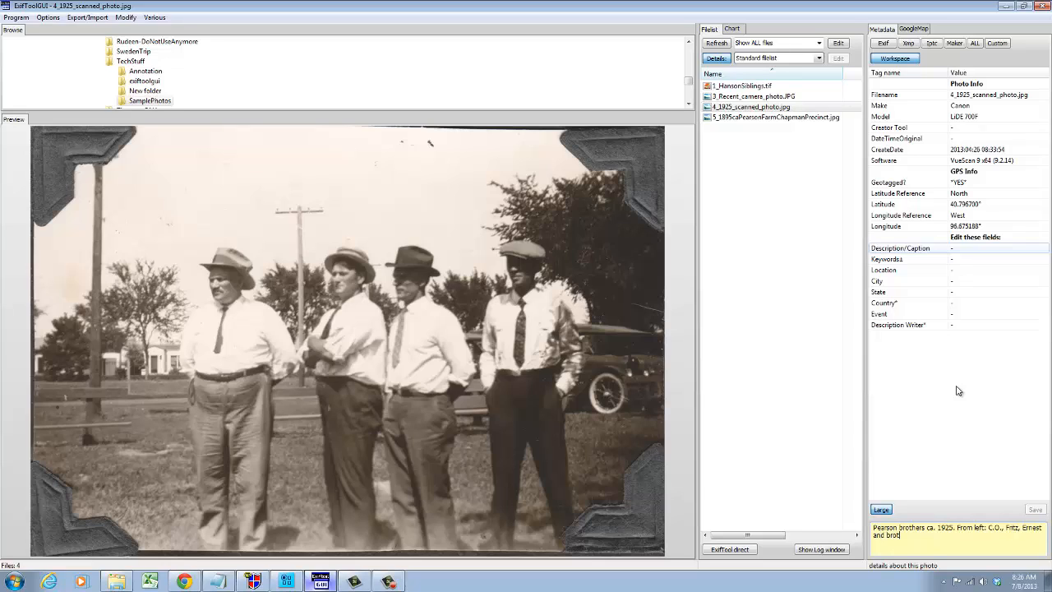
text(her-in-)
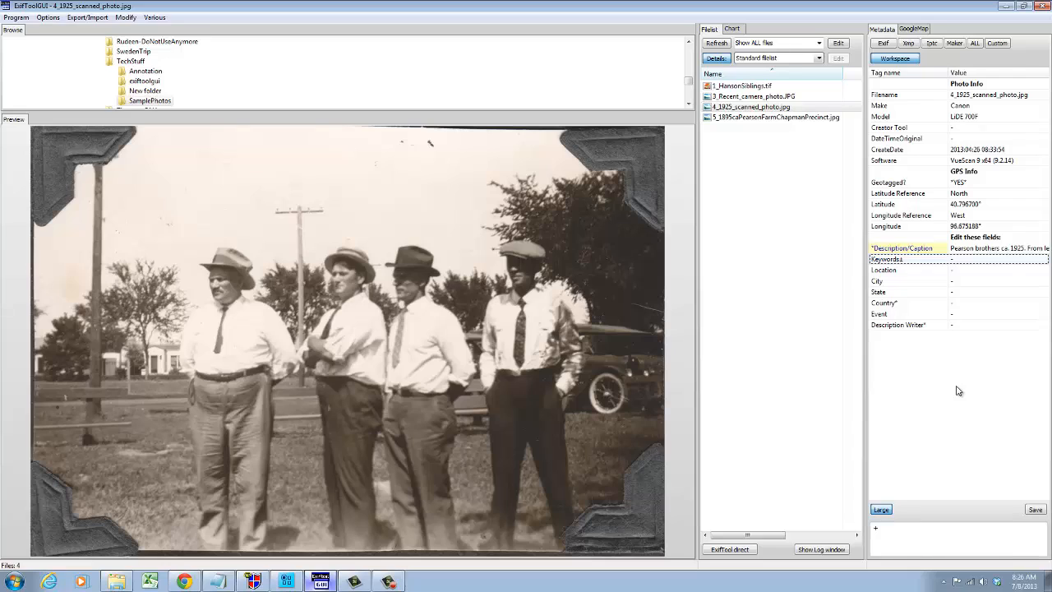
mouse_move(893, 269)
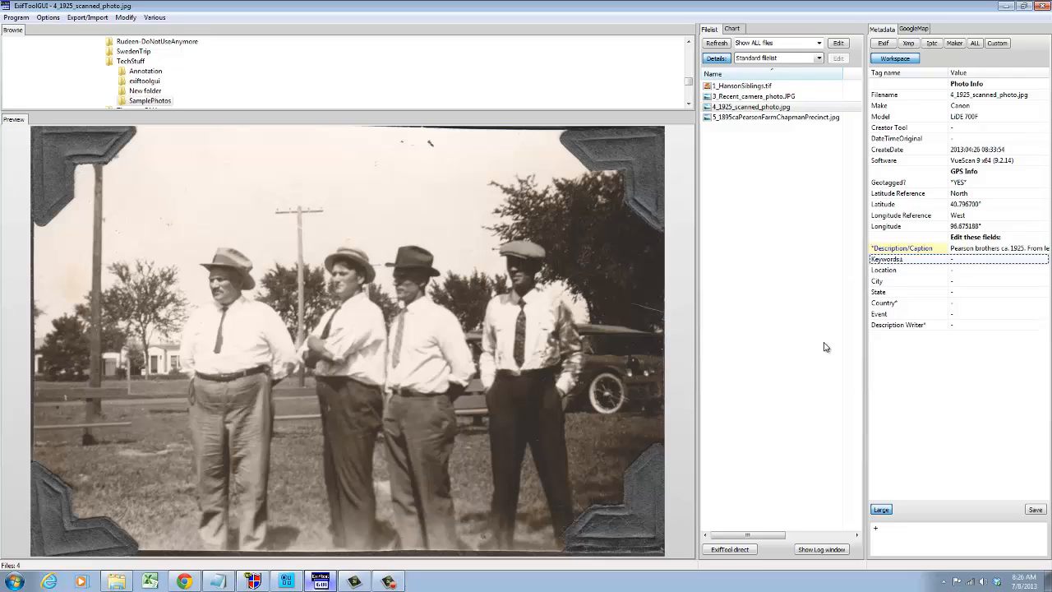
mouse_move(374, 474)
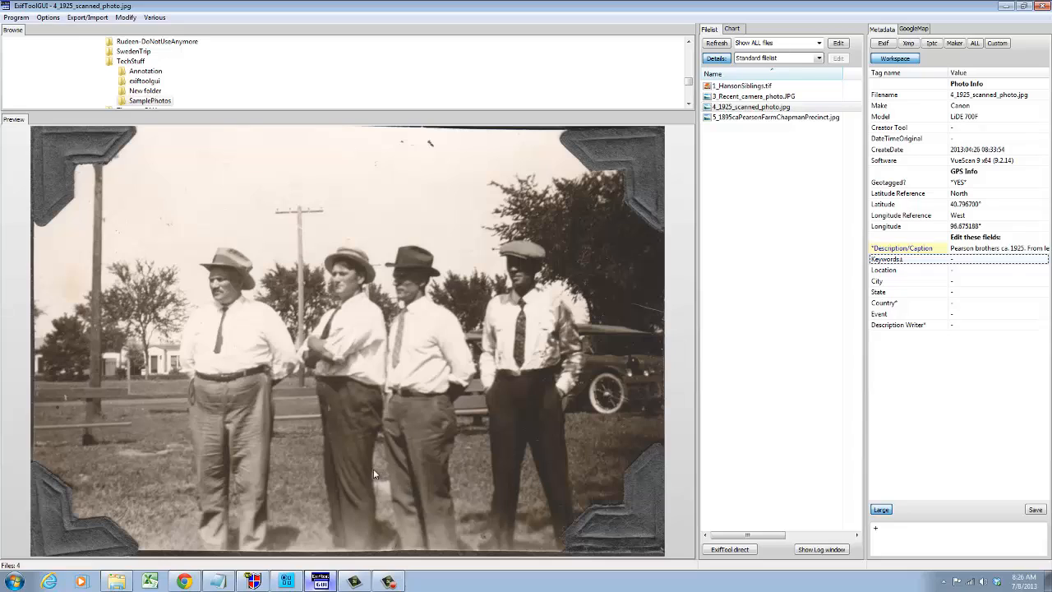
mouse_move(226, 575)
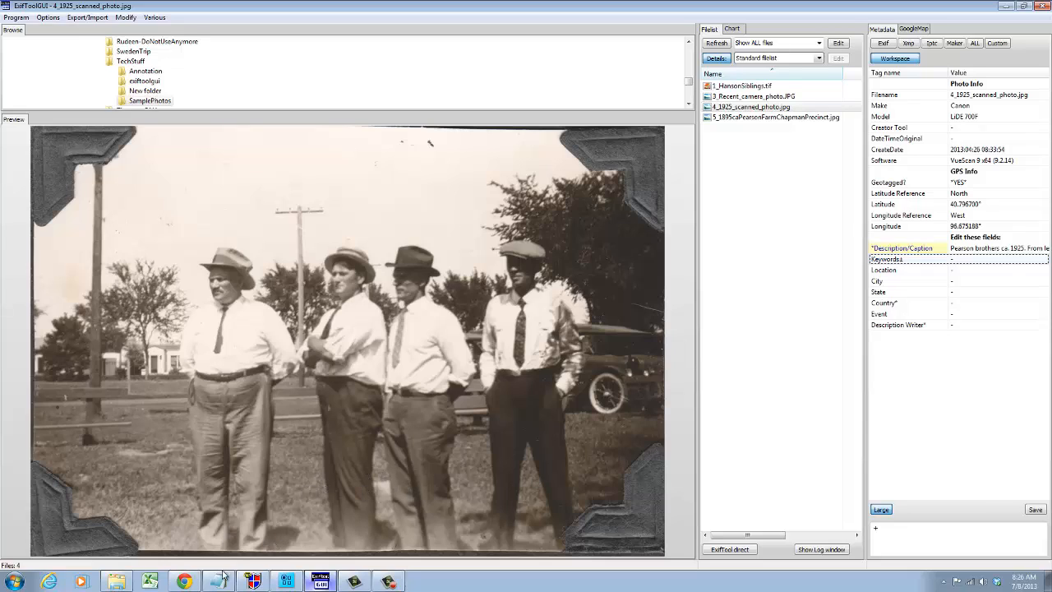
mouse_move(228, 304)
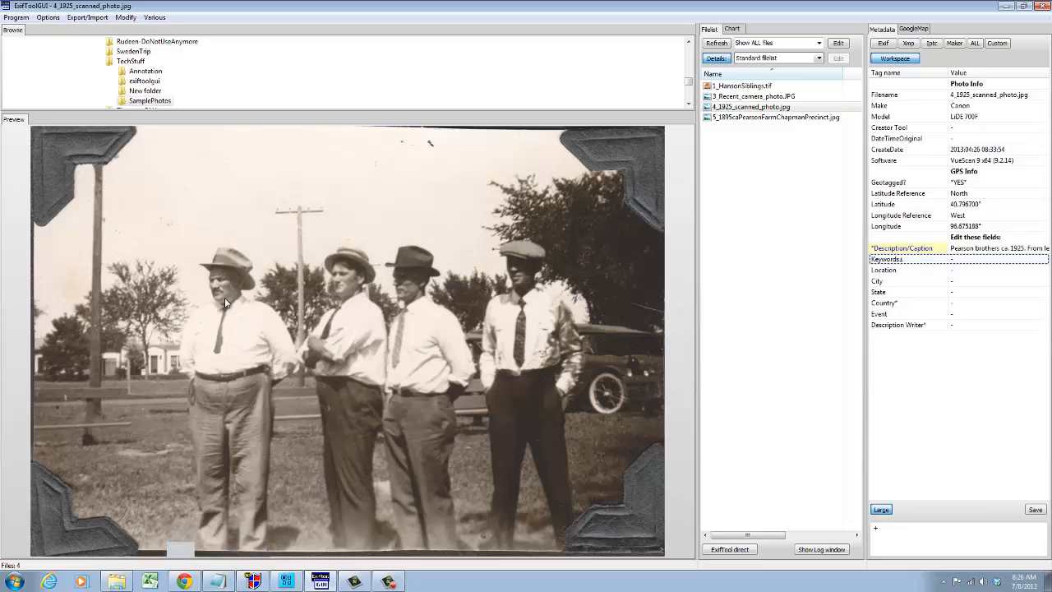
mouse_move(255, 282)
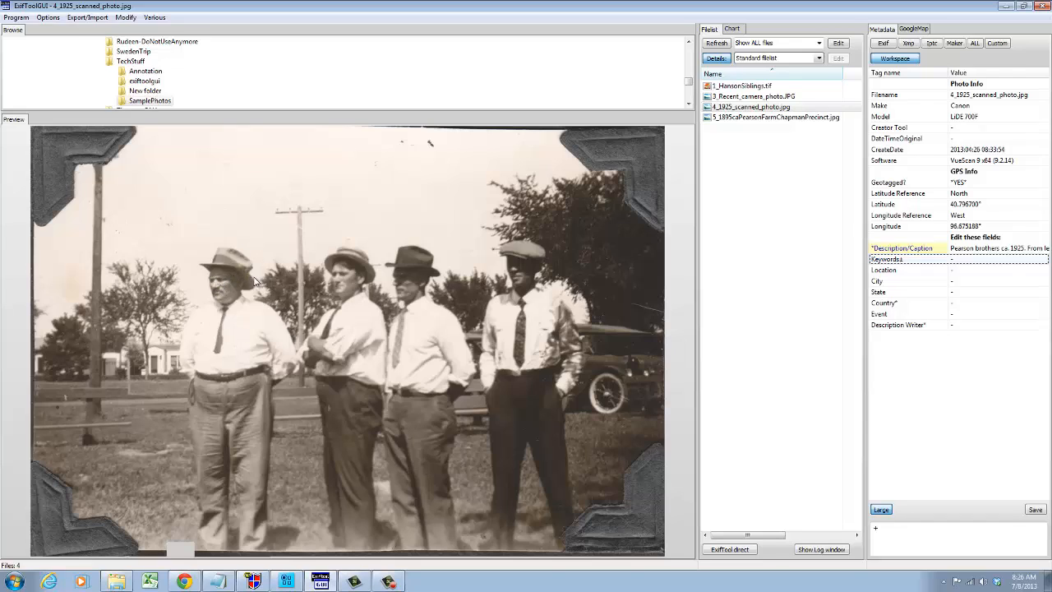
mouse_move(252, 420)
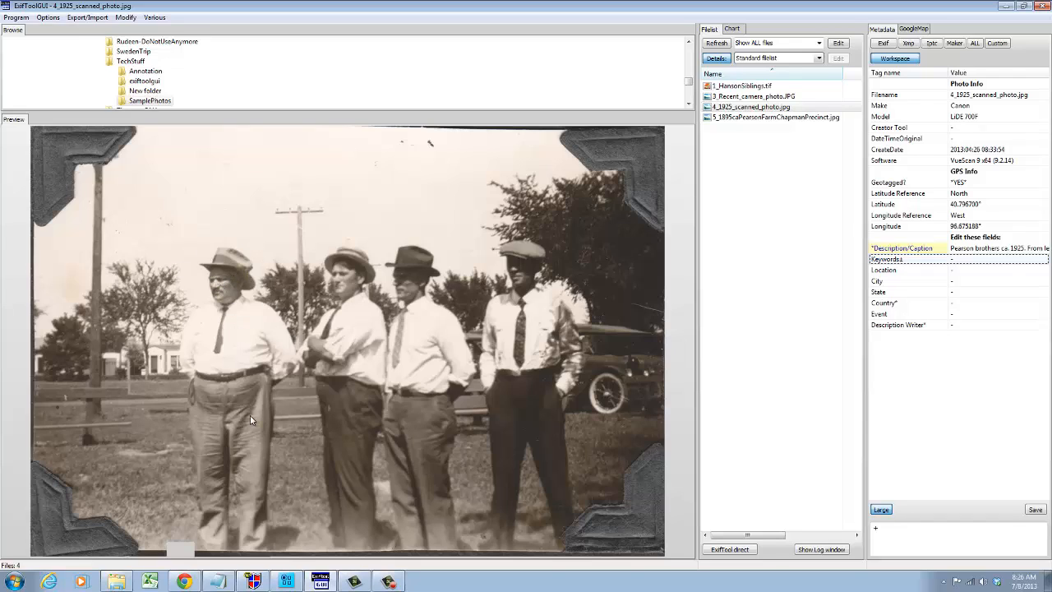
mouse_move(319, 513)
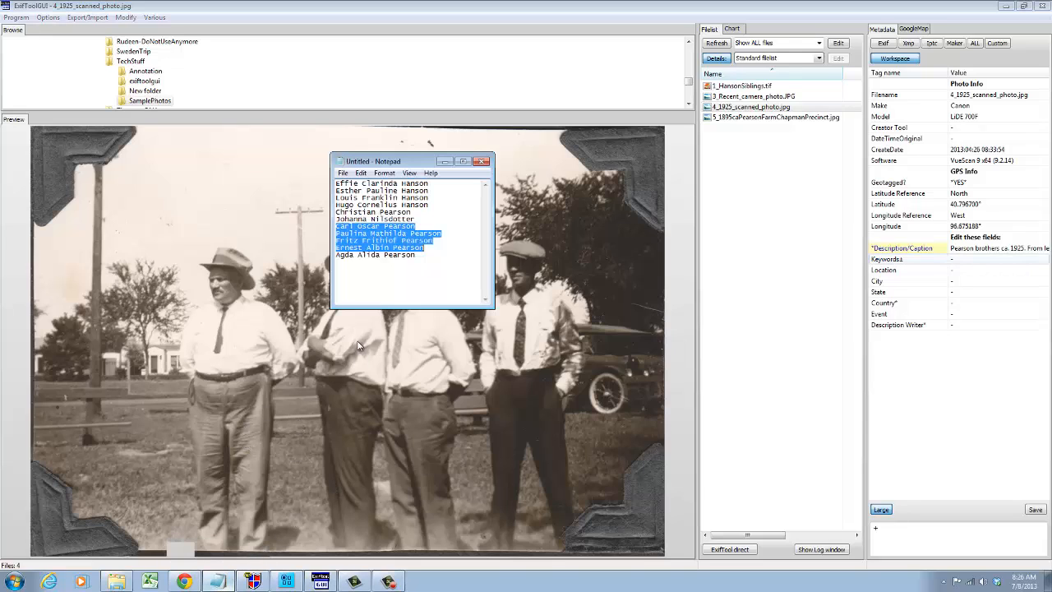
mouse_move(408, 161)
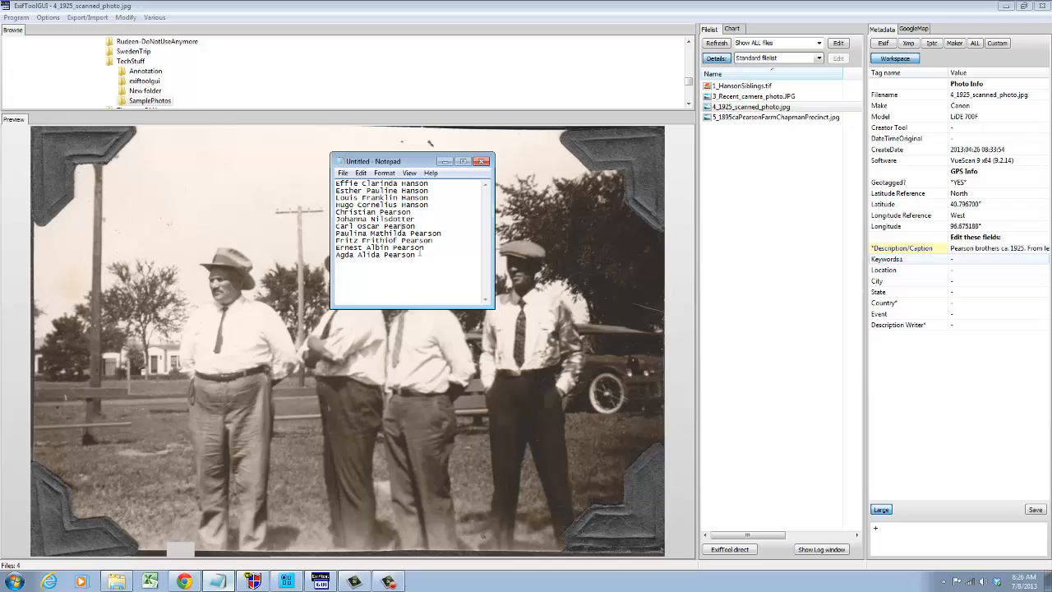
Step: Copy the four Pearson names from Notepad and paste them as keywords
drag(336, 226, 432, 246)
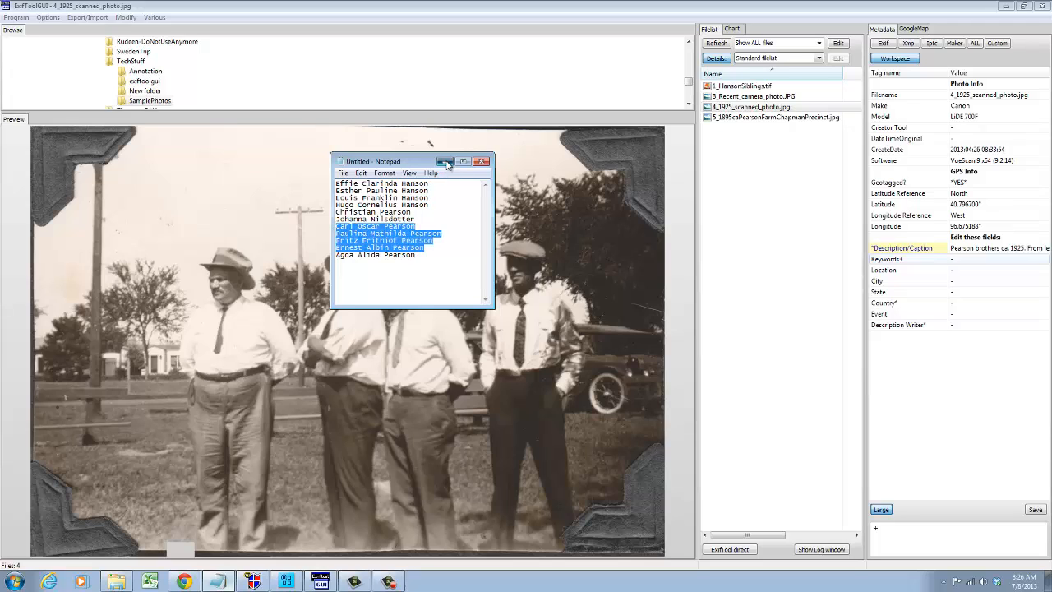
click(482, 161)
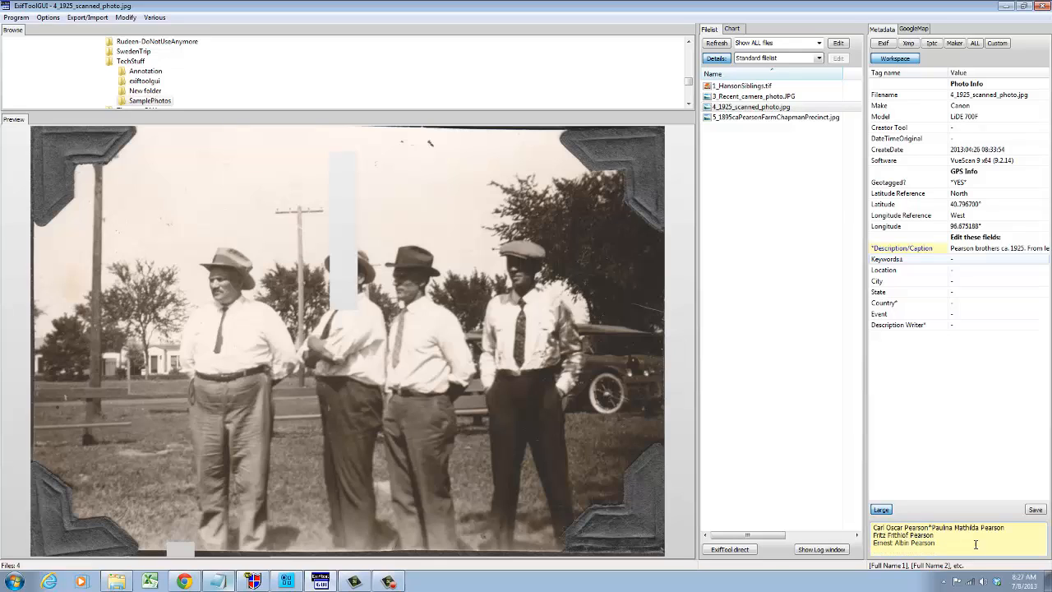
double_click(968, 527)
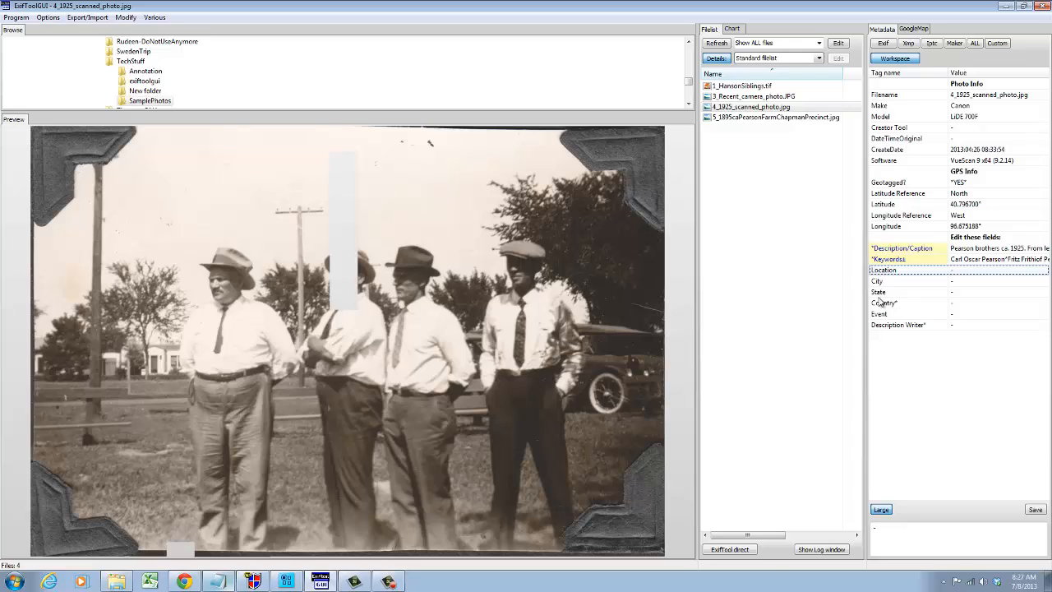
mouse_move(920, 296)
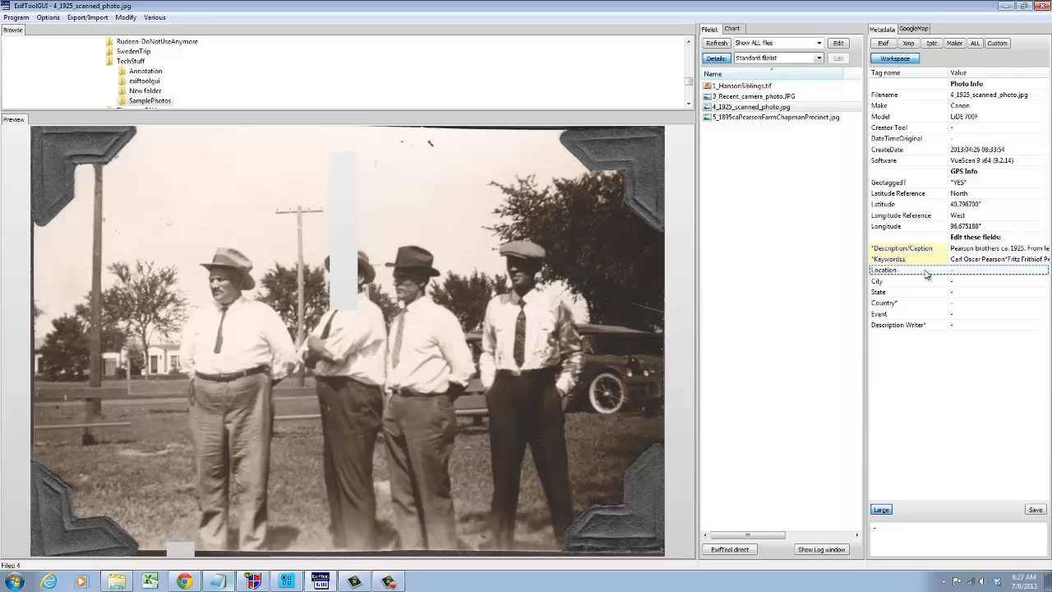
mouse_move(924, 359)
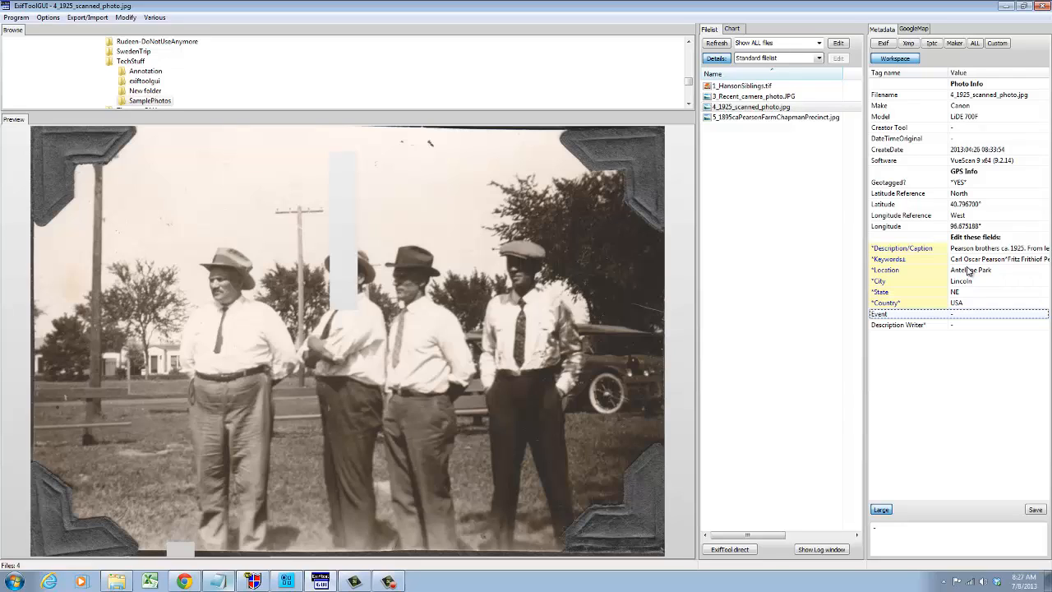
mouse_move(879, 324)
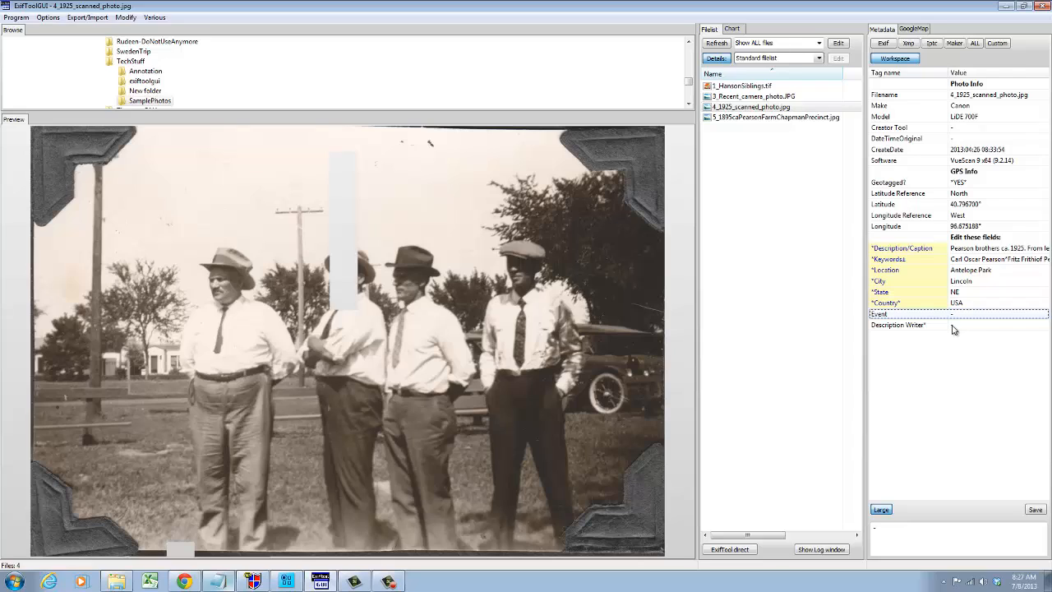
click(953, 325)
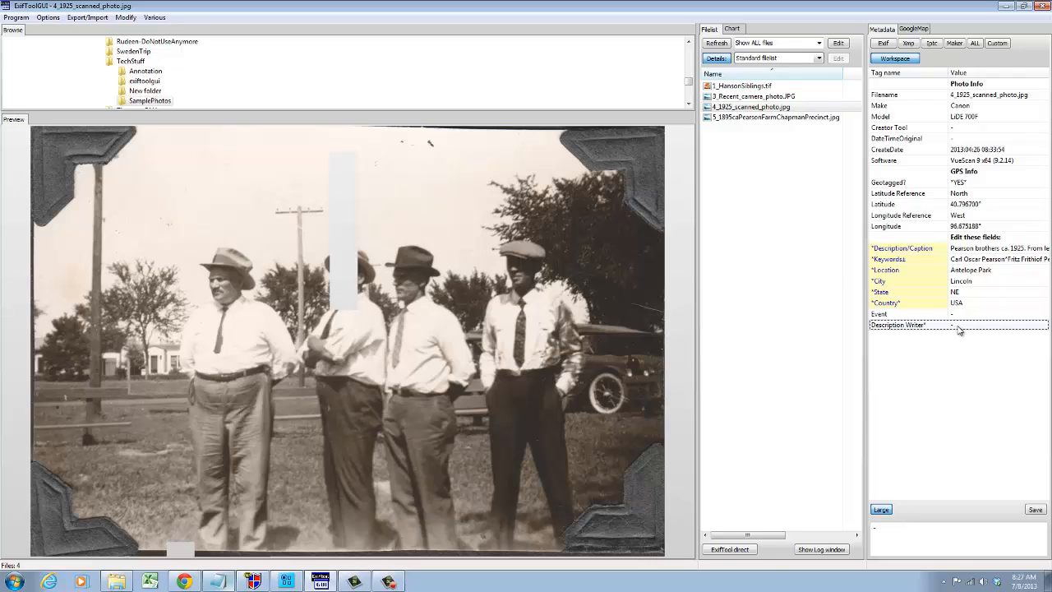
text(Karen Rademacher)
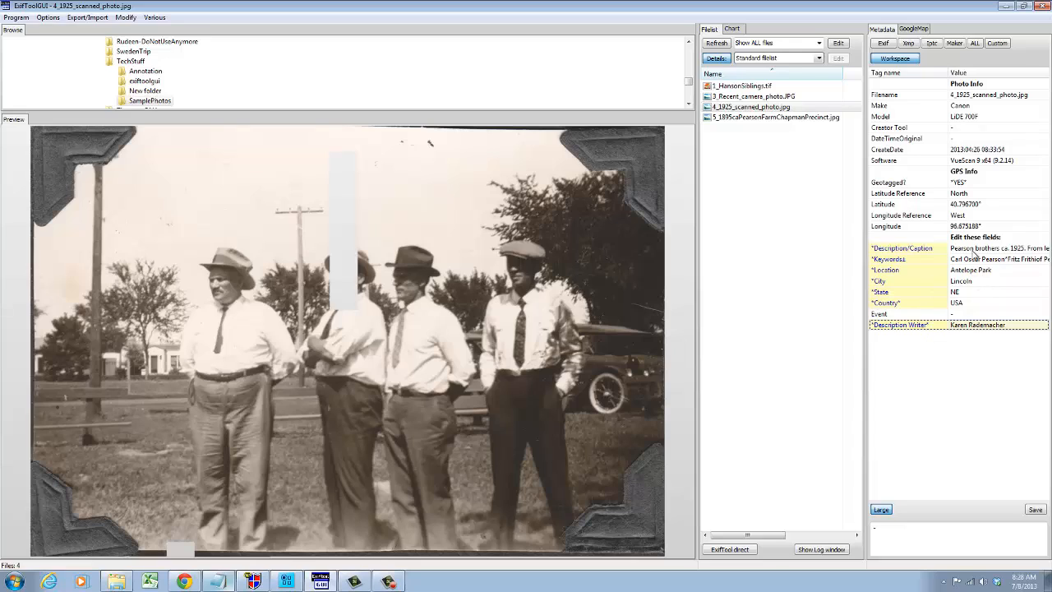
mouse_move(926, 260)
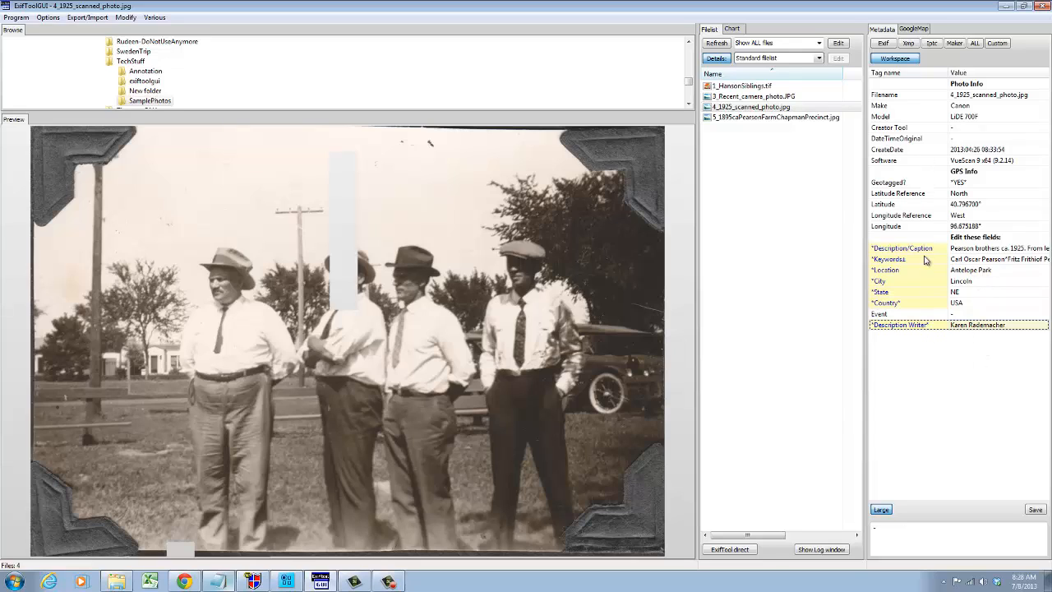
mouse_move(940, 395)
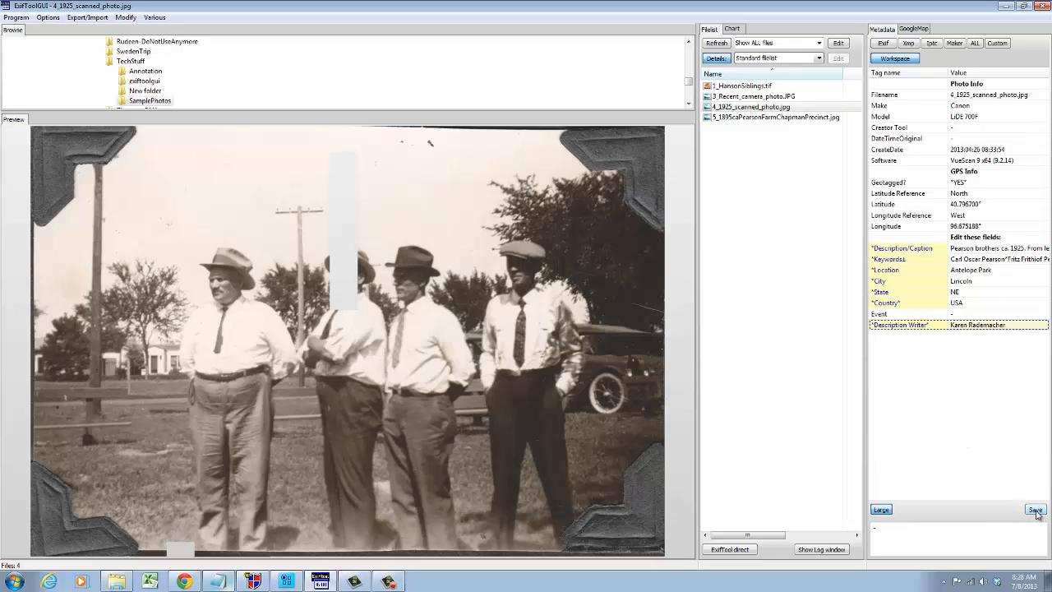
Step: Save the new caption, keywords, location and writer tags into 4_1925_scanned_photo.jpg
click(1034, 509)
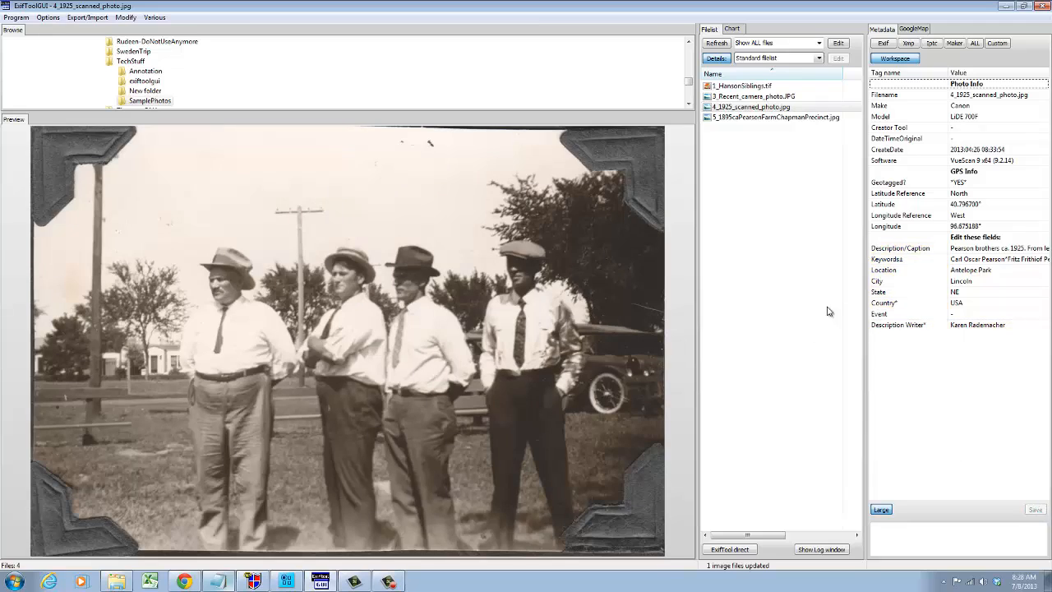
mouse_move(737, 148)
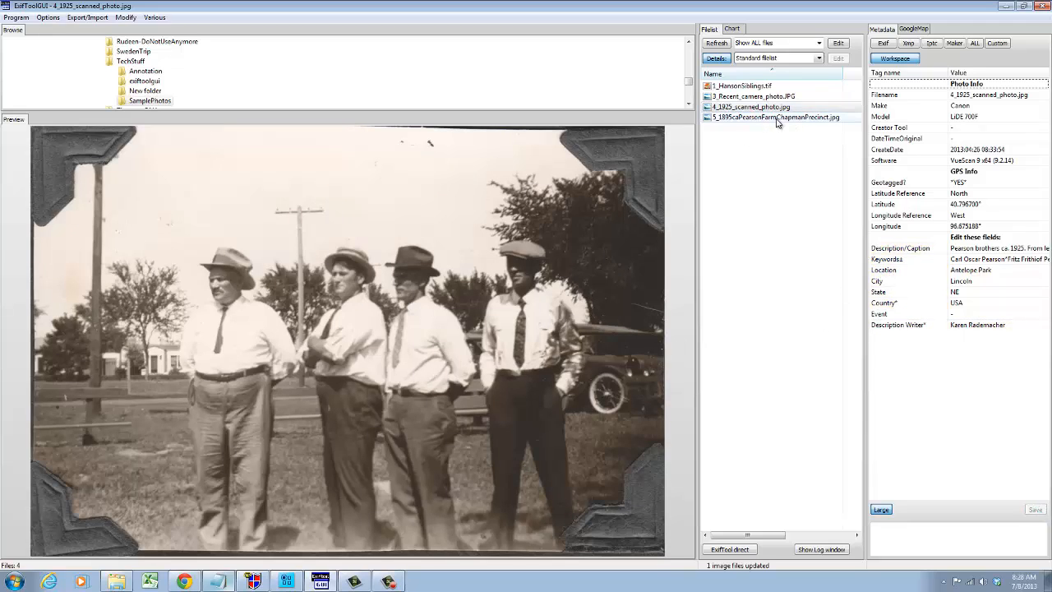
Step: Select 5_1895caPearsonFarmChapmanPrecinct.jpg, then open Program > Preferences and cancel it
click(776, 117)
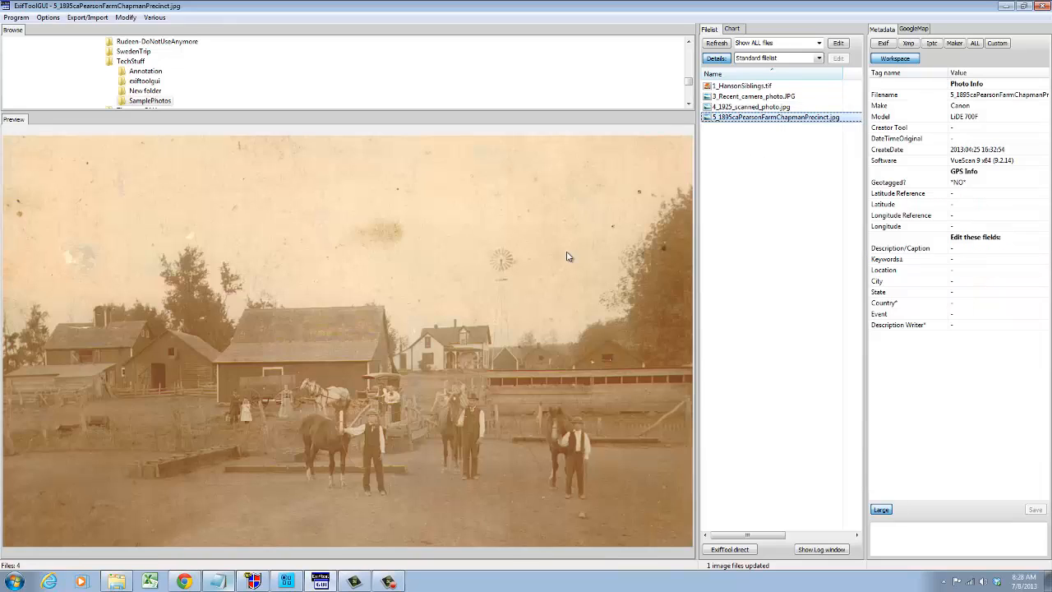
mouse_move(381, 478)
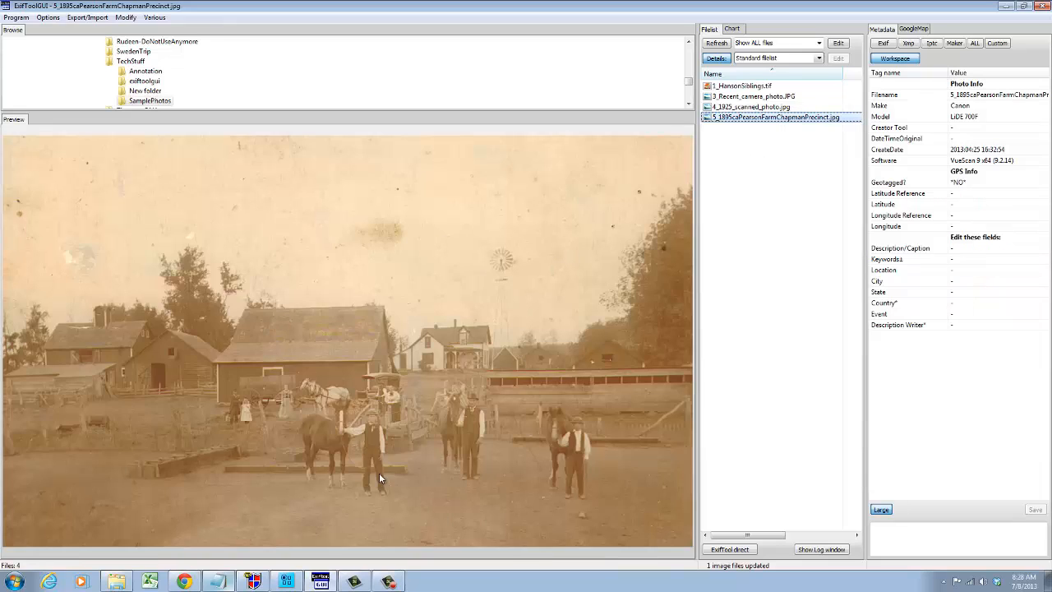
mouse_move(414, 429)
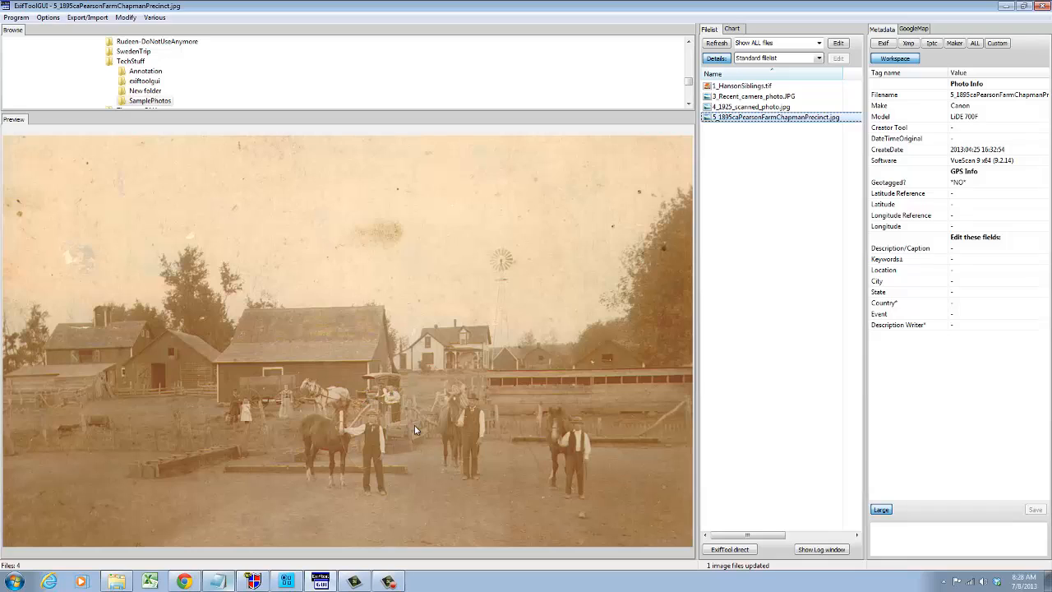
mouse_move(470, 378)
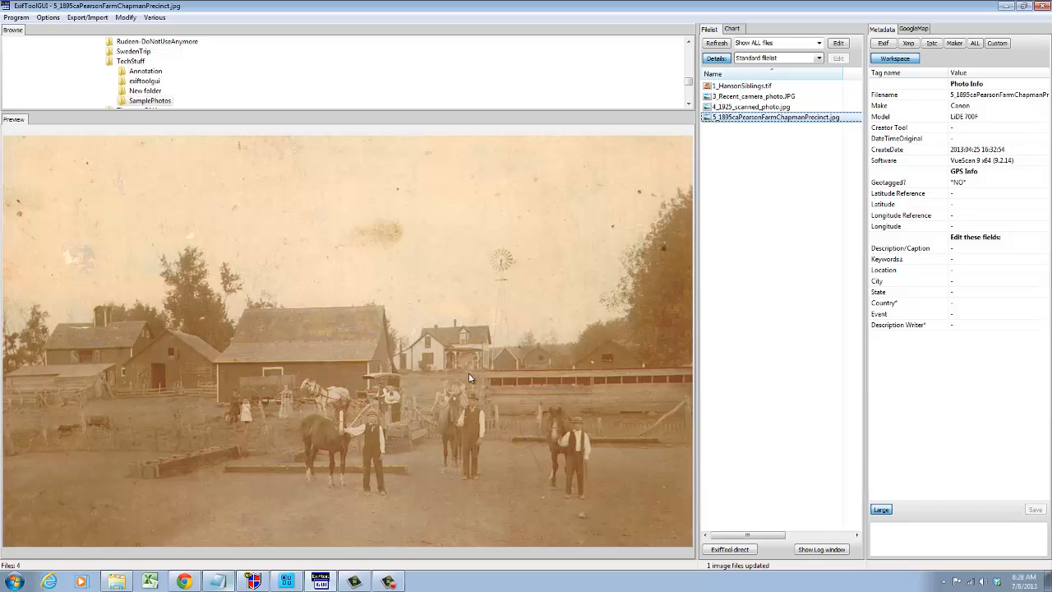
mouse_move(565, 280)
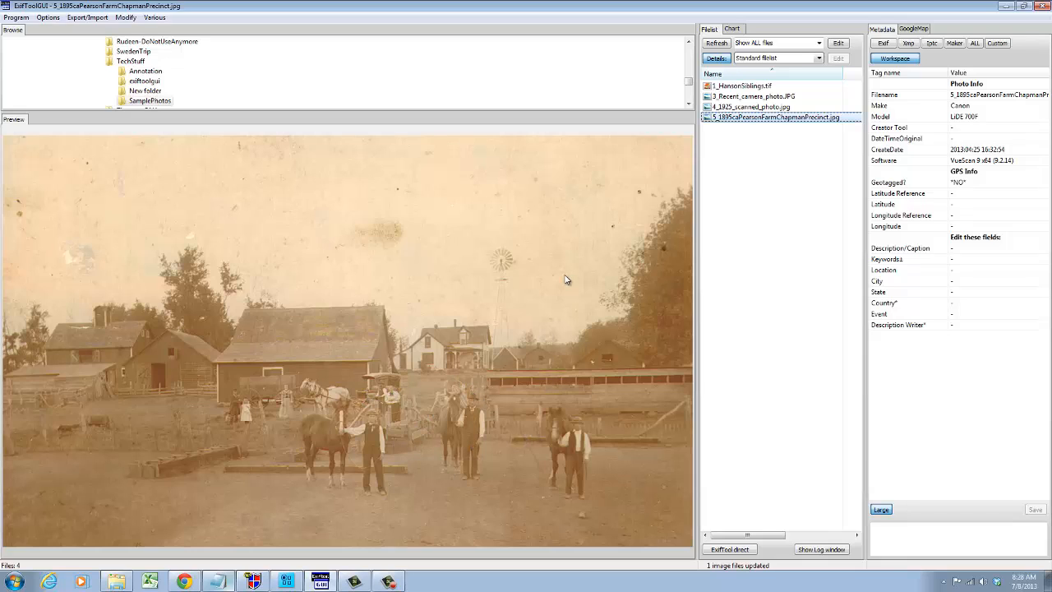
mouse_move(516, 281)
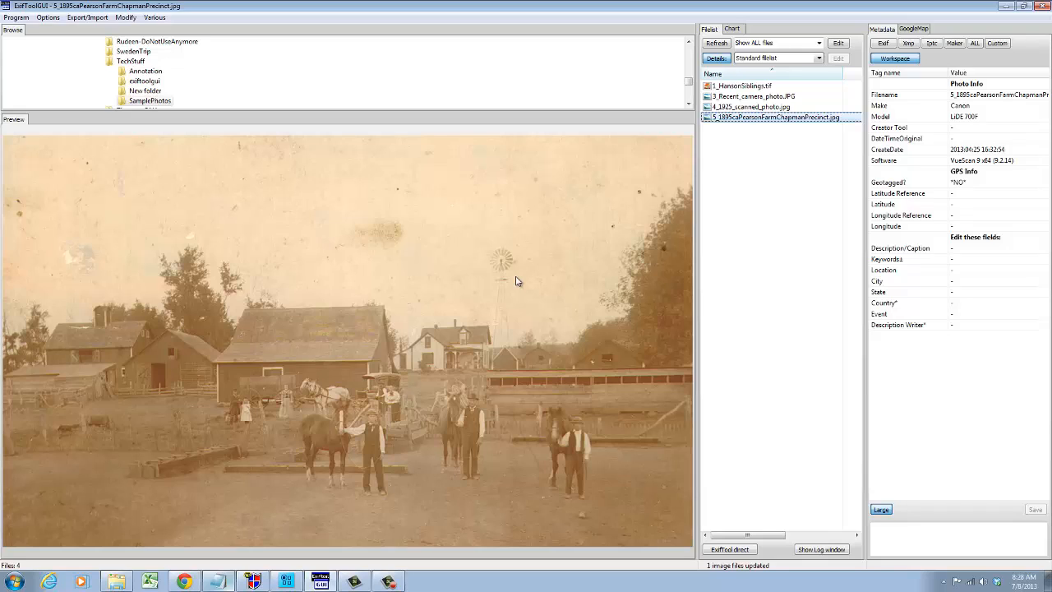
mouse_move(564, 134)
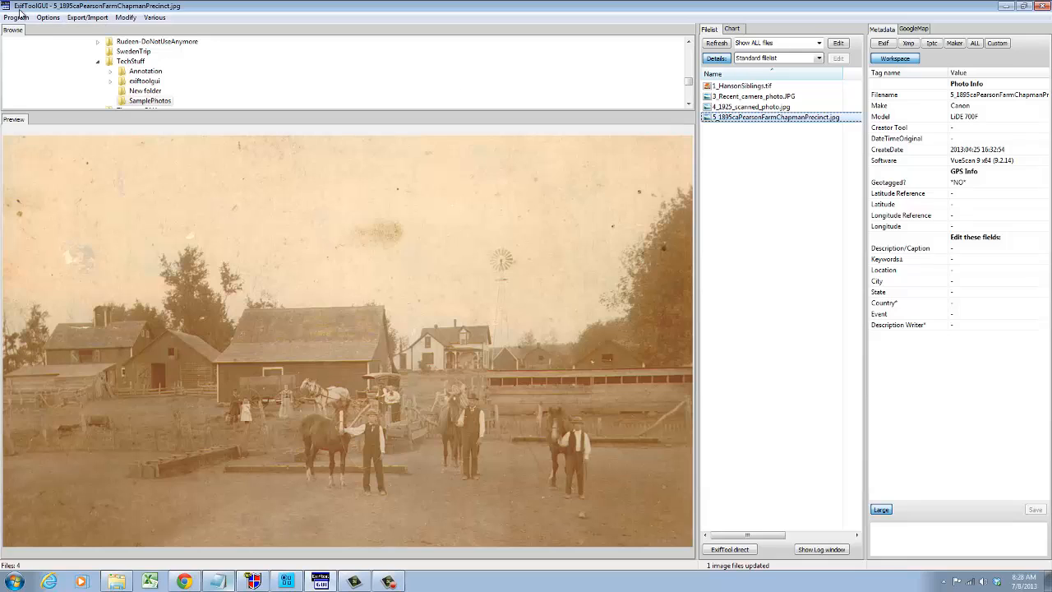
click(14, 17)
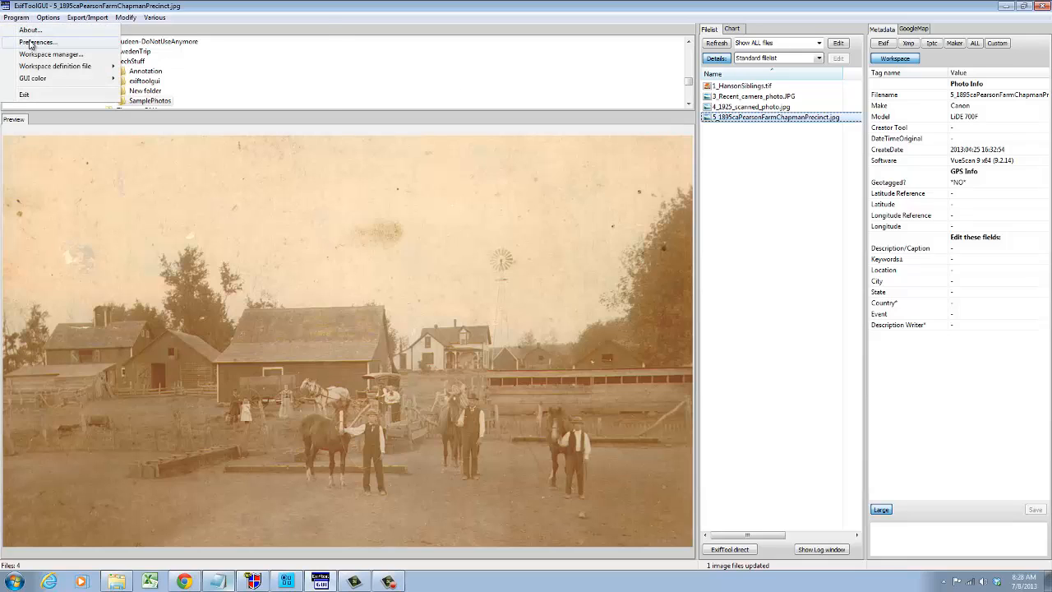
click(37, 42)
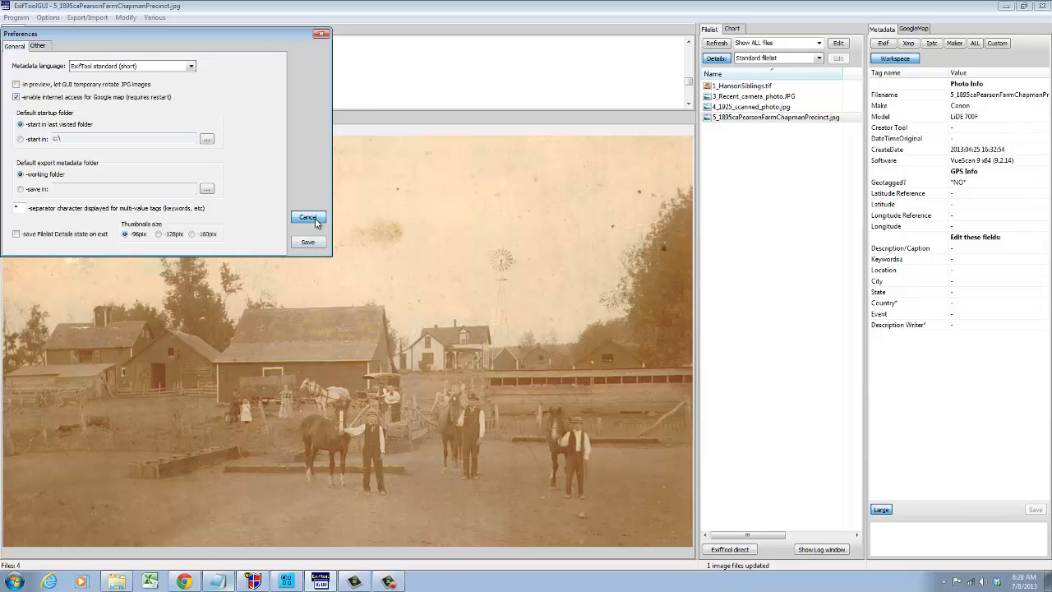
click(309, 217)
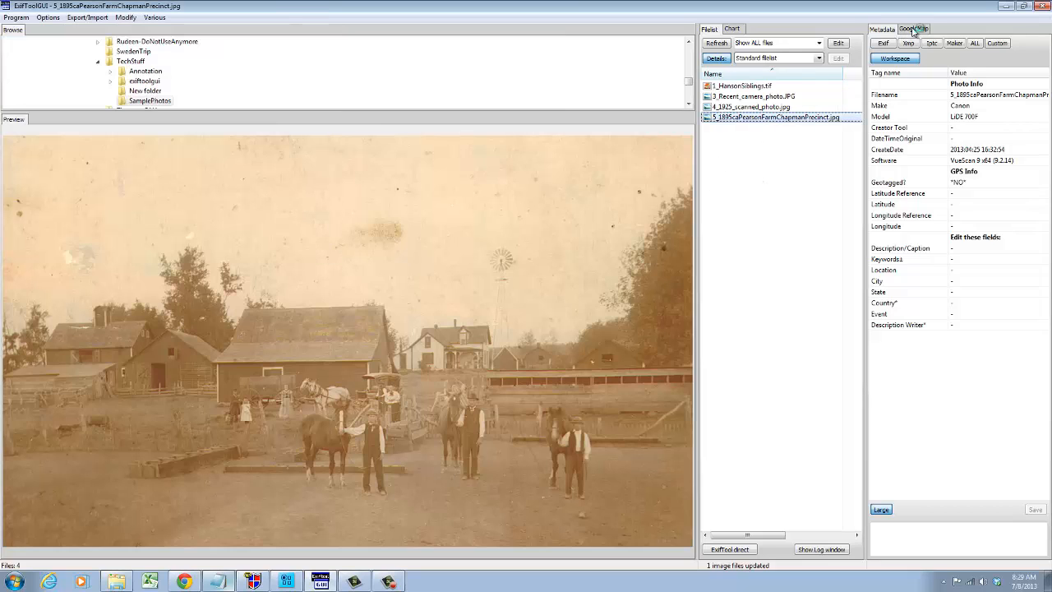
Step: Search the GoogleMap tab for Weston, NE
click(913, 28)
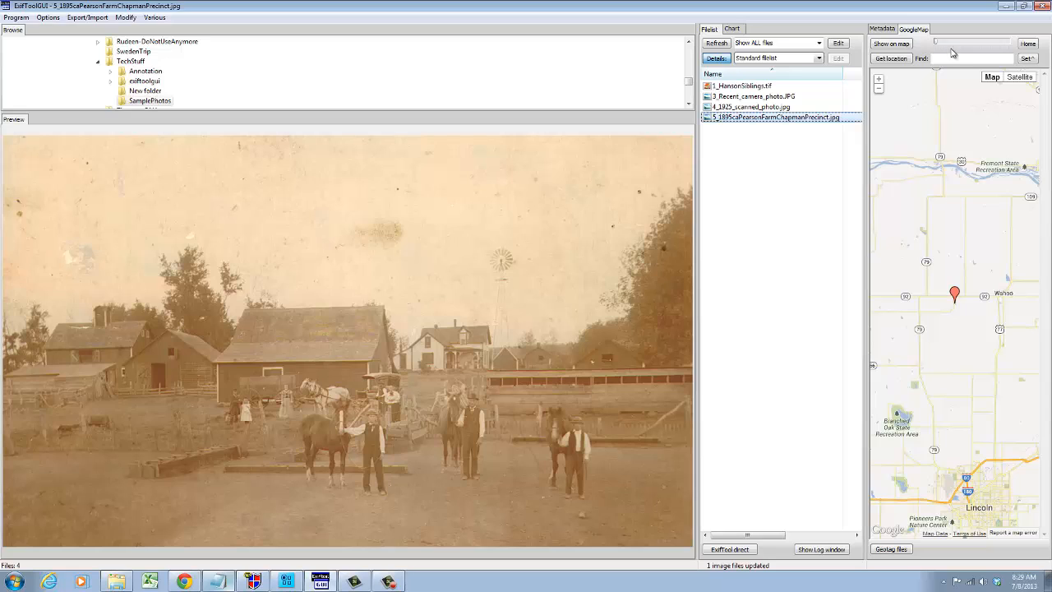
click(973, 58)
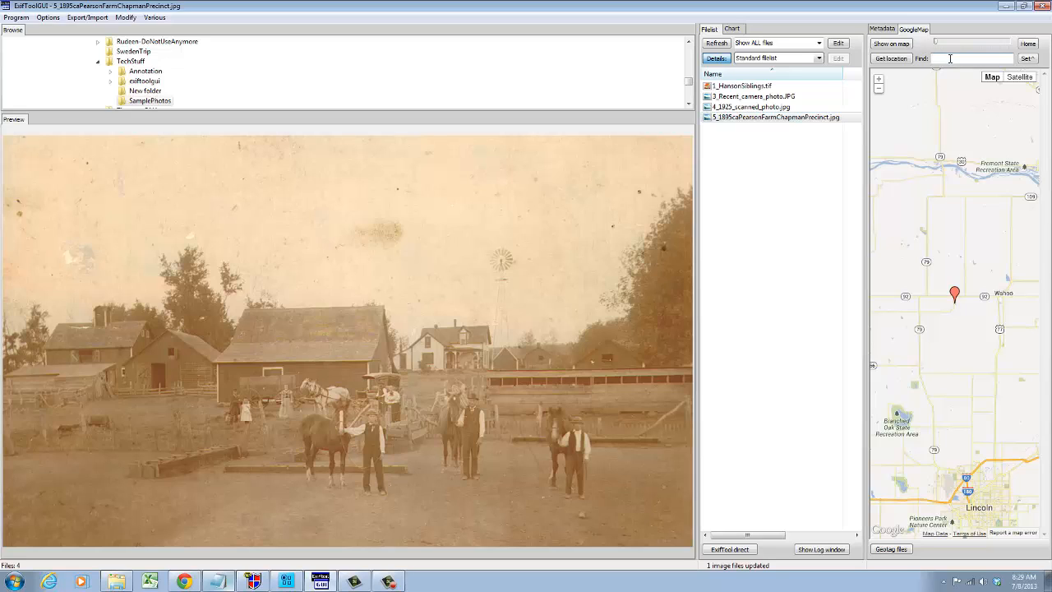
text(weston, n)
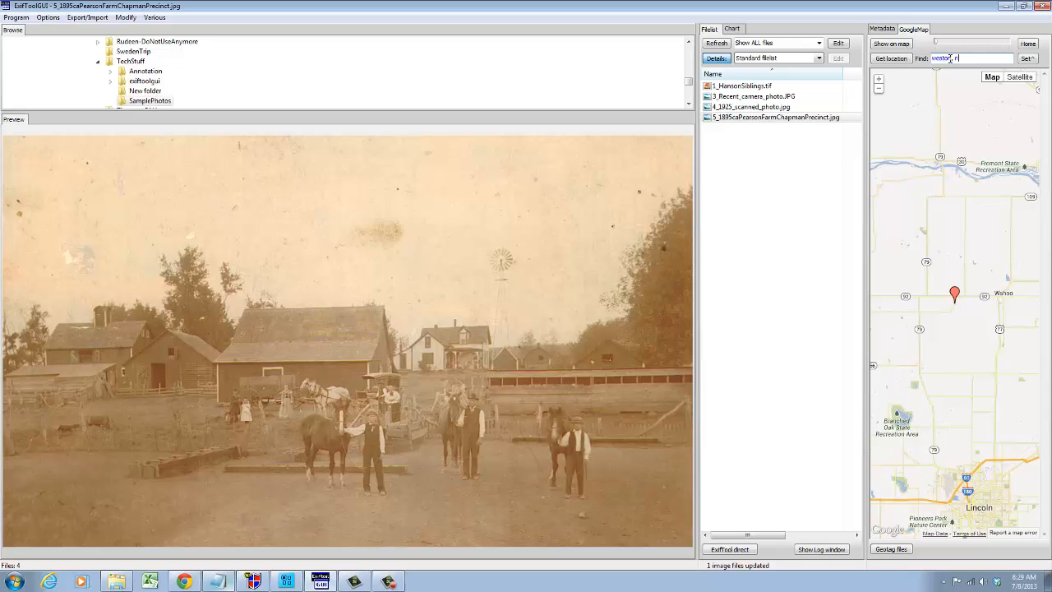
text(ne)
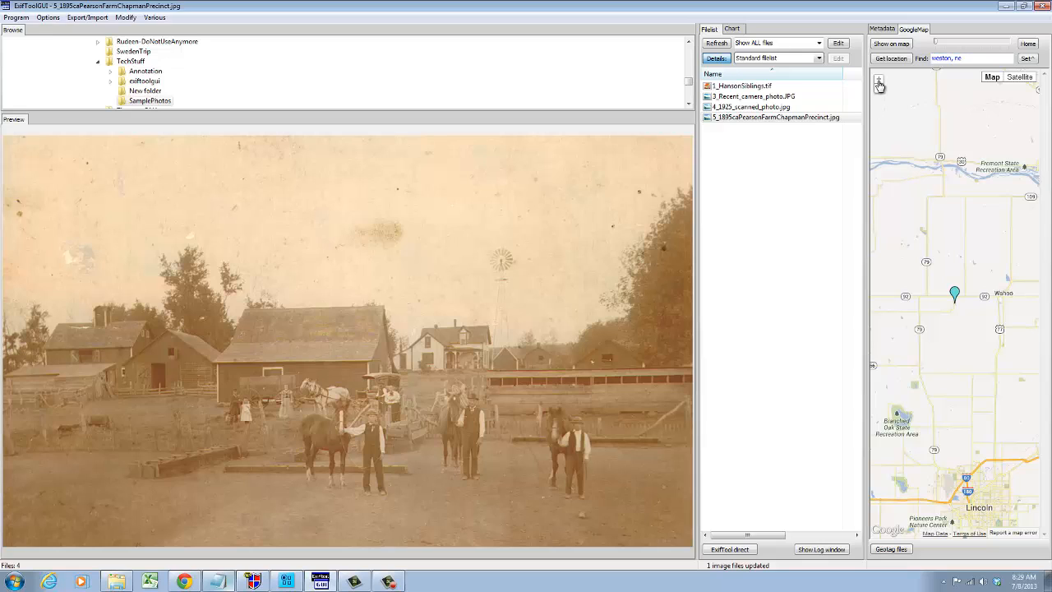
Step: Zoom into the farmland near Weston in Satellite view and mark the location
click(878, 79)
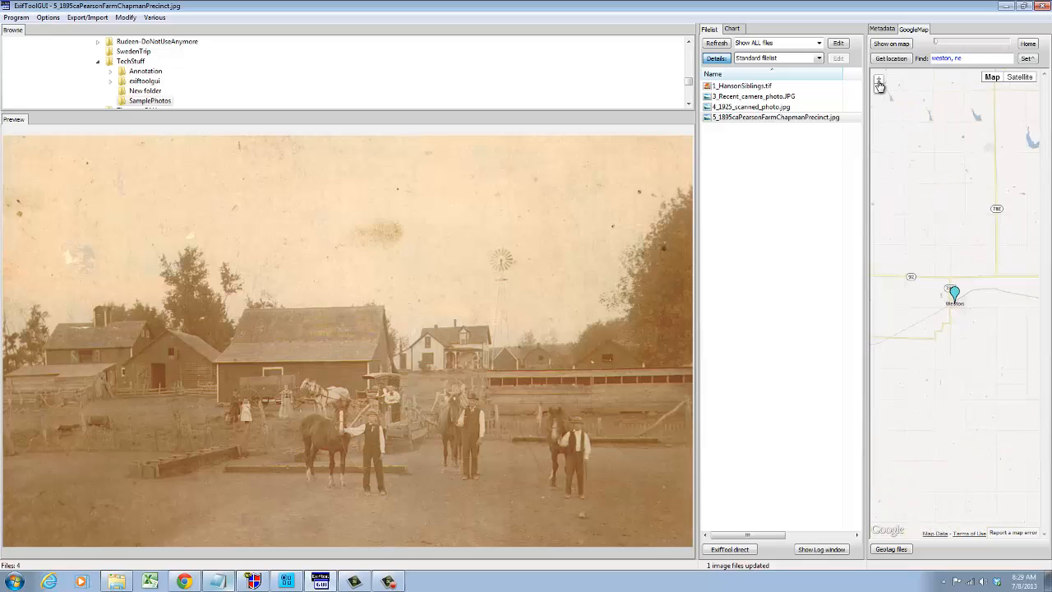
click(878, 79)
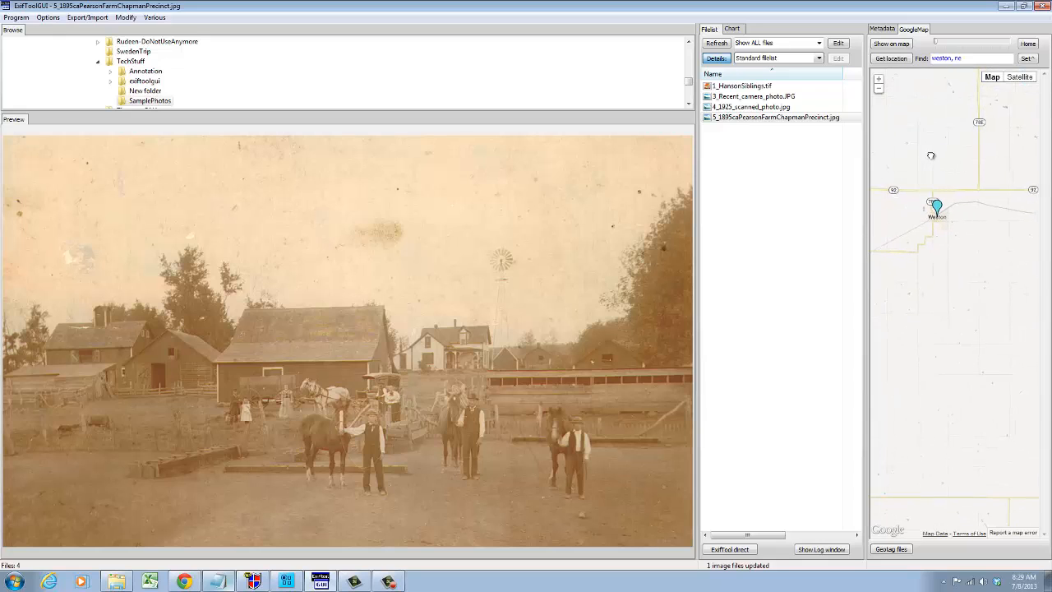
click(1017, 76)
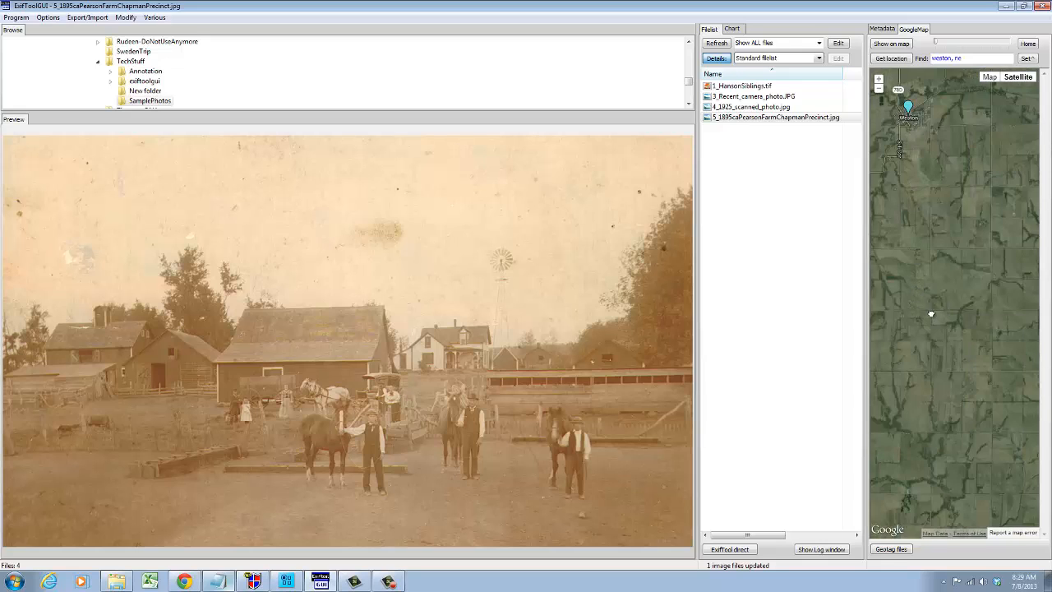
click(878, 88)
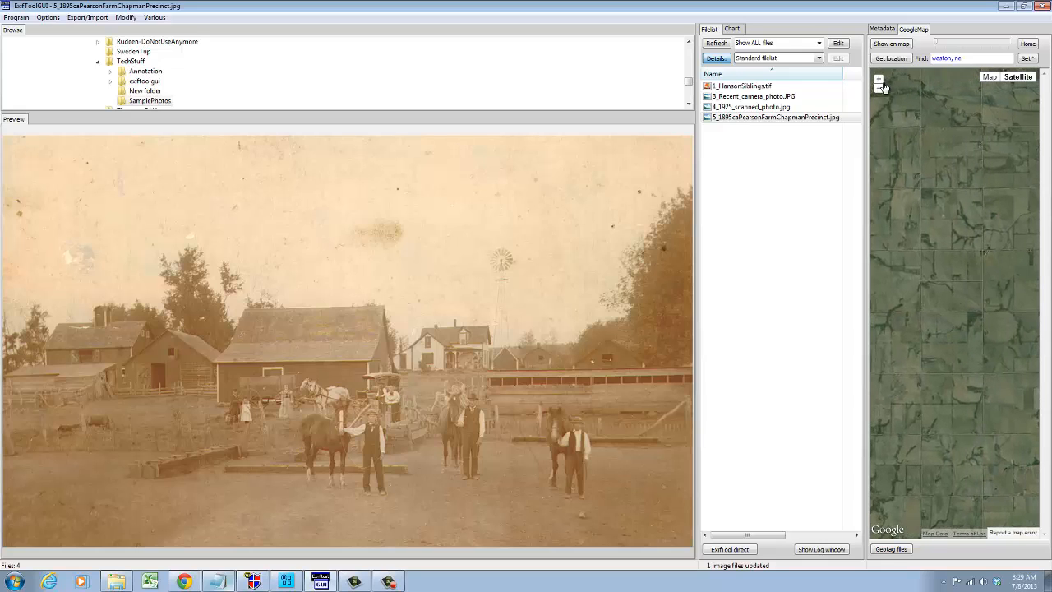
click(878, 79)
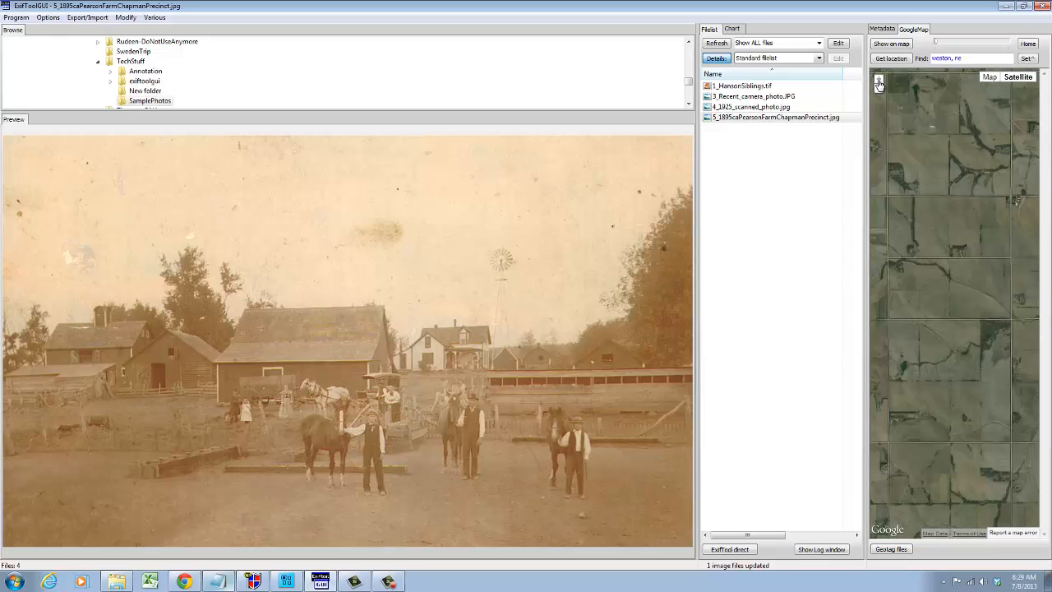
click(877, 77)
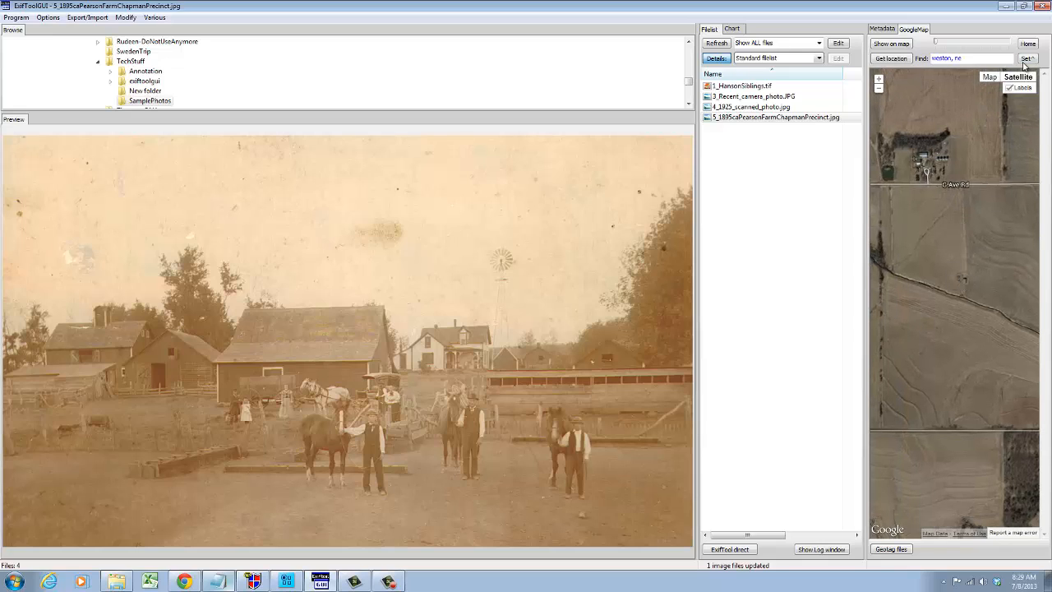
mouse_move(973, 280)
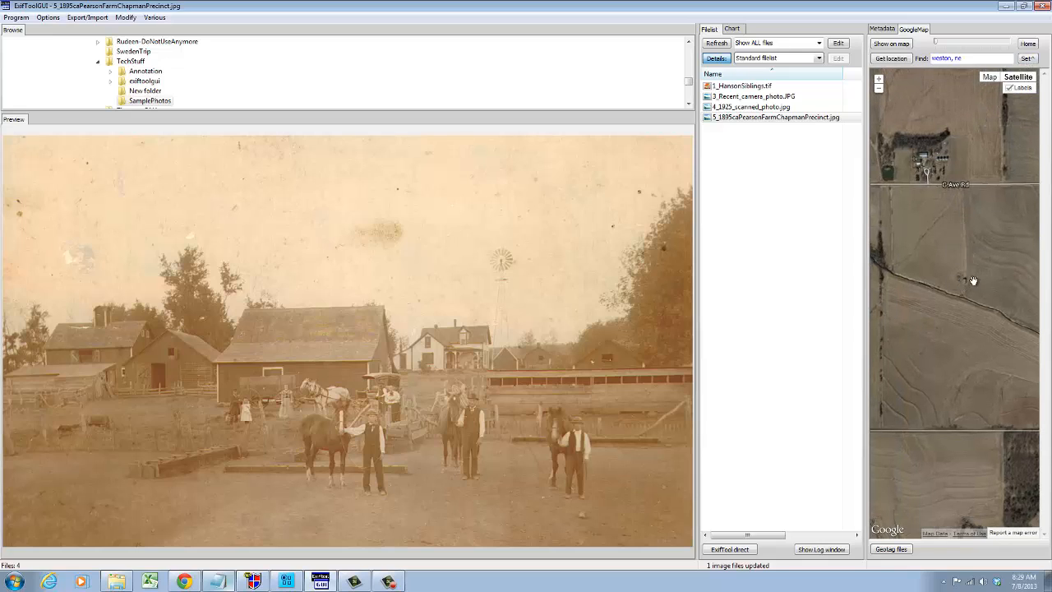
click(965, 275)
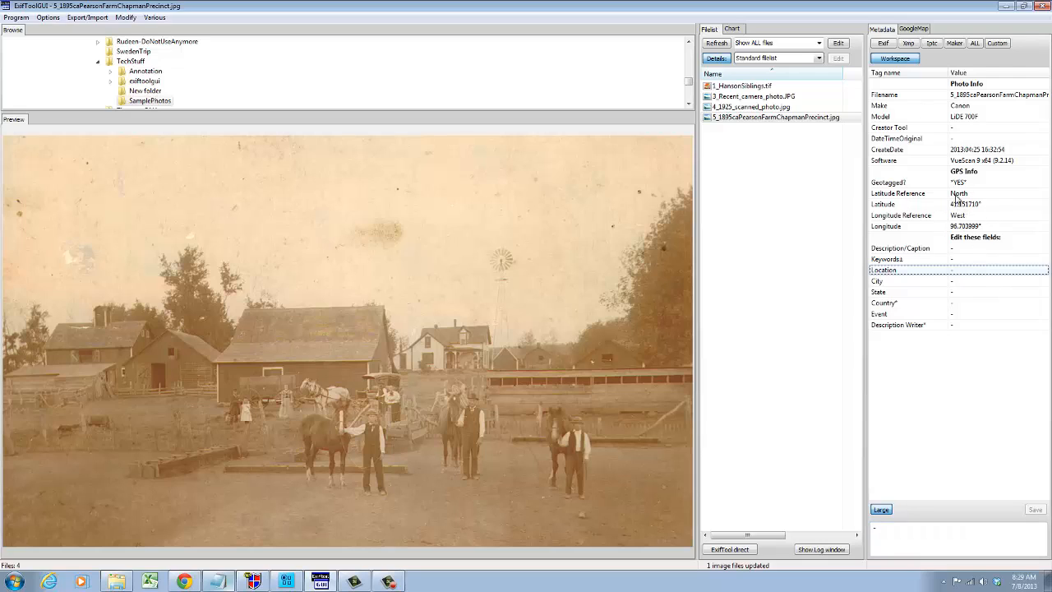
mouse_move(824, 192)
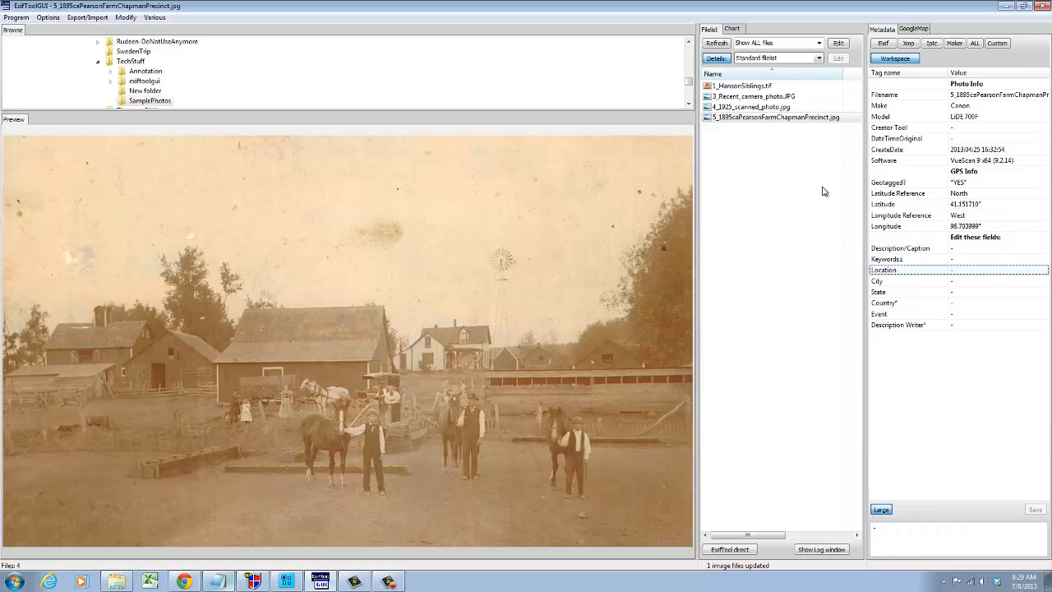
mouse_move(565, 195)
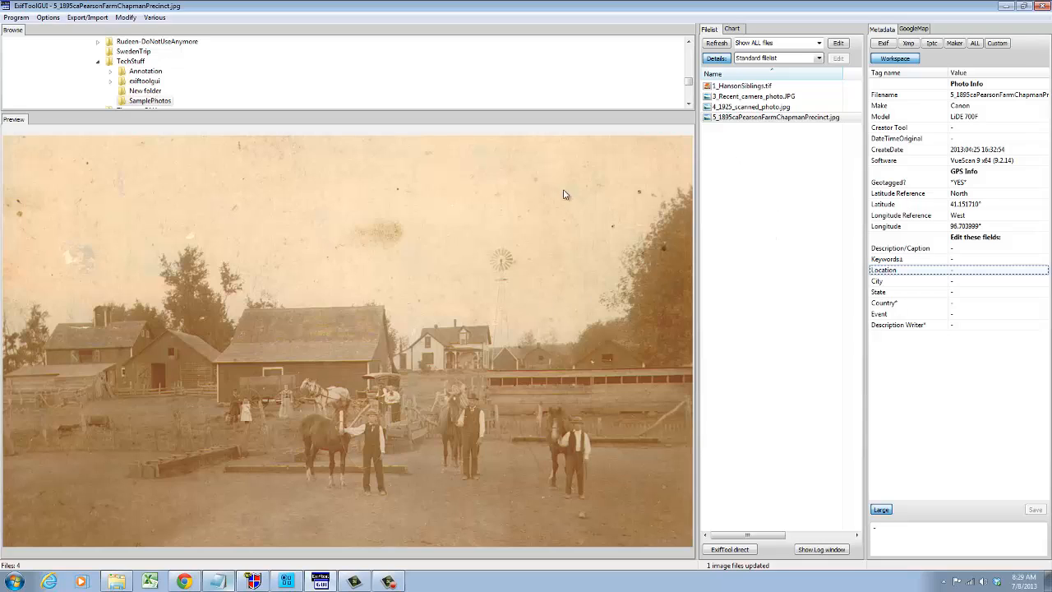
mouse_move(714, 146)
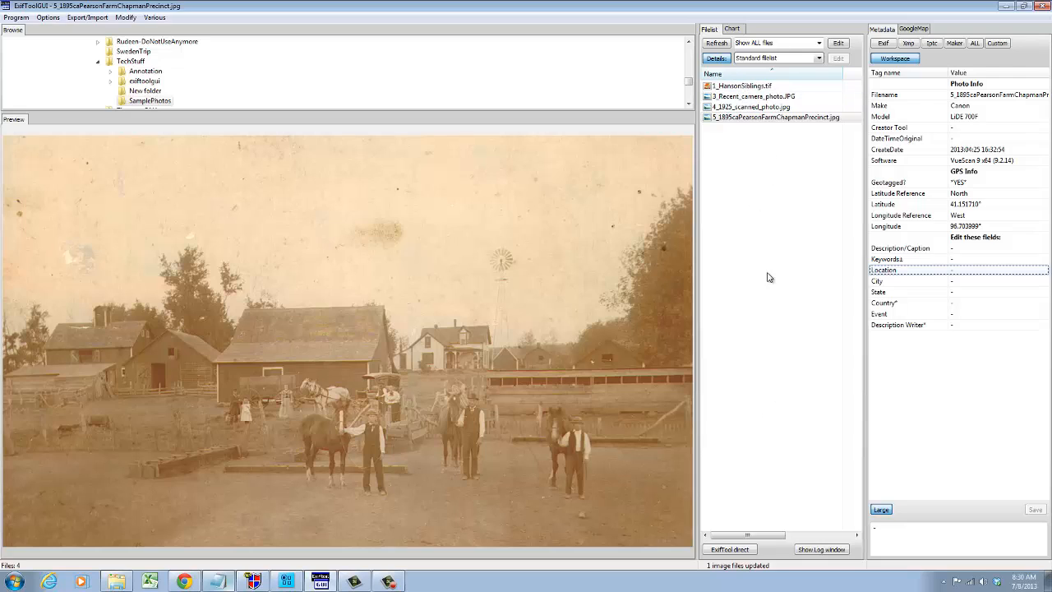
mouse_move(931, 152)
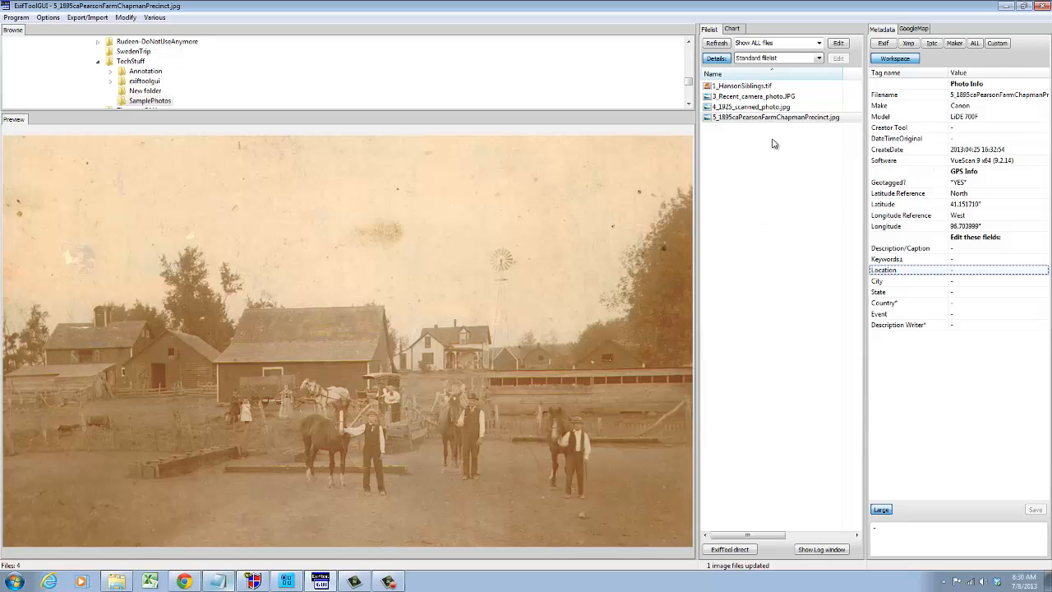
mouse_move(895, 208)
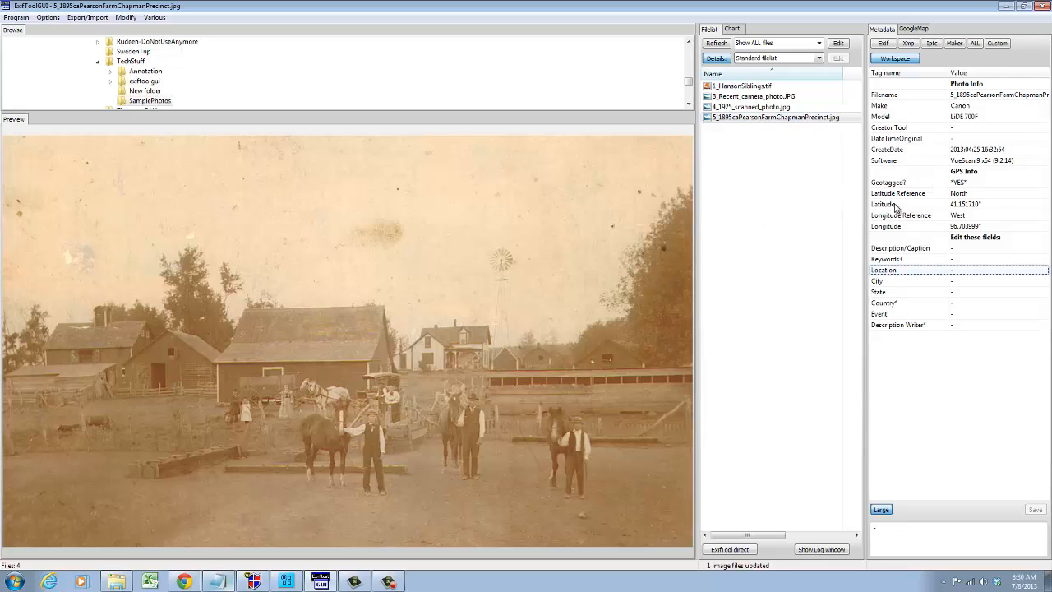
mouse_move(966, 255)
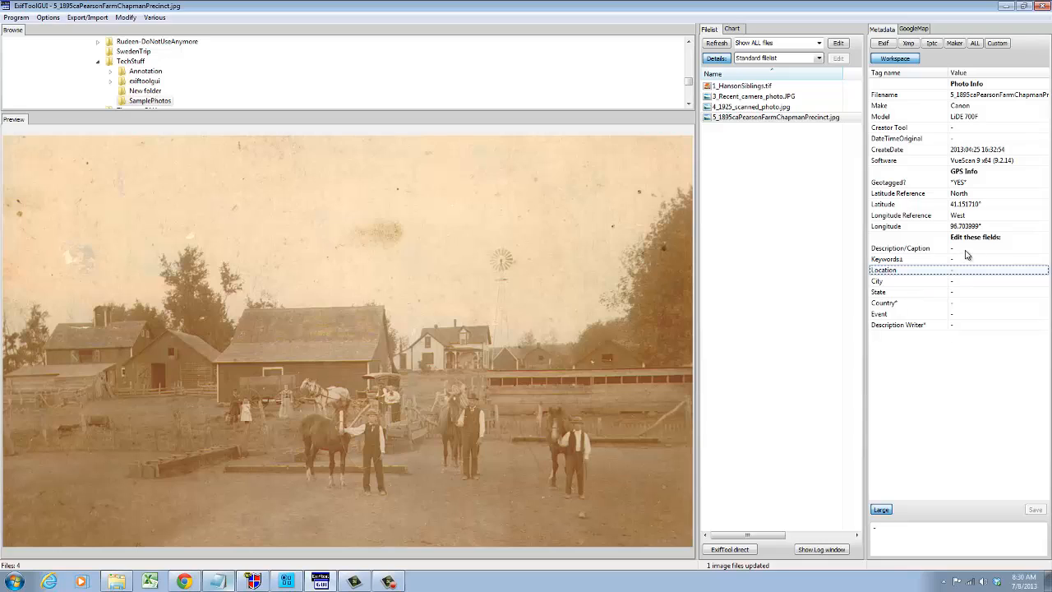
mouse_move(972, 291)
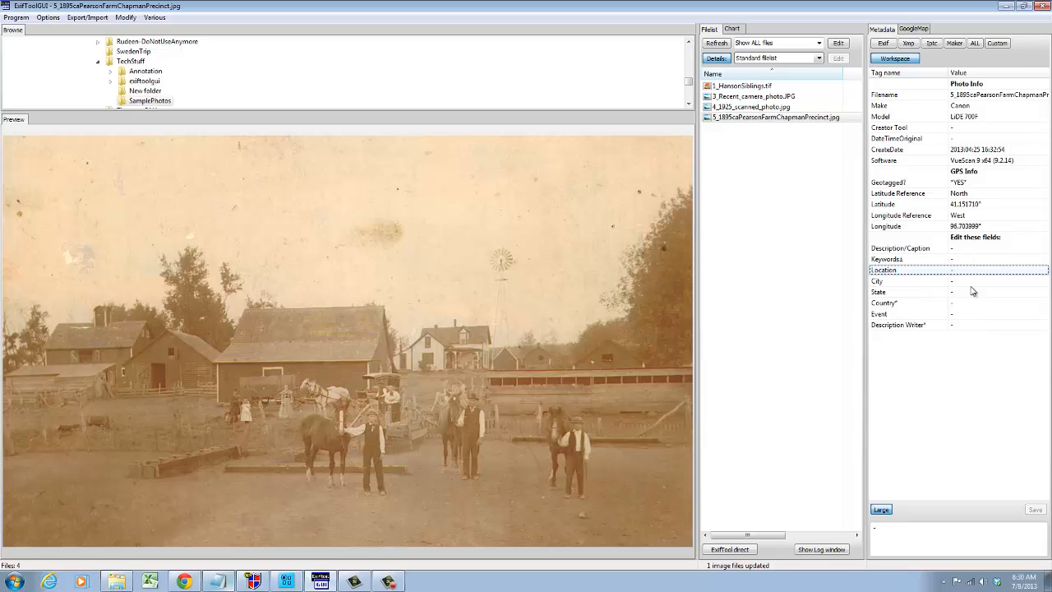
mouse_move(231, 564)
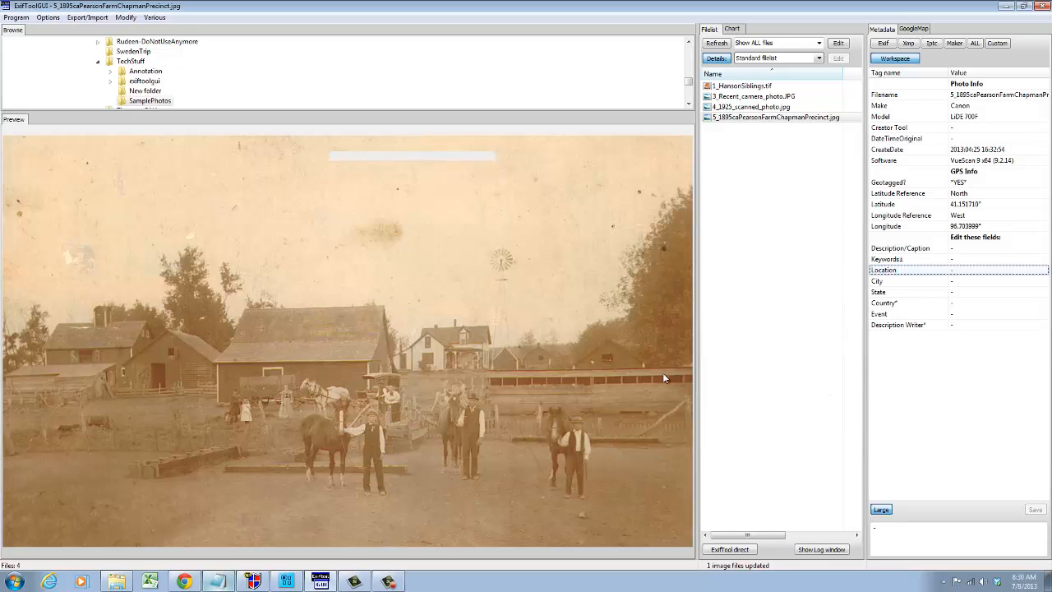
mouse_move(526, 372)
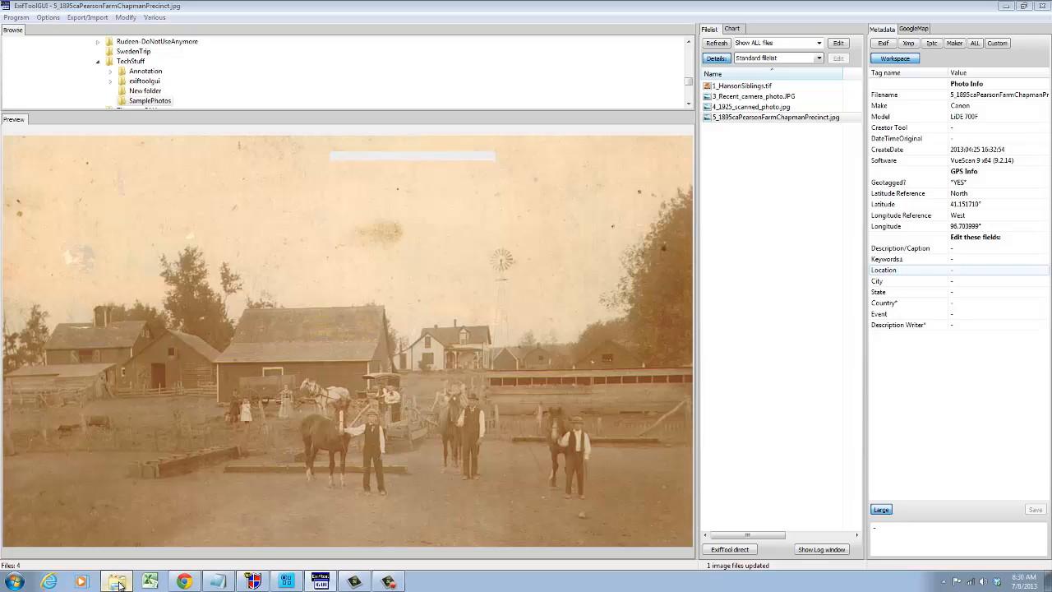
Step: Open SamplePhotos in Windows Explorer and show the Title and Tags columns
click(117, 581)
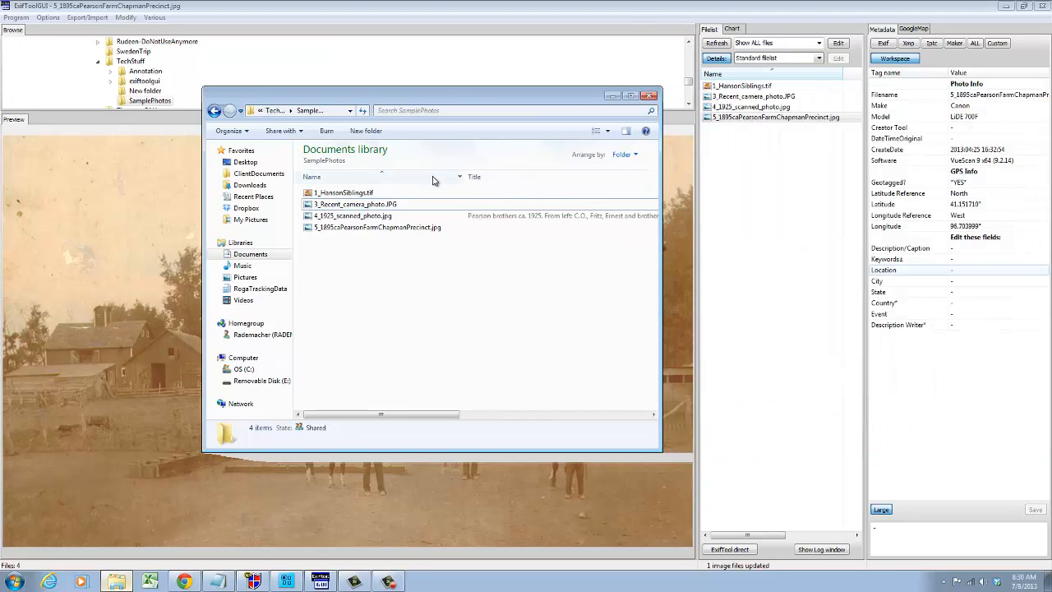
right_click(474, 176)
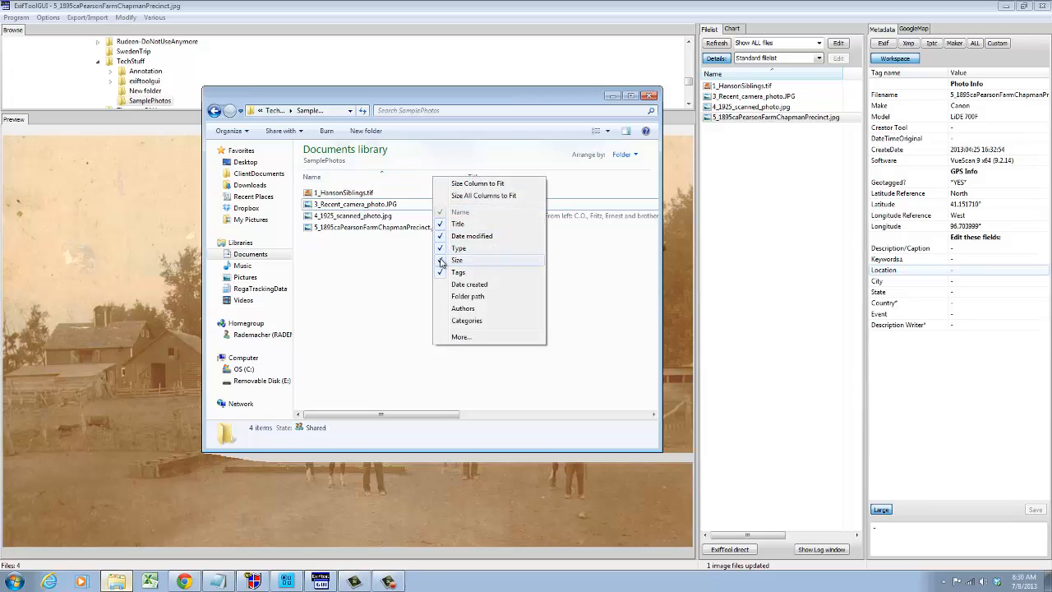
click(458, 260)
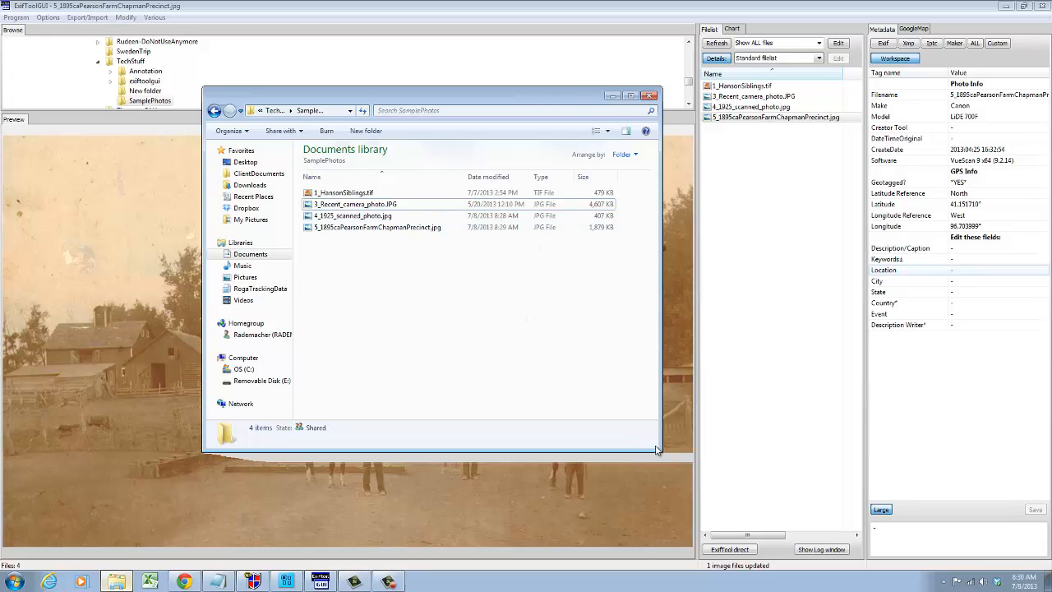
mouse_move(471, 156)
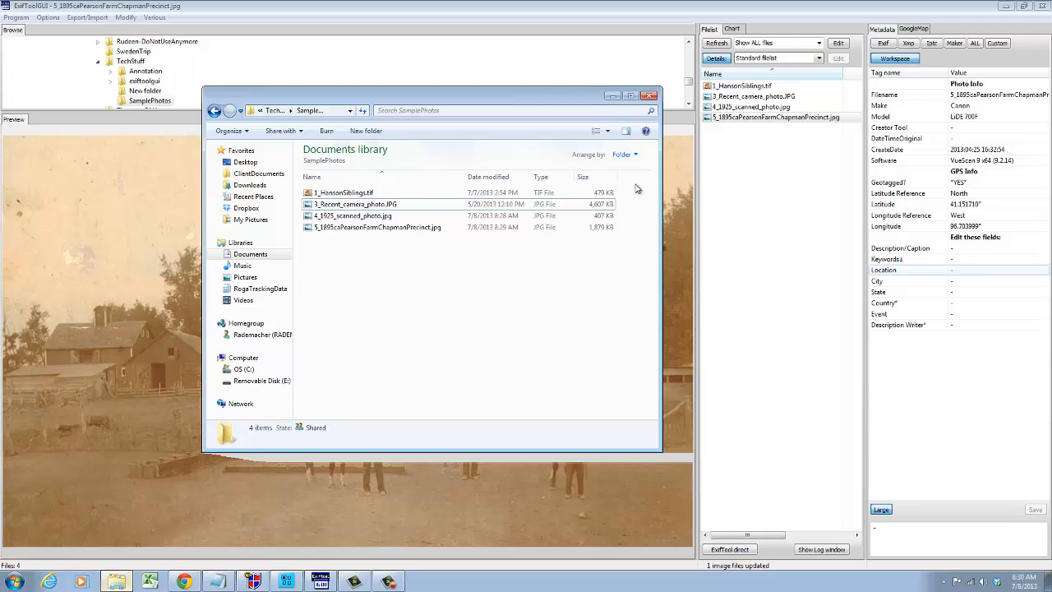
mouse_move(633, 182)
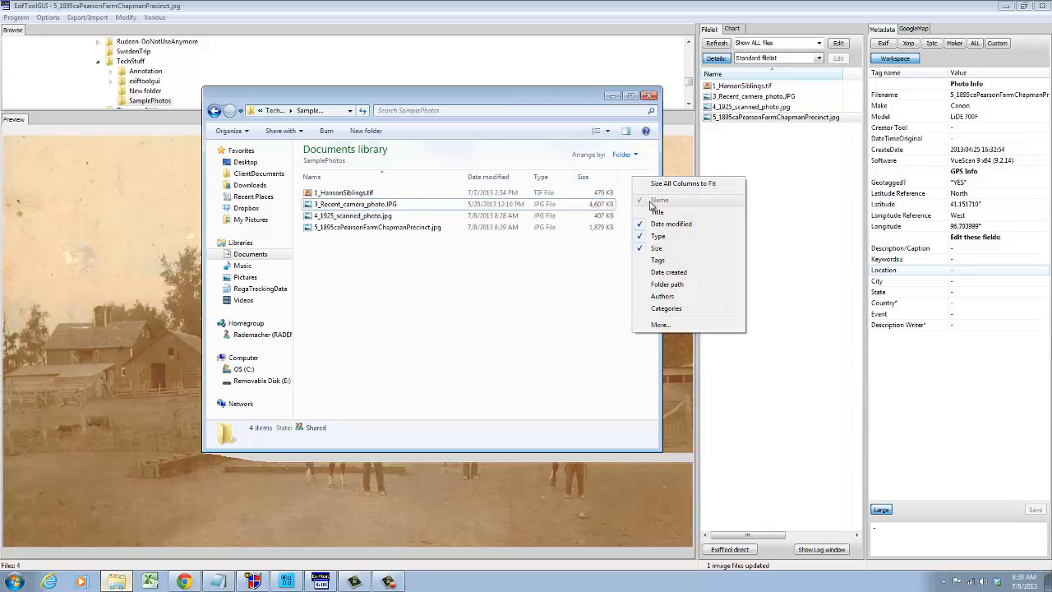
mouse_move(644, 215)
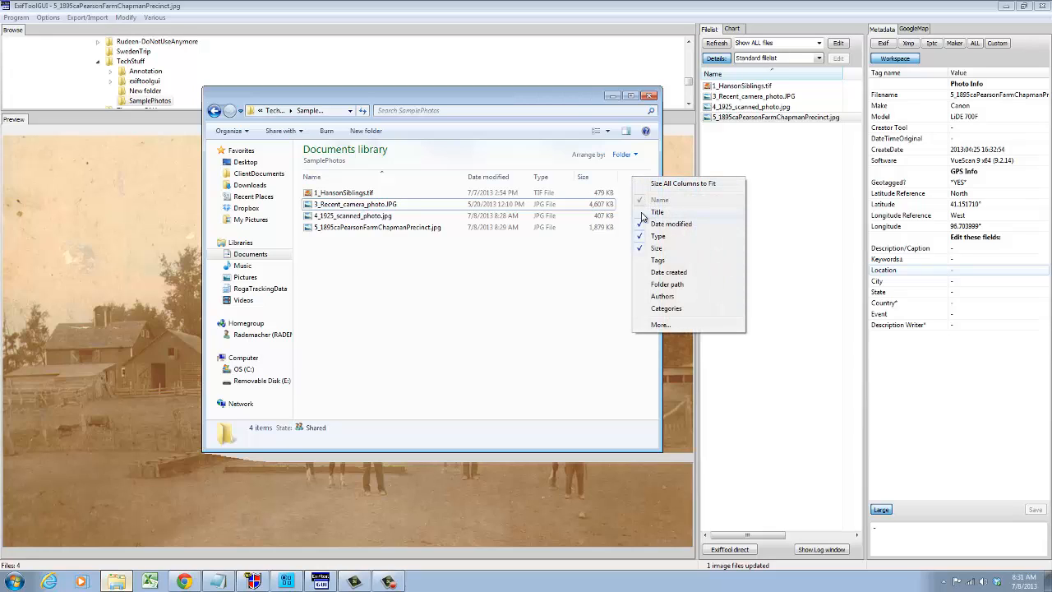
mouse_move(643, 216)
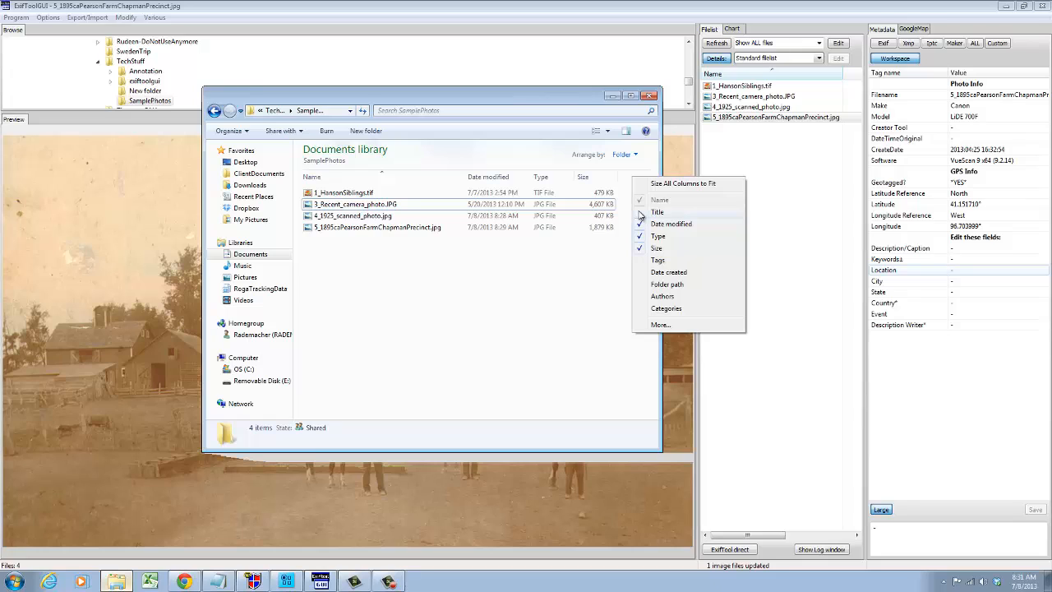
click(656, 211)
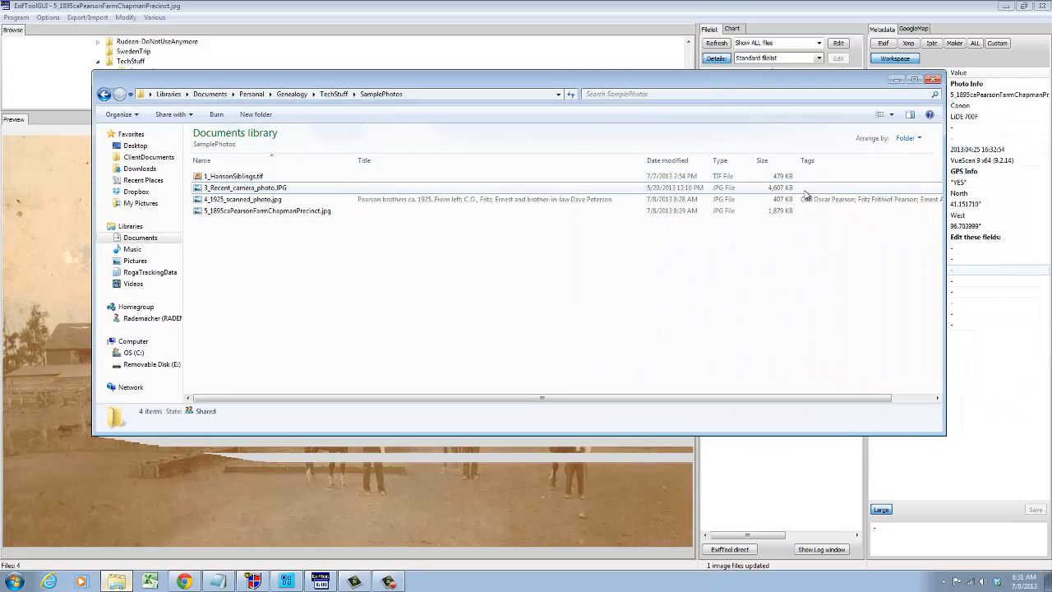
Step: Select 4_1925_scanned_photo.jpg to view its title, Pearson tags and scanner details
click(242, 199)
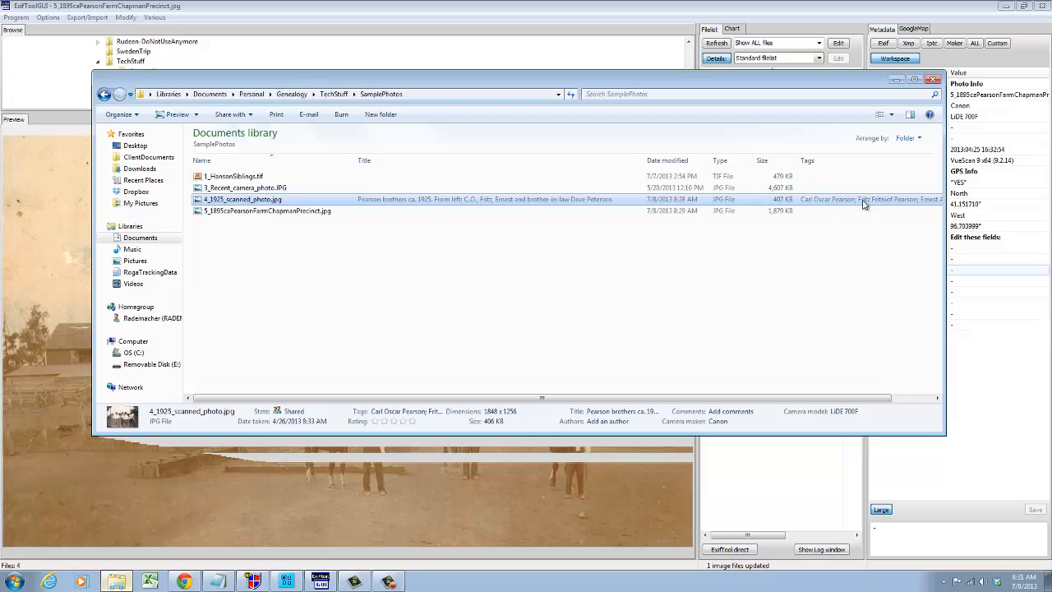
mouse_move(417, 198)
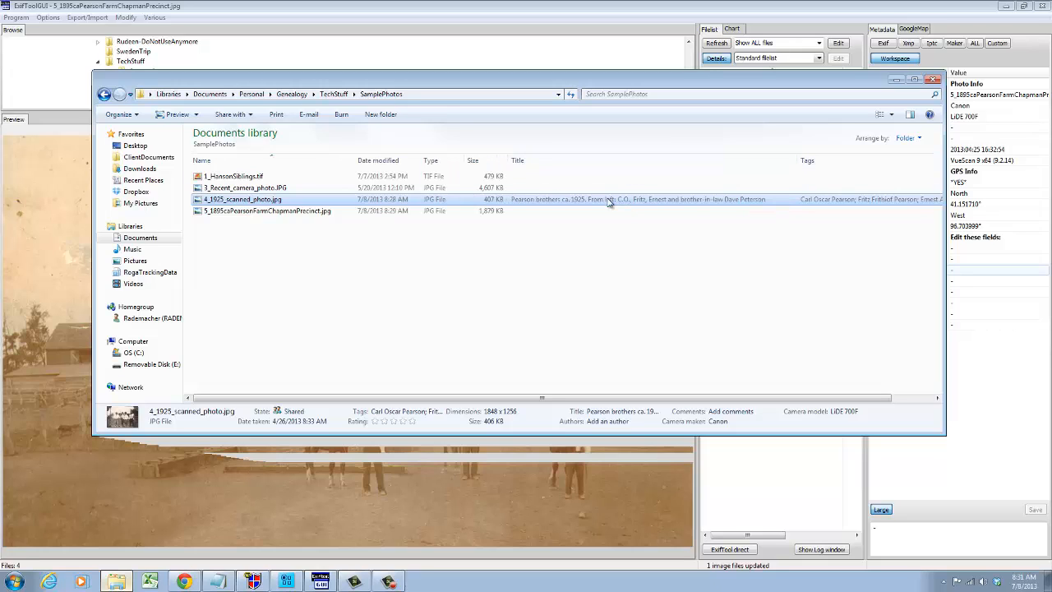
mouse_move(659, 213)
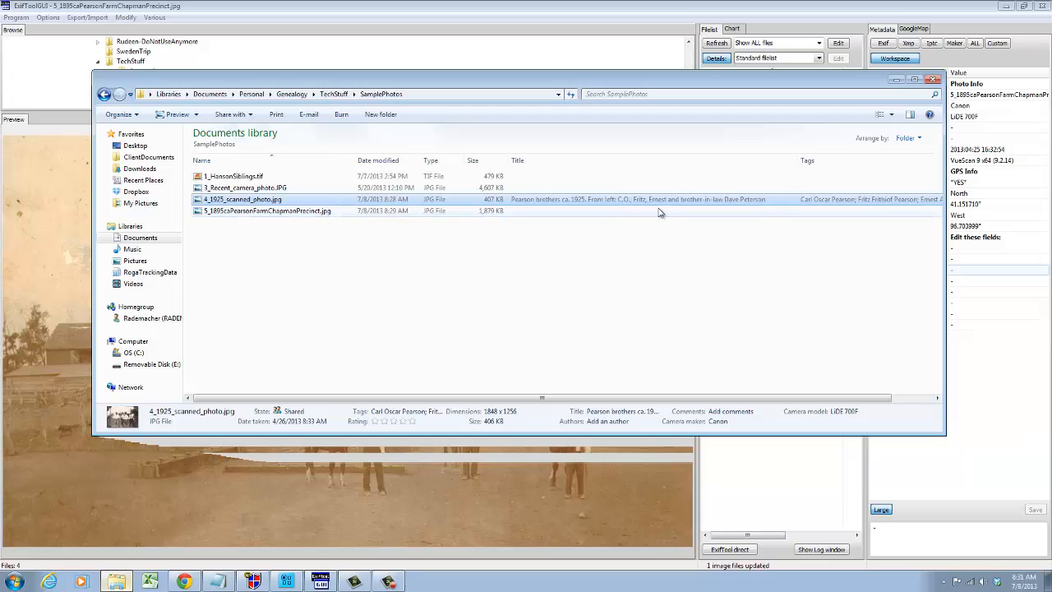
mouse_move(623, 205)
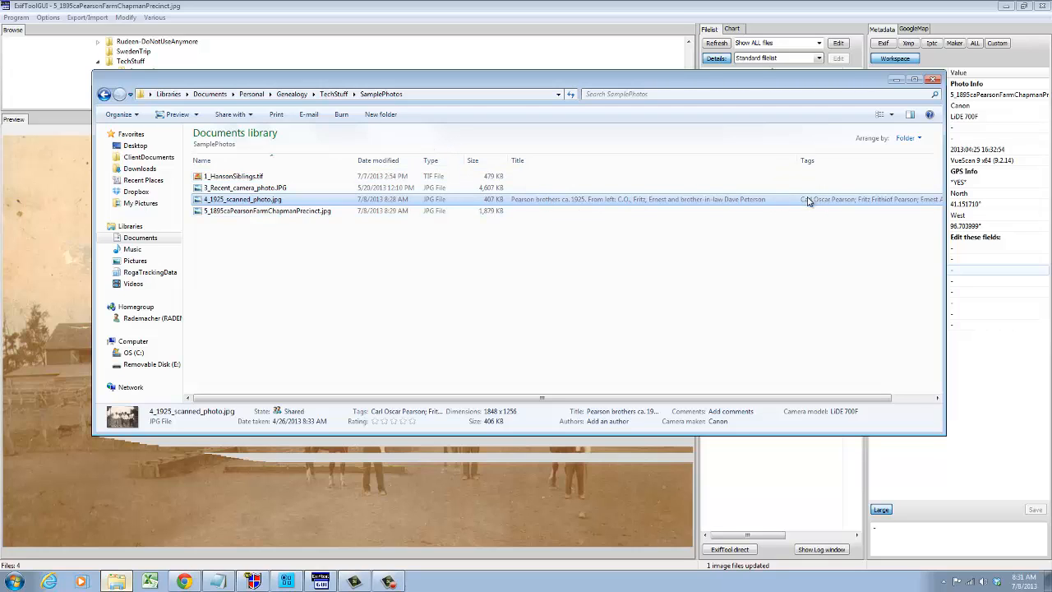
mouse_move(538, 140)
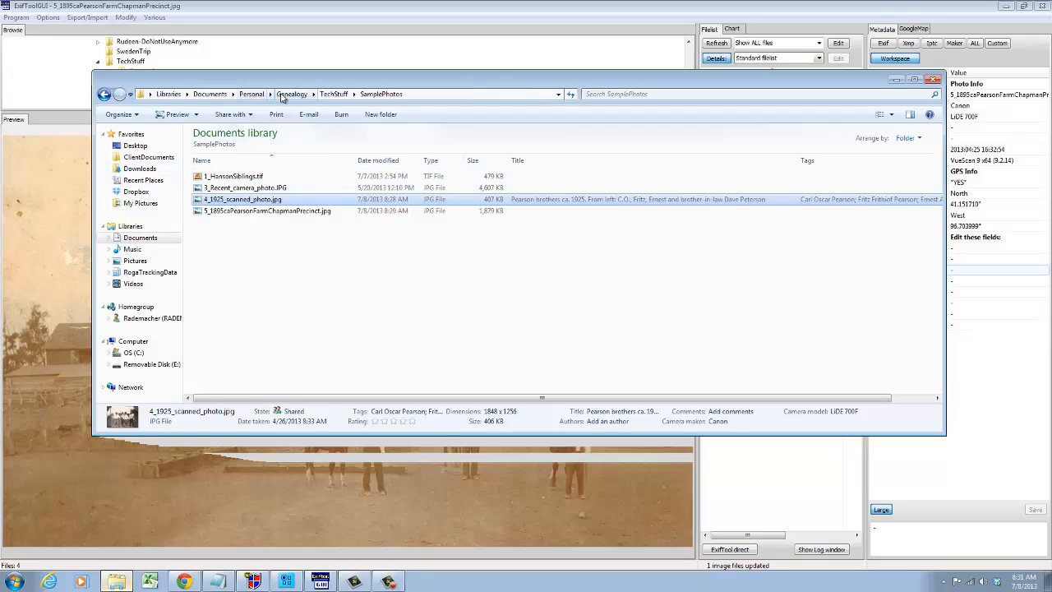
click(291, 94)
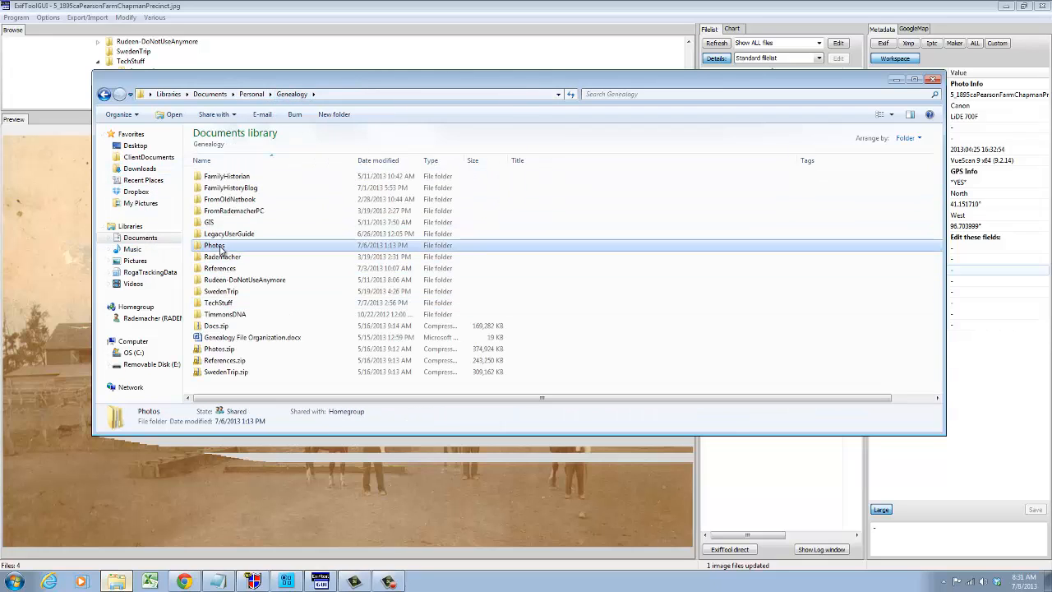
double_click(215, 245)
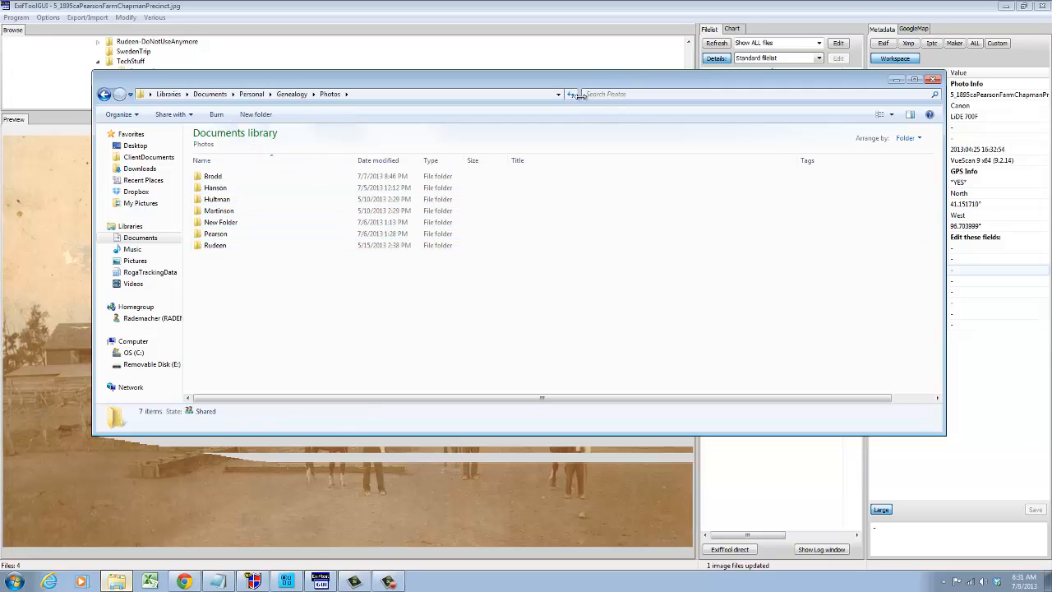
click(740, 94)
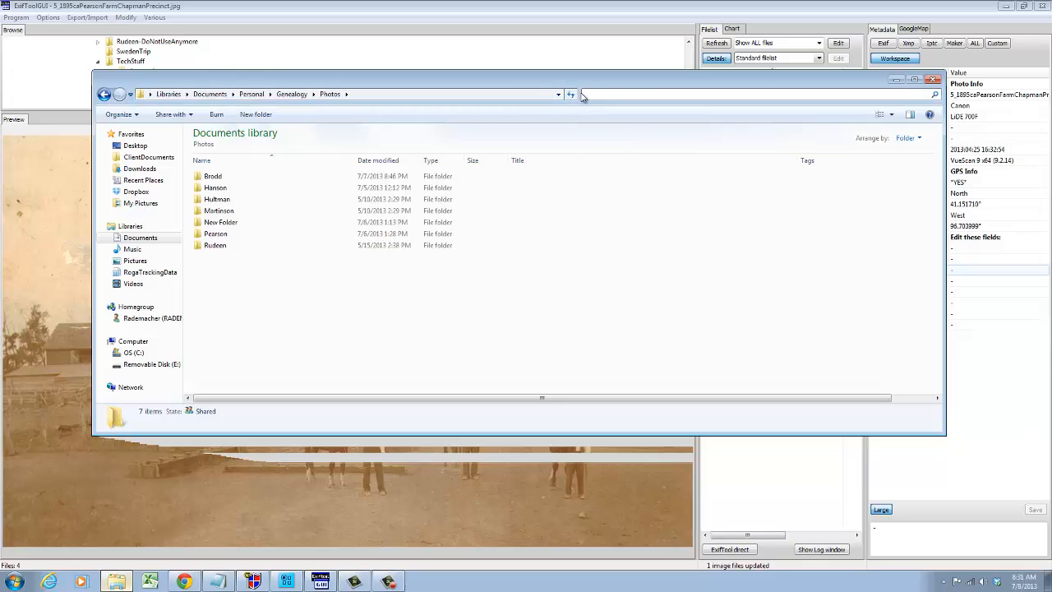
mouse_move(571, 93)
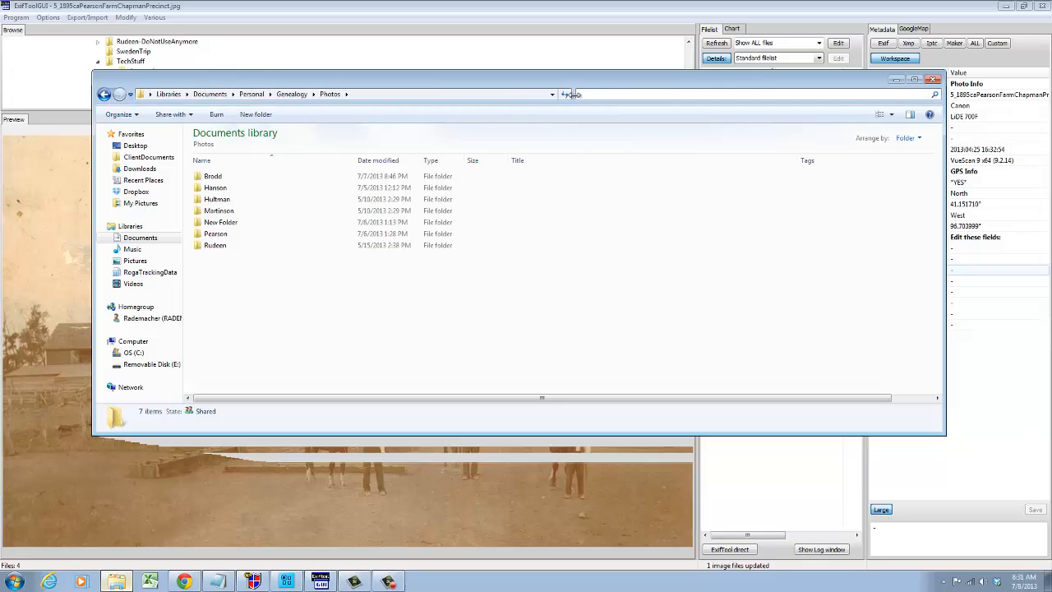
click(739, 94)
text(tags:)
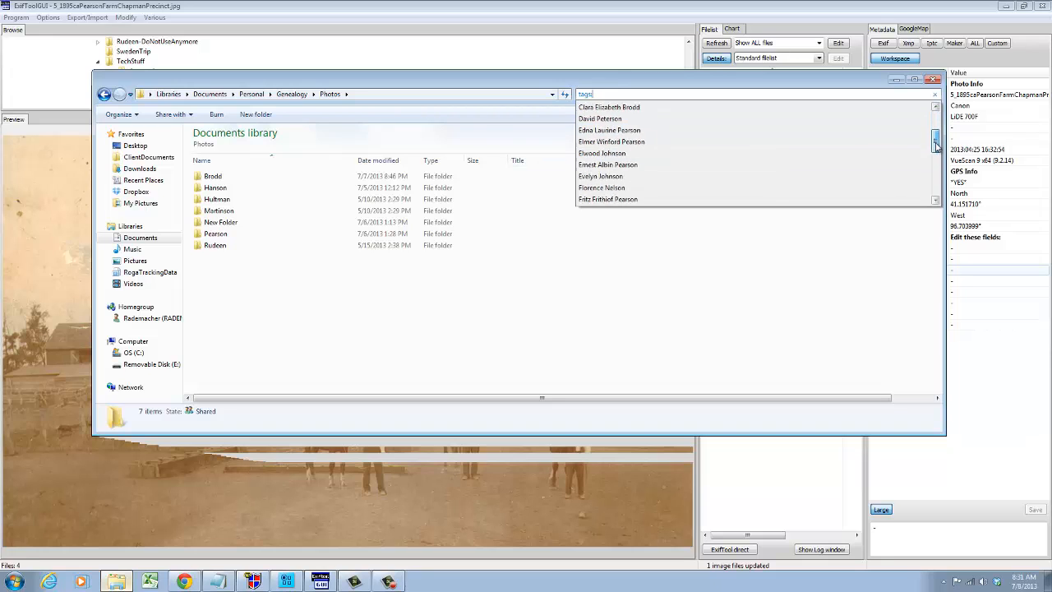
scroll(up, 3)
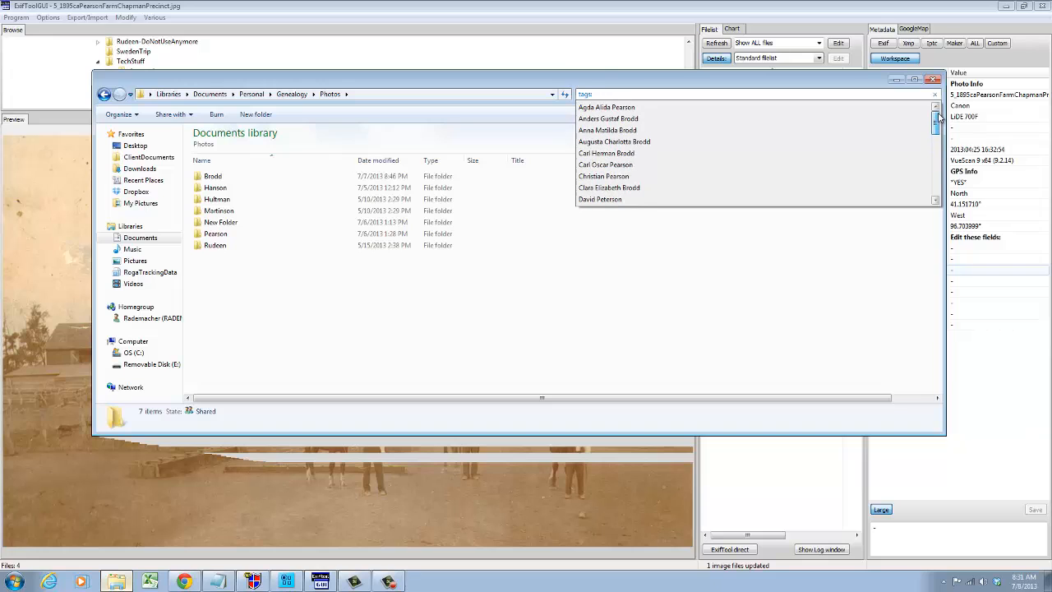
scroll(down, 3)
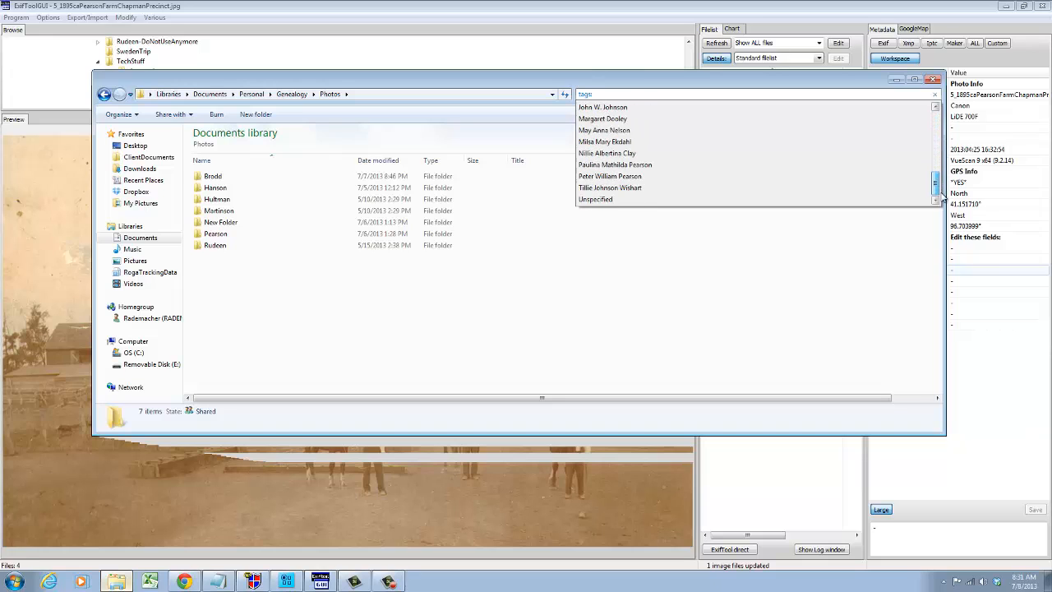
scroll(up, 3)
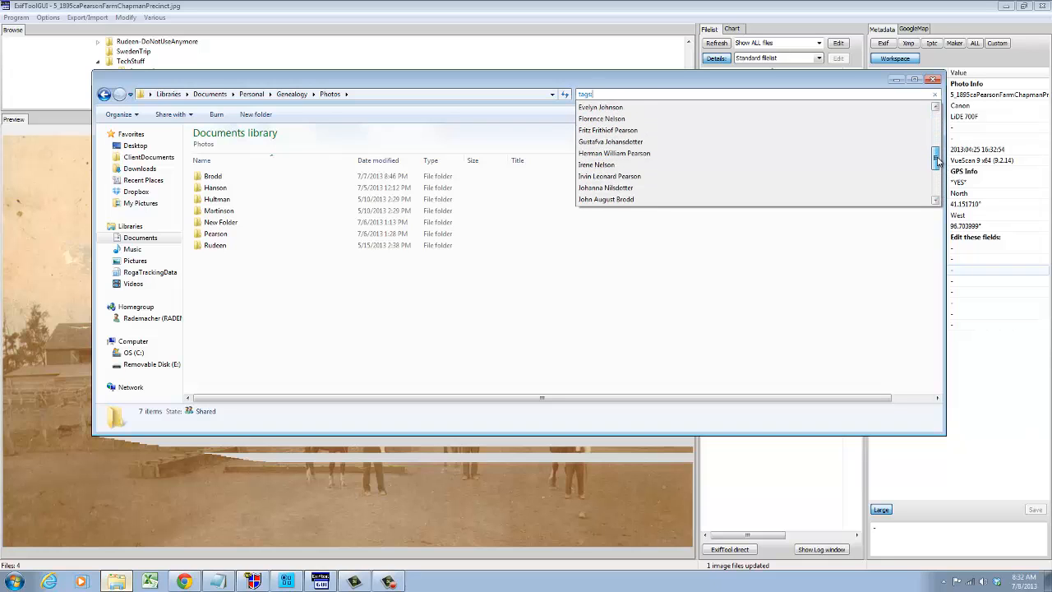
scroll(down, 3)
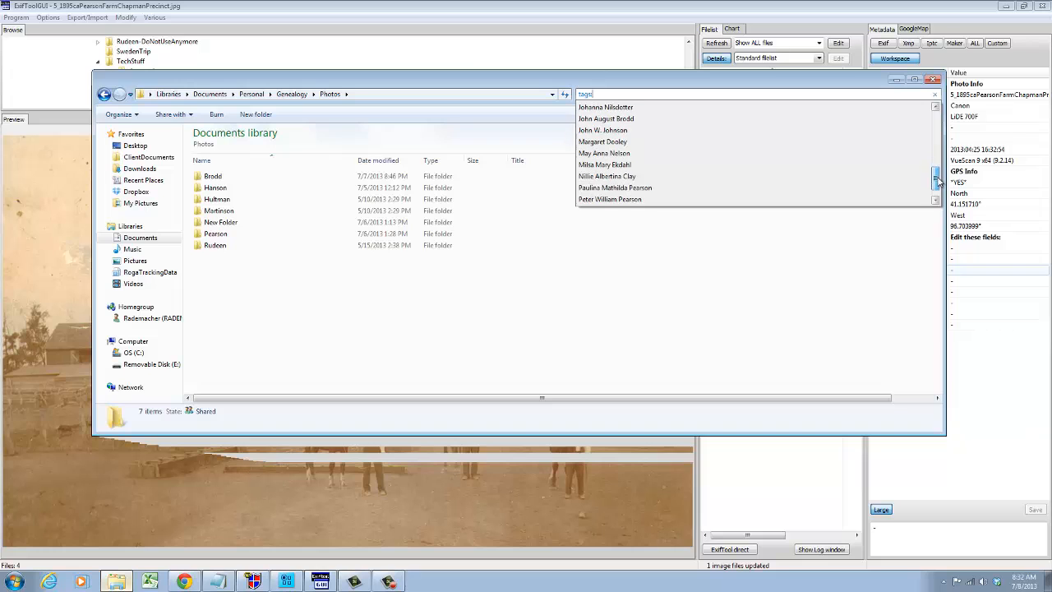
click(610, 199)
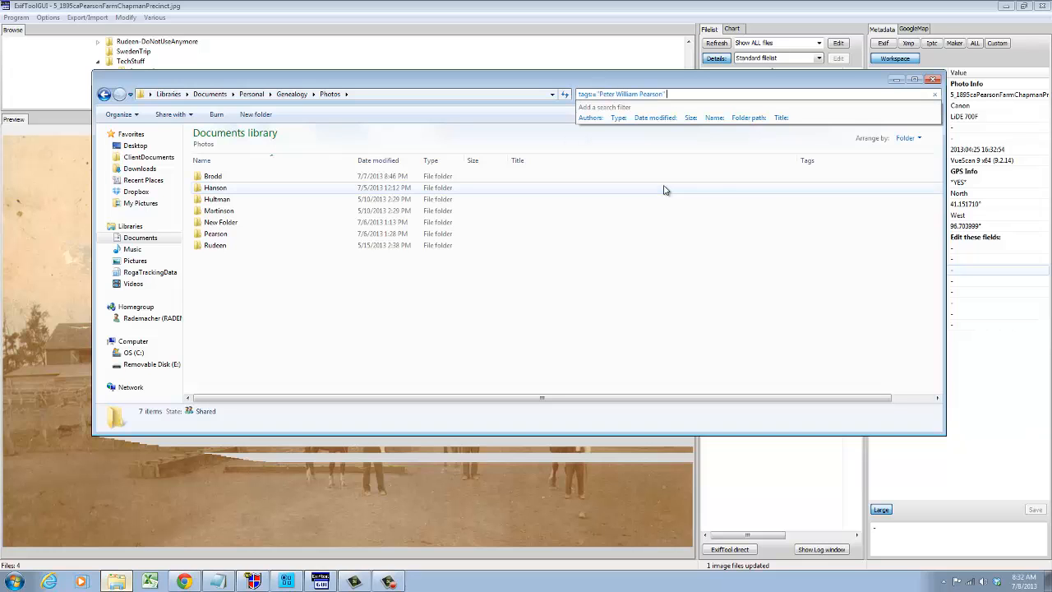
key(Return)
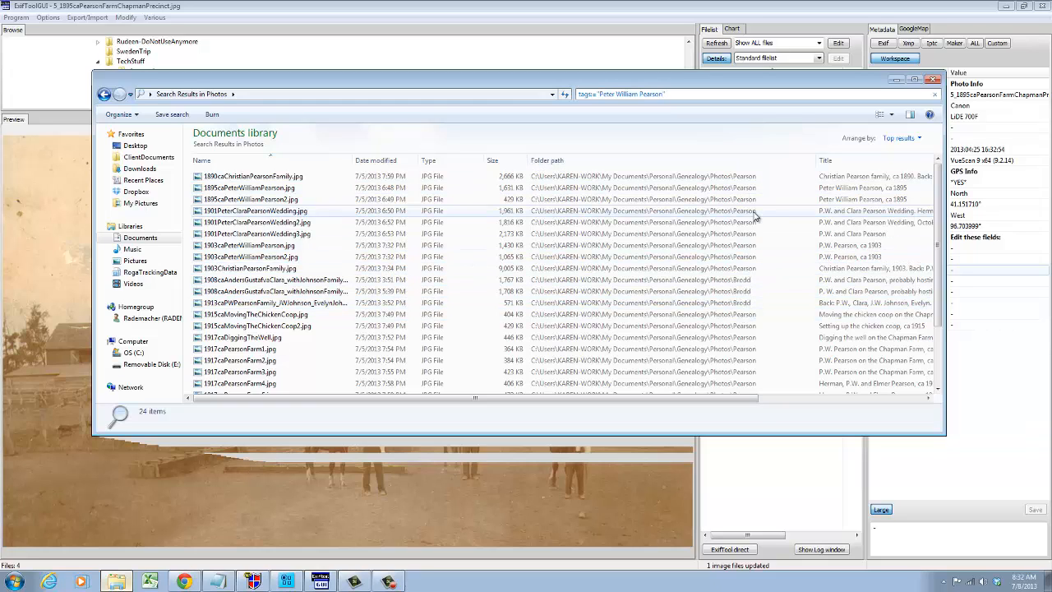
click(910, 115)
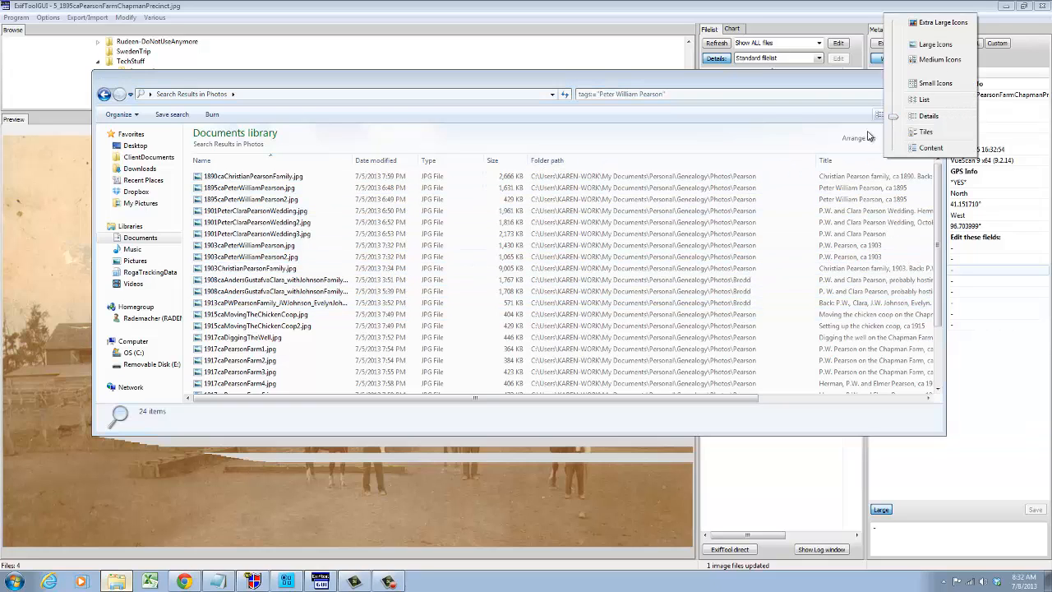
click(251, 176)
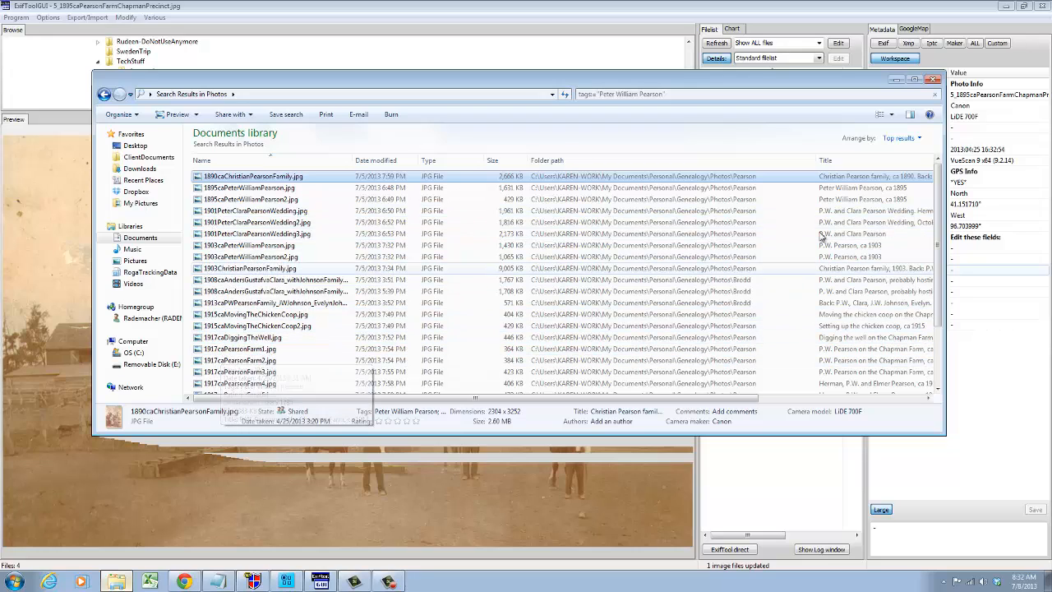
scroll(down, 3)
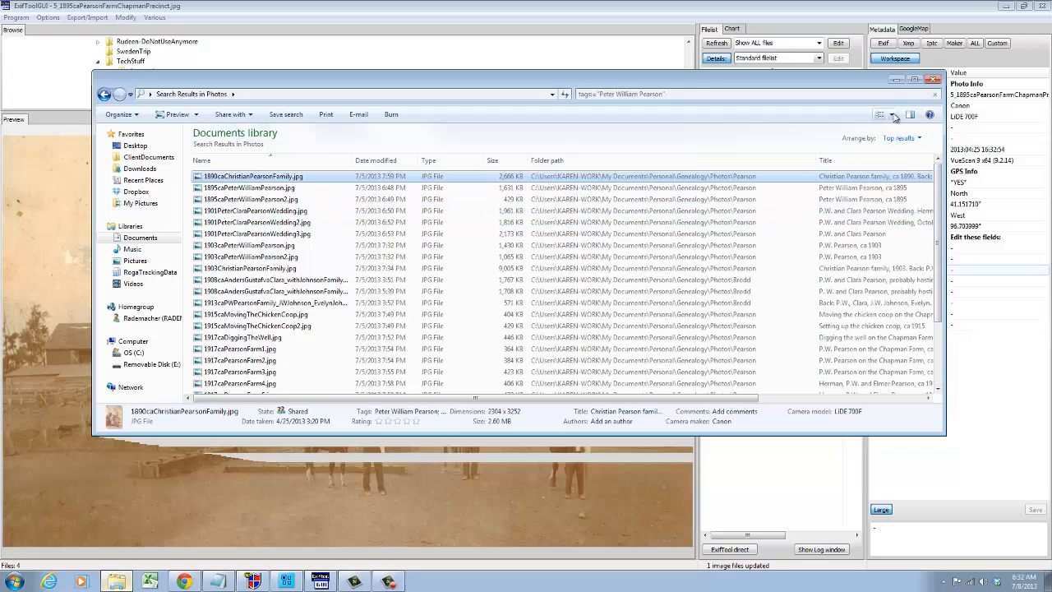
click(879, 114)
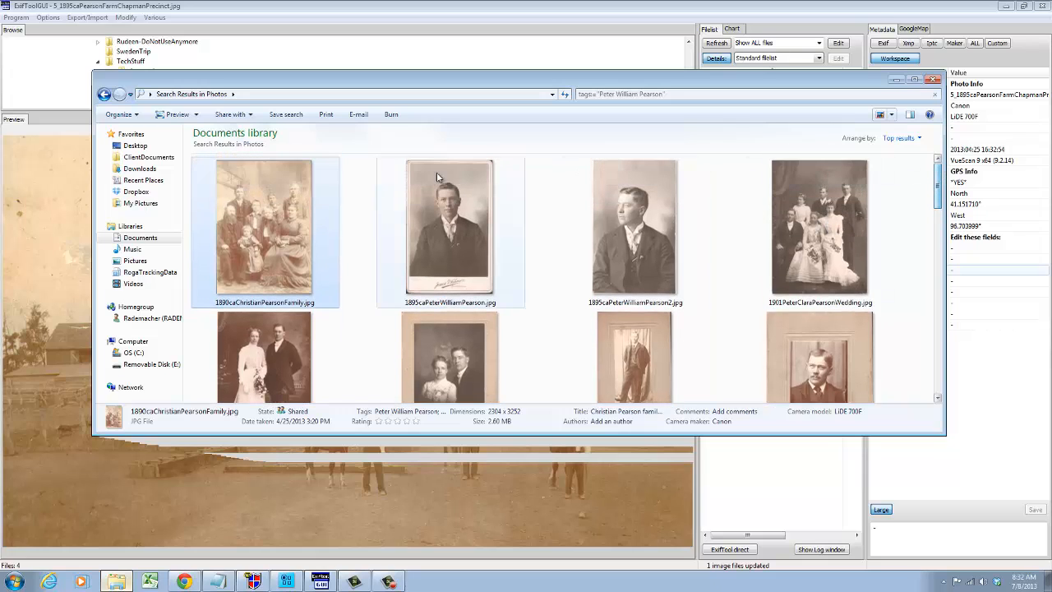
mouse_move(242, 200)
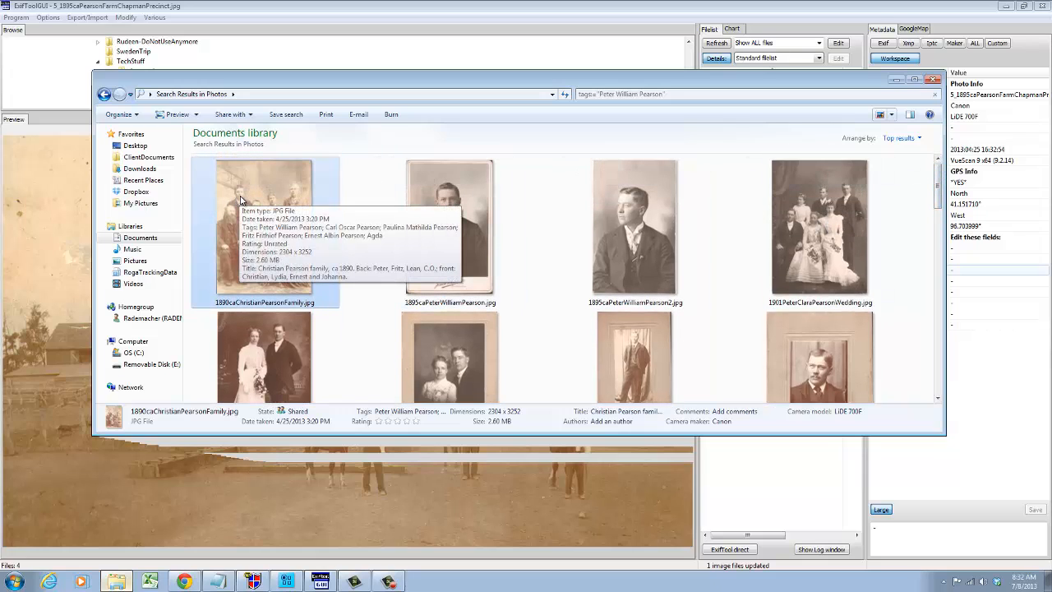
scroll(down, 3)
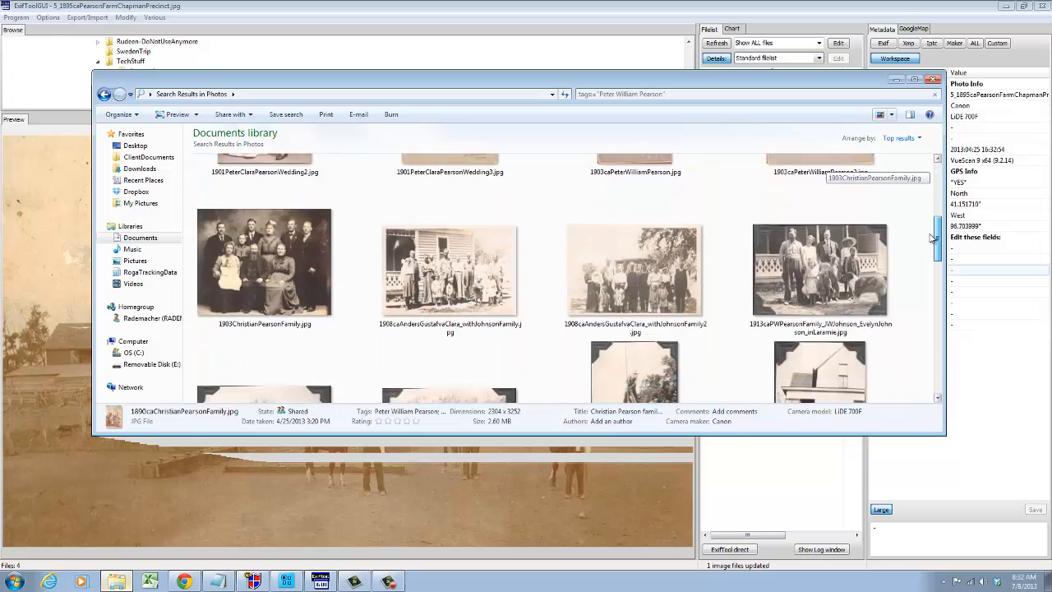
scroll(down, 3)
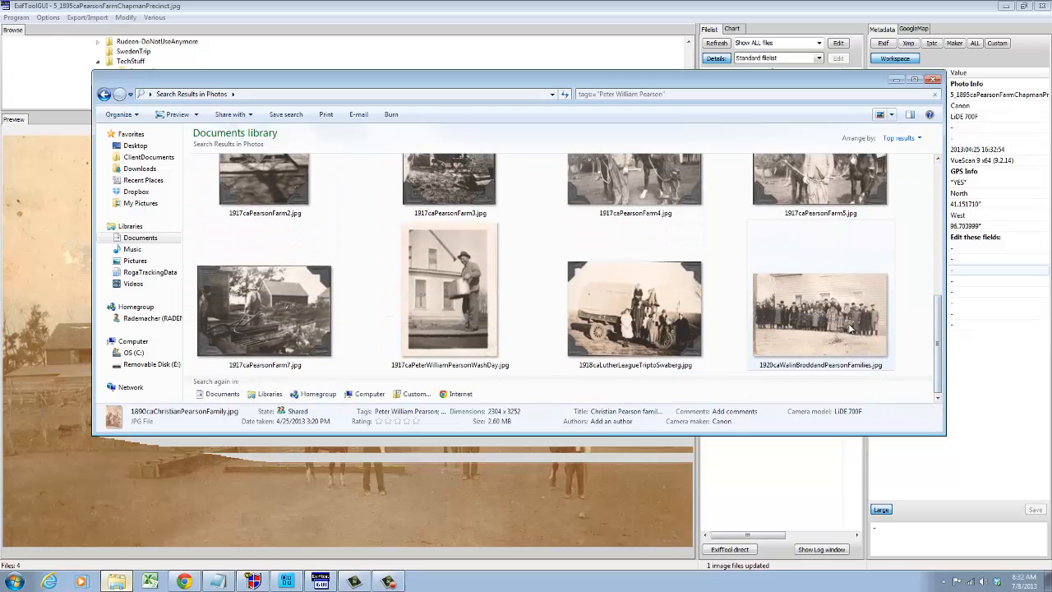
scroll(up, 3)
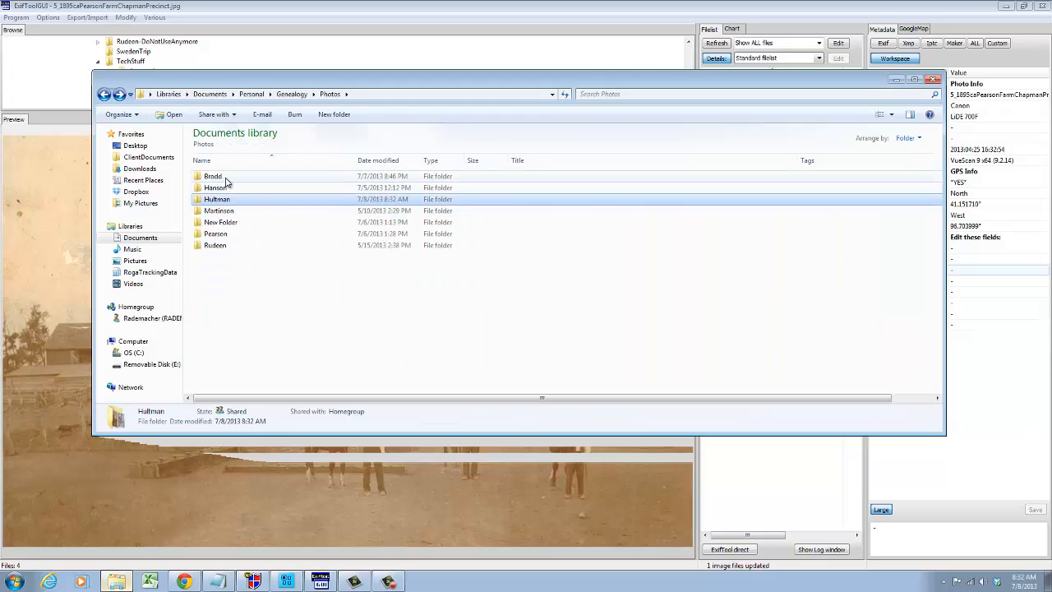
mouse_move(274, 222)
text(overland)
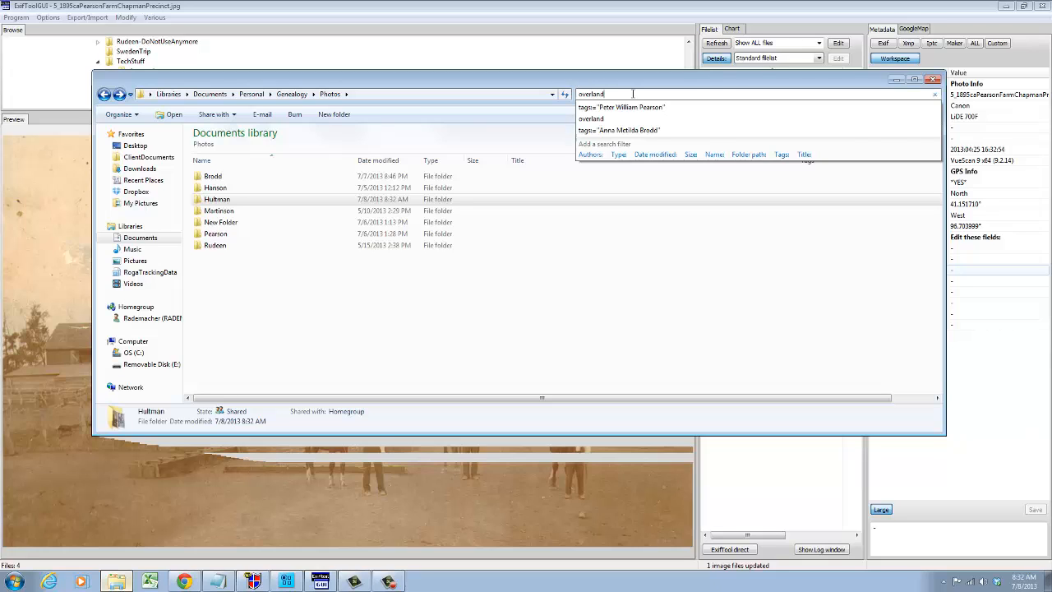
Step: Search for 'overland' and list the two Overland 6 results in Details view
key(Return)
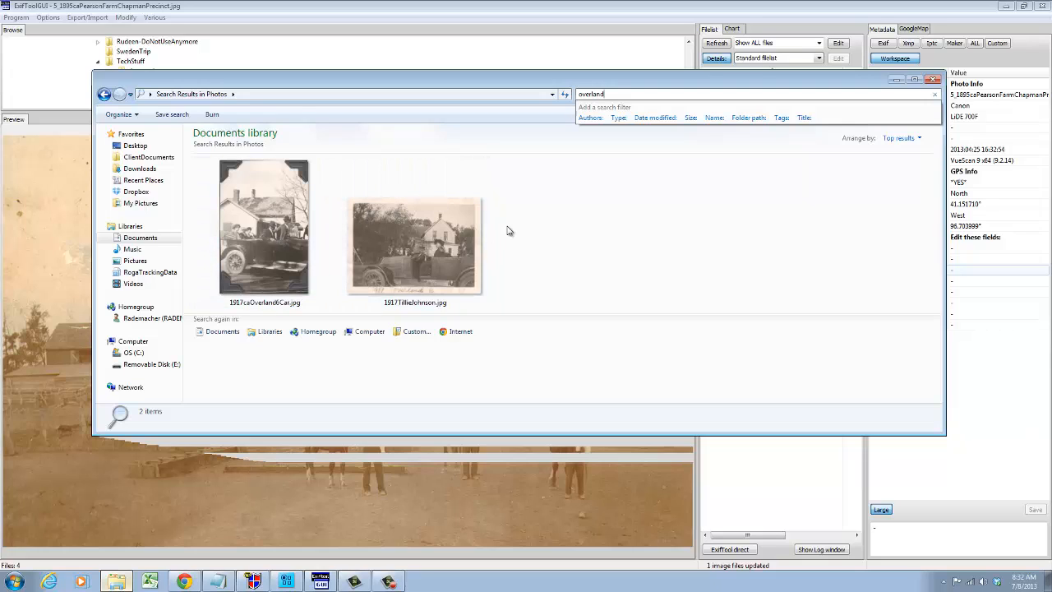
click(264, 226)
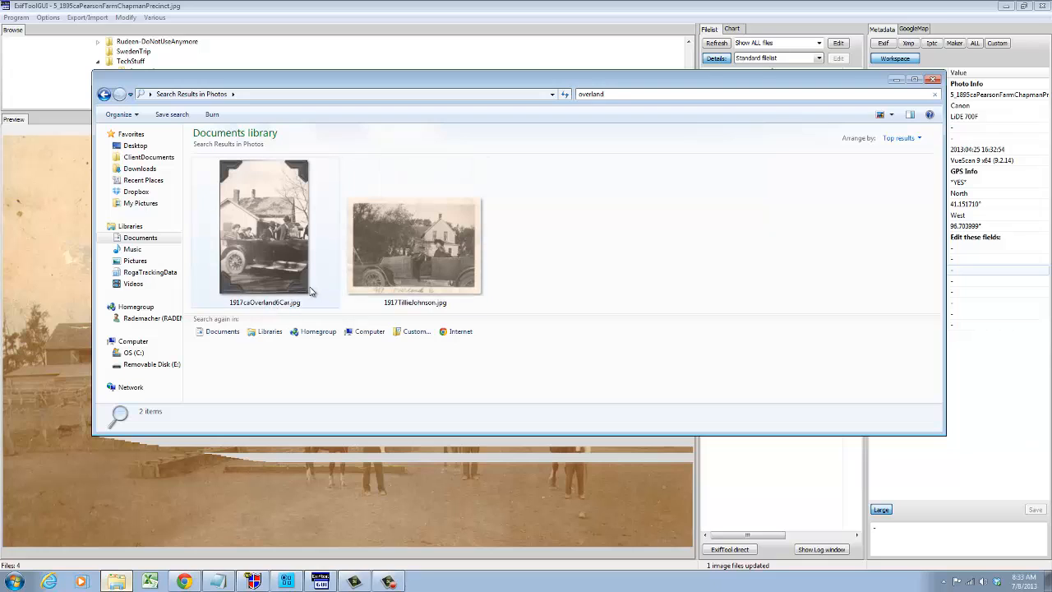
click(635, 215)
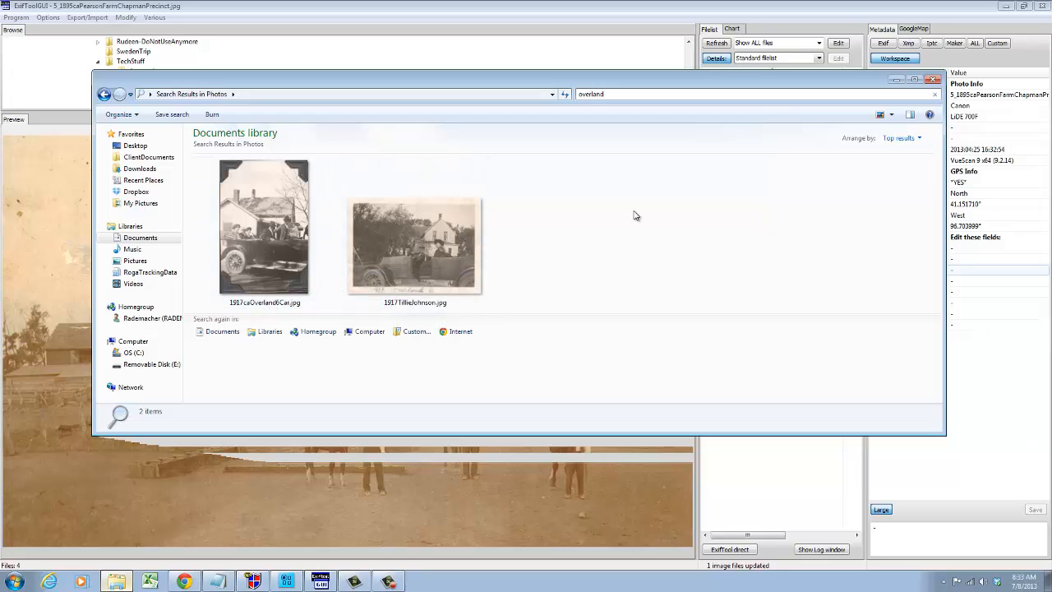
click(880, 114)
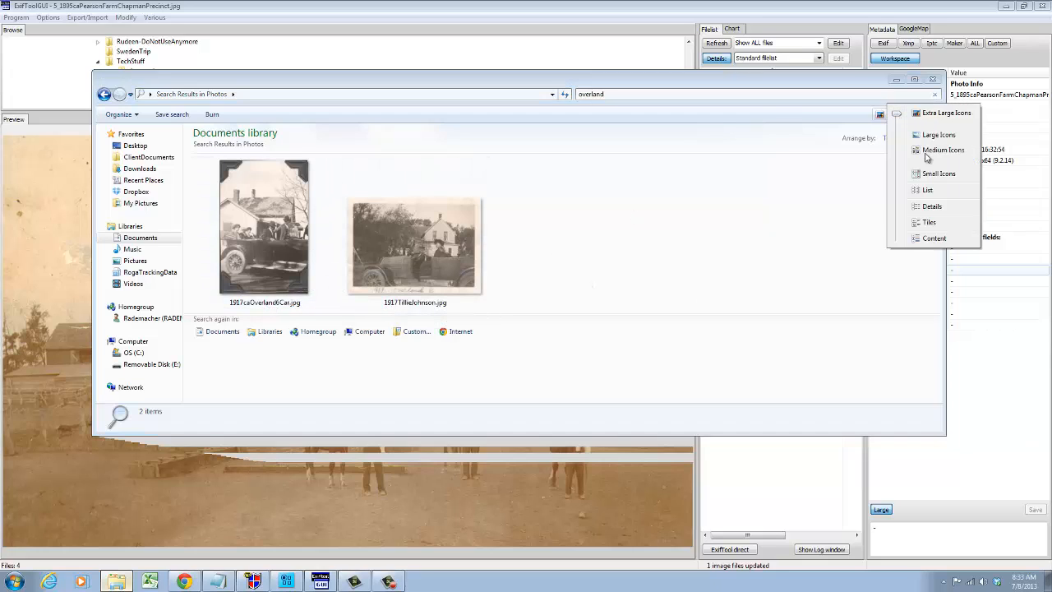
click(932, 206)
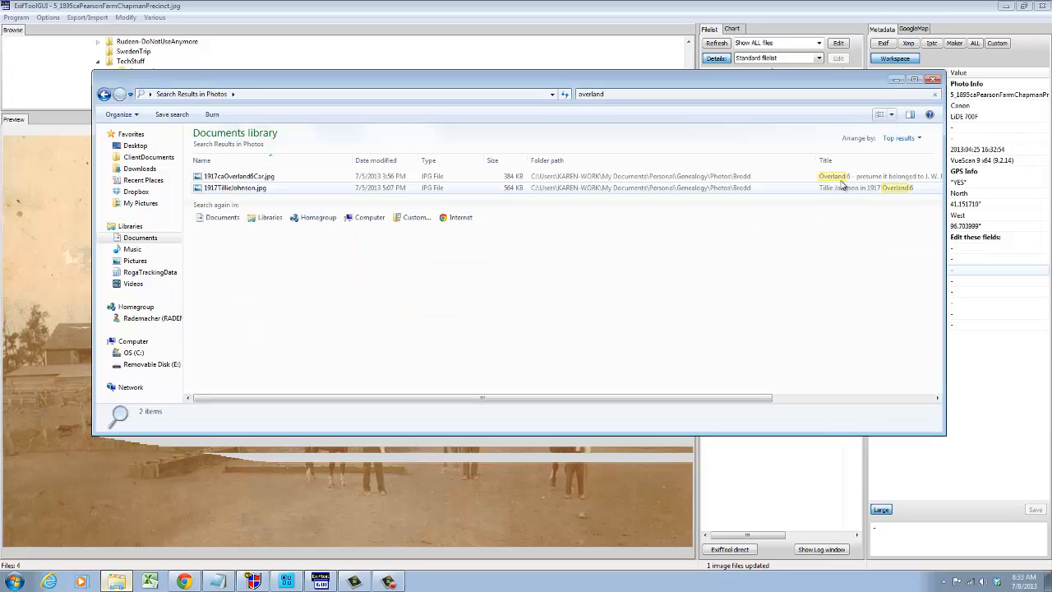
mouse_move(892, 190)
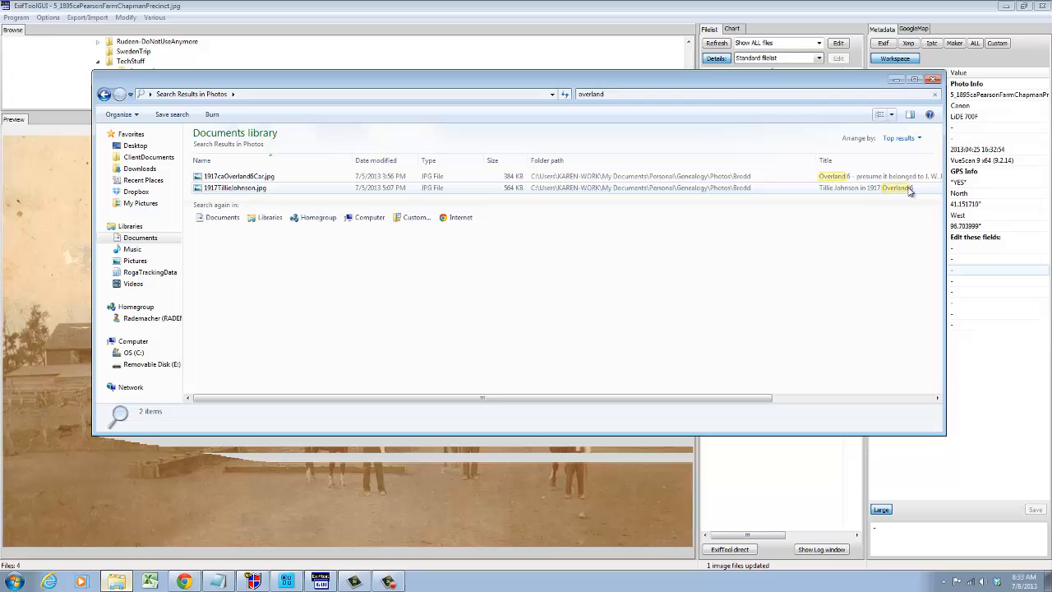
mouse_move(892, 196)
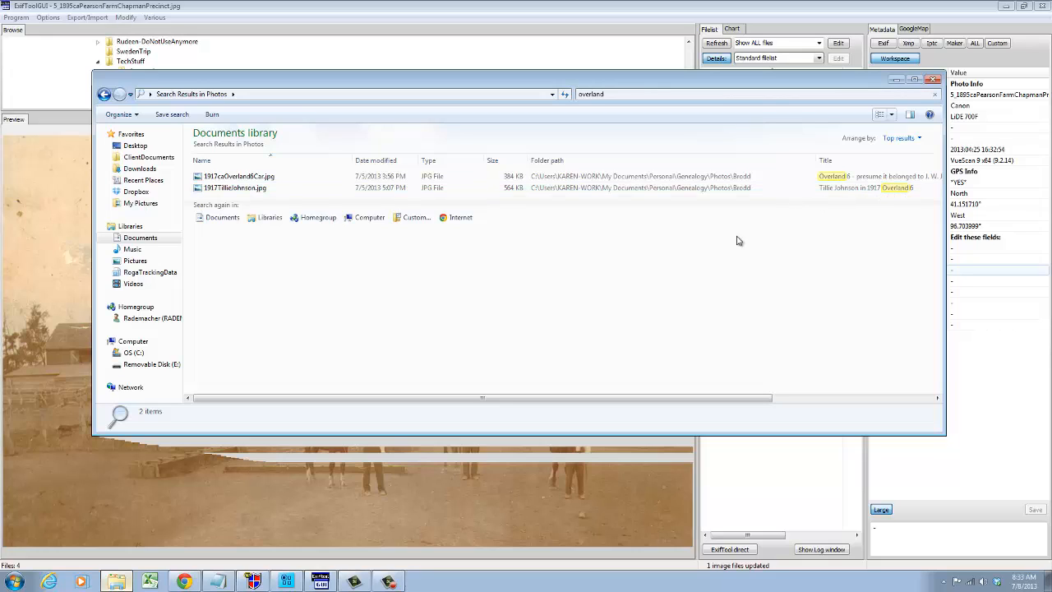
mouse_move(654, 248)
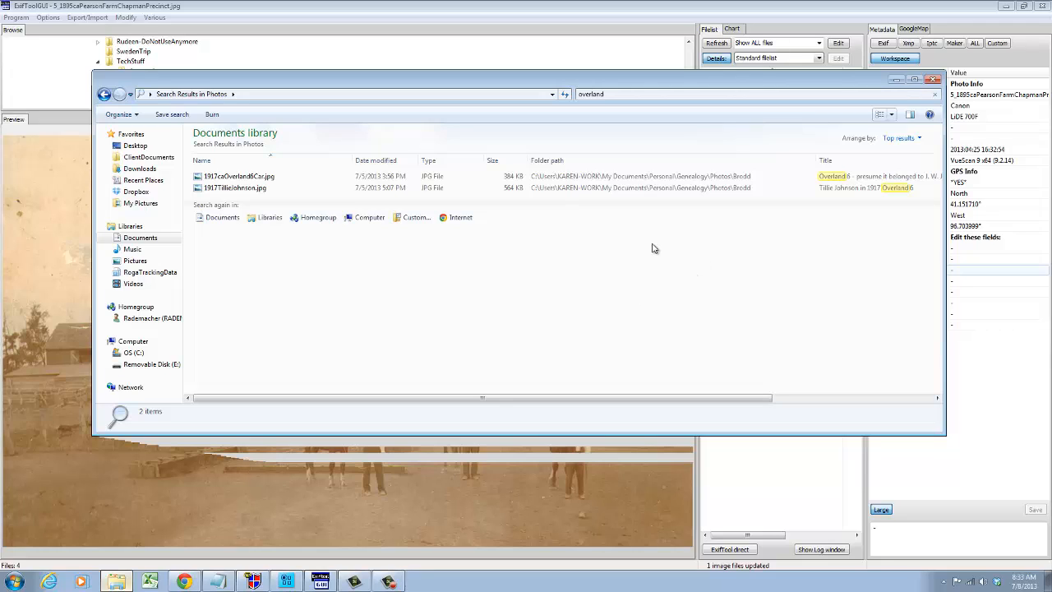
mouse_move(904, 72)
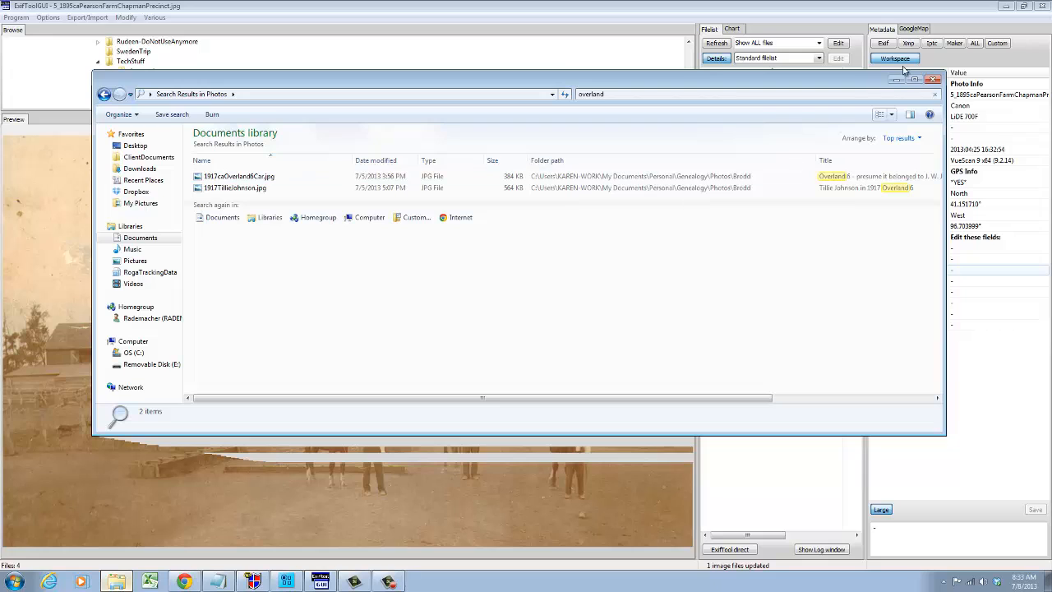
click(932, 79)
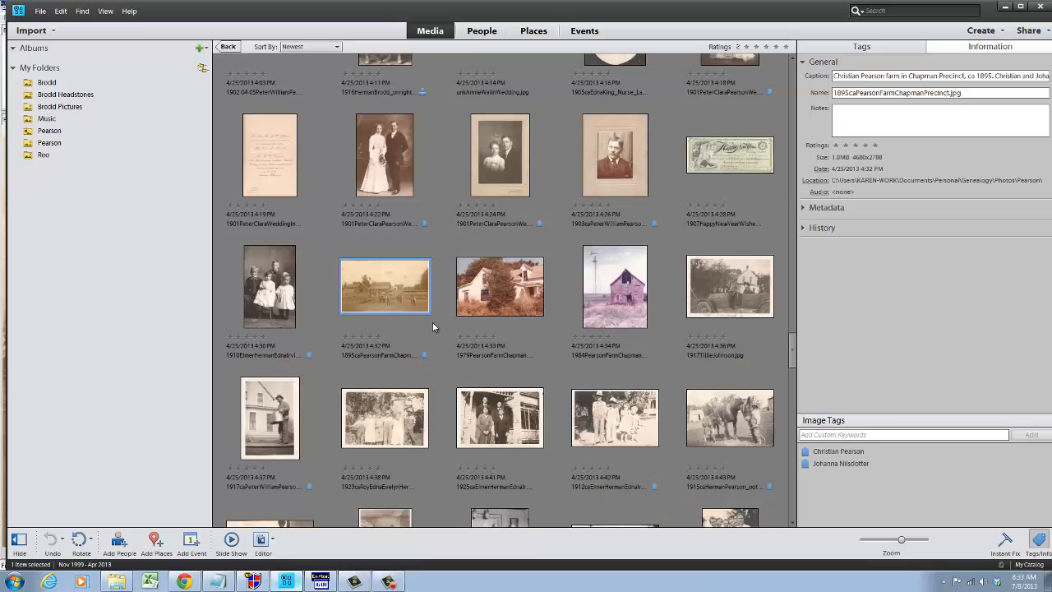
mouse_move(204, 14)
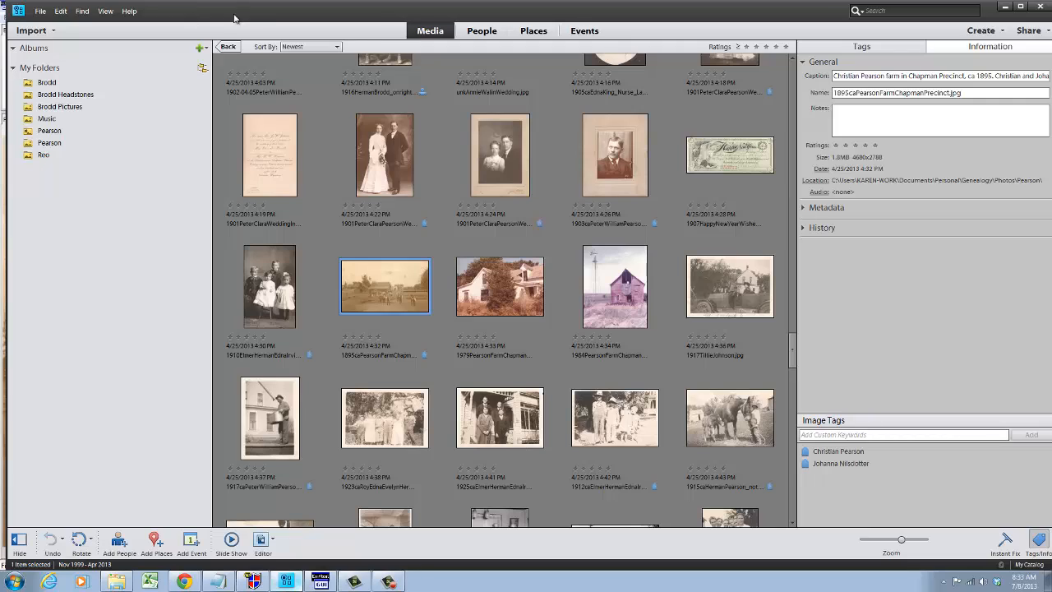
mouse_move(438, 77)
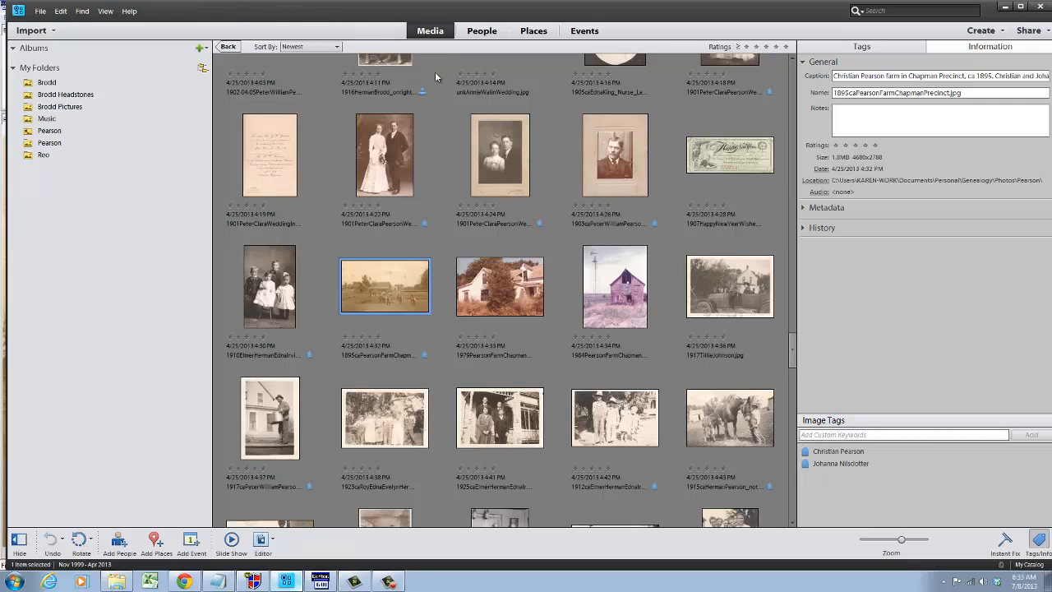
mouse_move(433, 250)
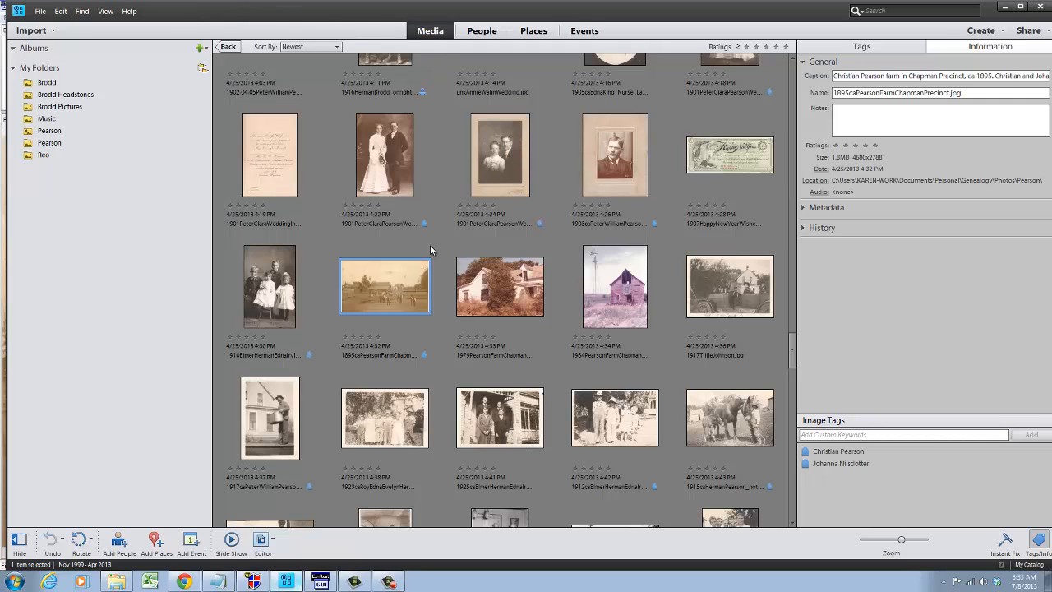
mouse_move(414, 275)
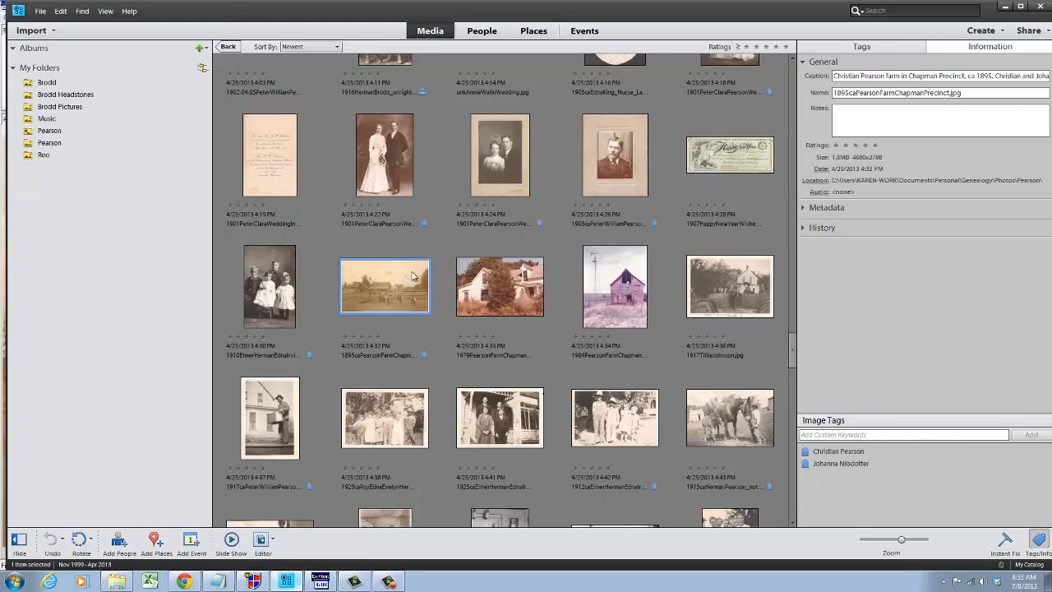
mouse_move(447, 205)
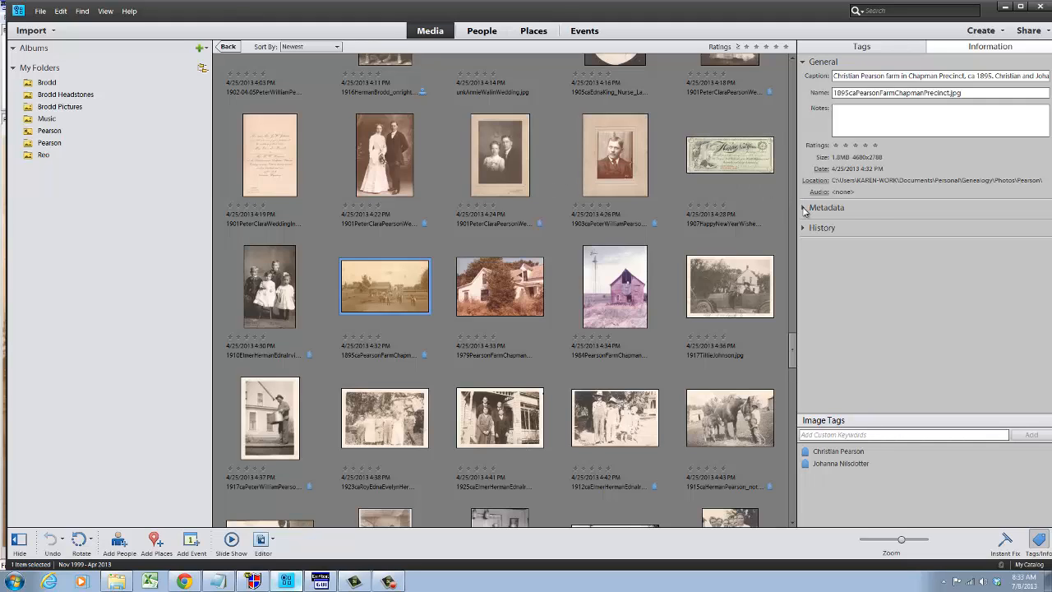
Step: View the farm scan's full metadata and IPTC keywords, then cancel the IPTC dialog
click(804, 208)
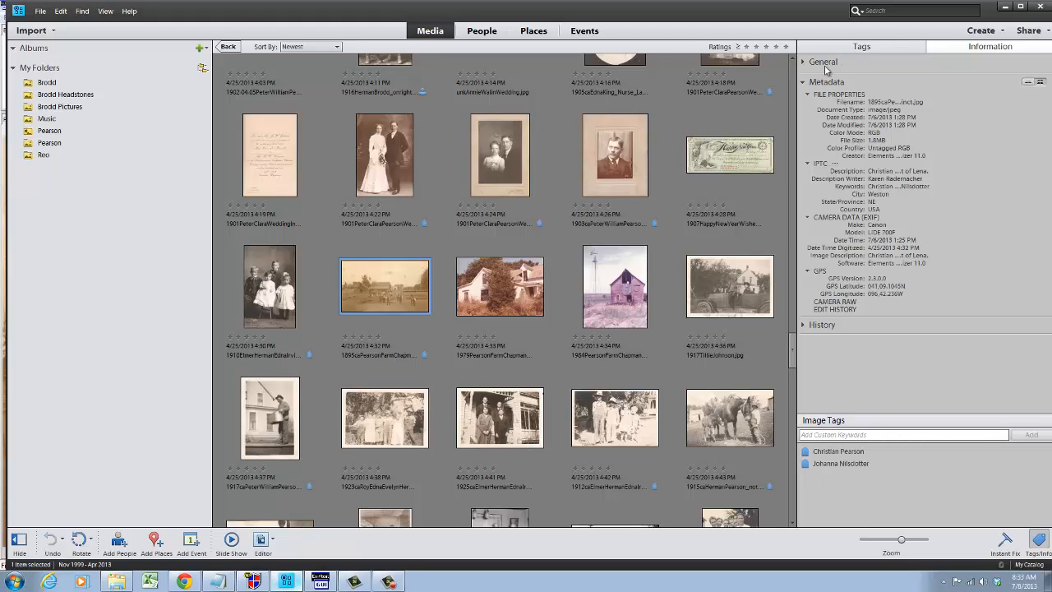
mouse_move(824, 170)
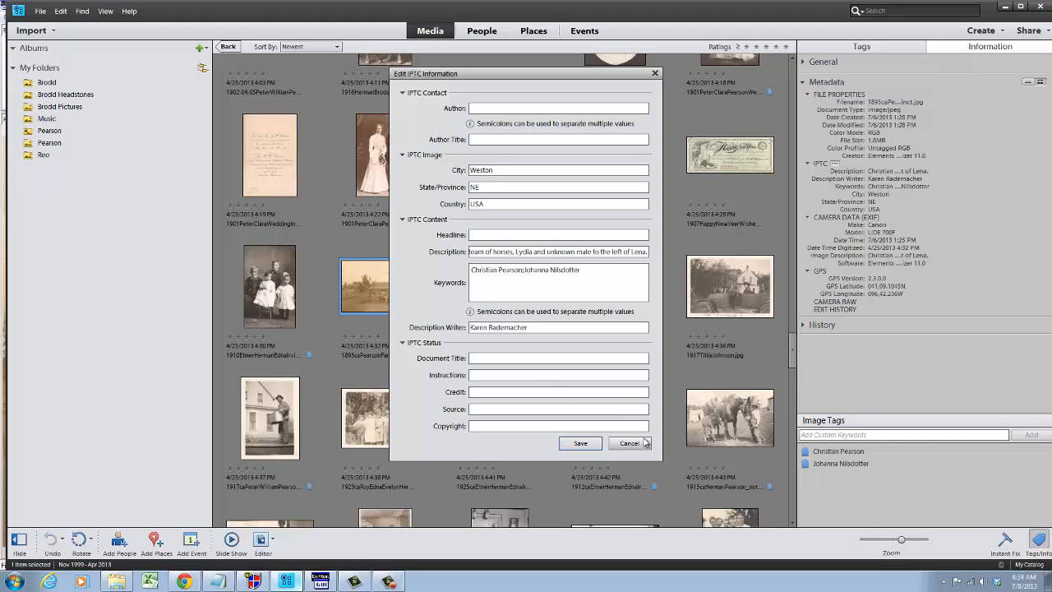
click(629, 443)
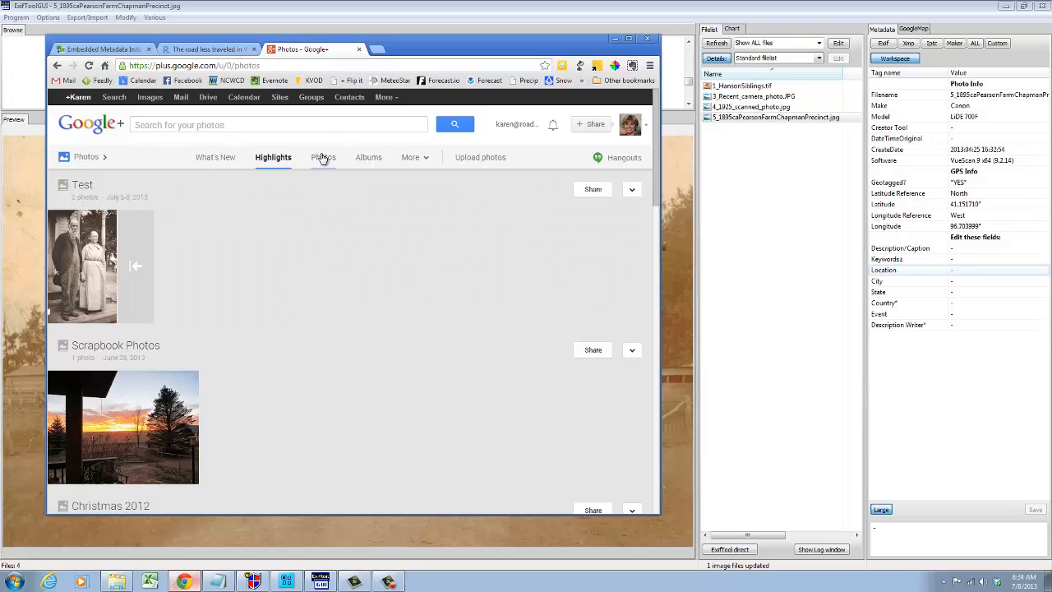
Step: Upload the scan of four men in hats to the Google+ Test album
click(632, 189)
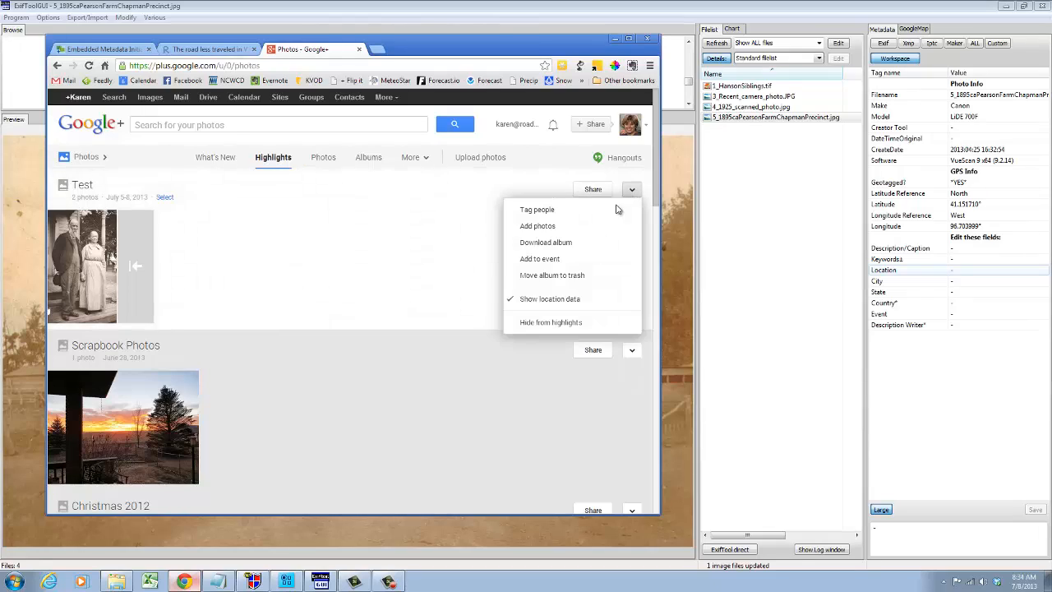
click(538, 226)
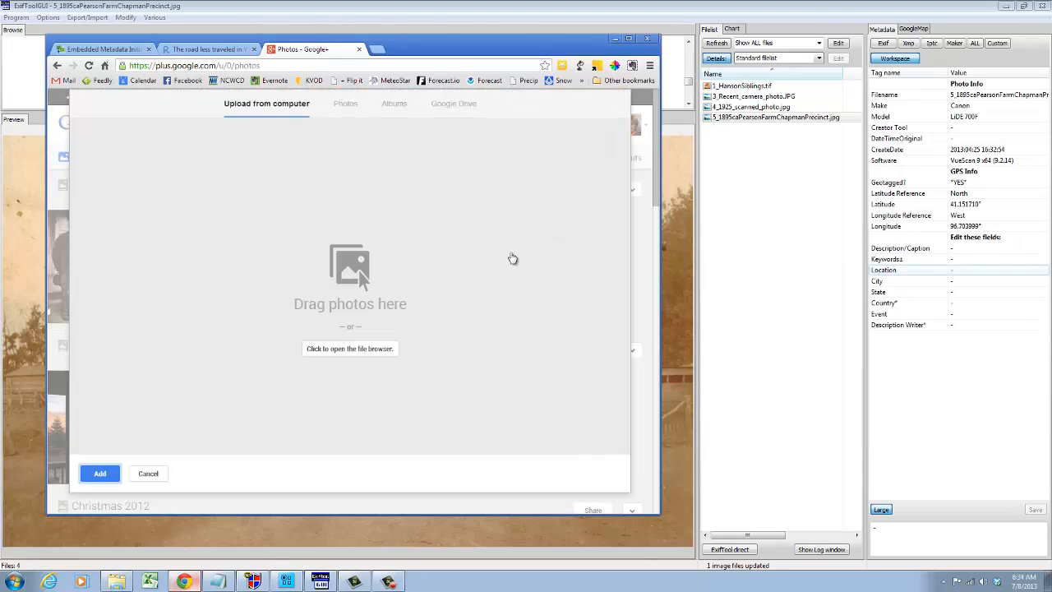
click(350, 348)
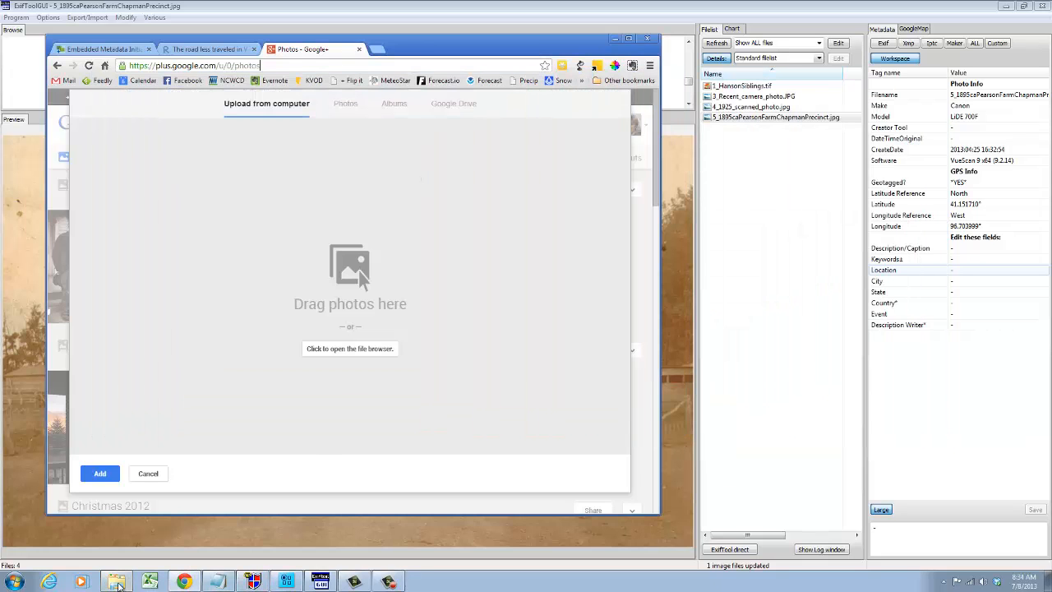
click(349, 349)
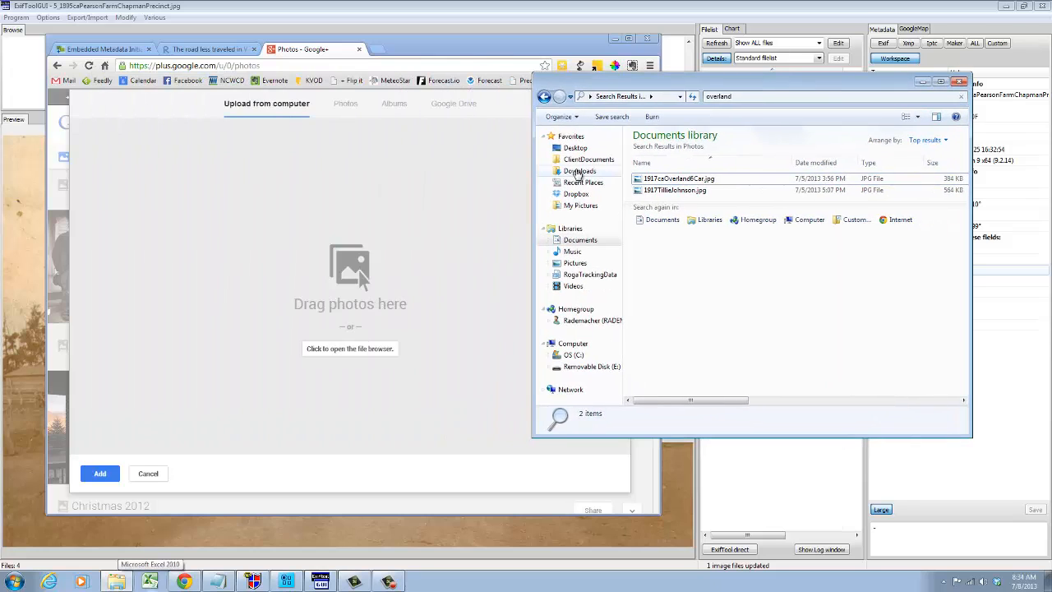
click(544, 96)
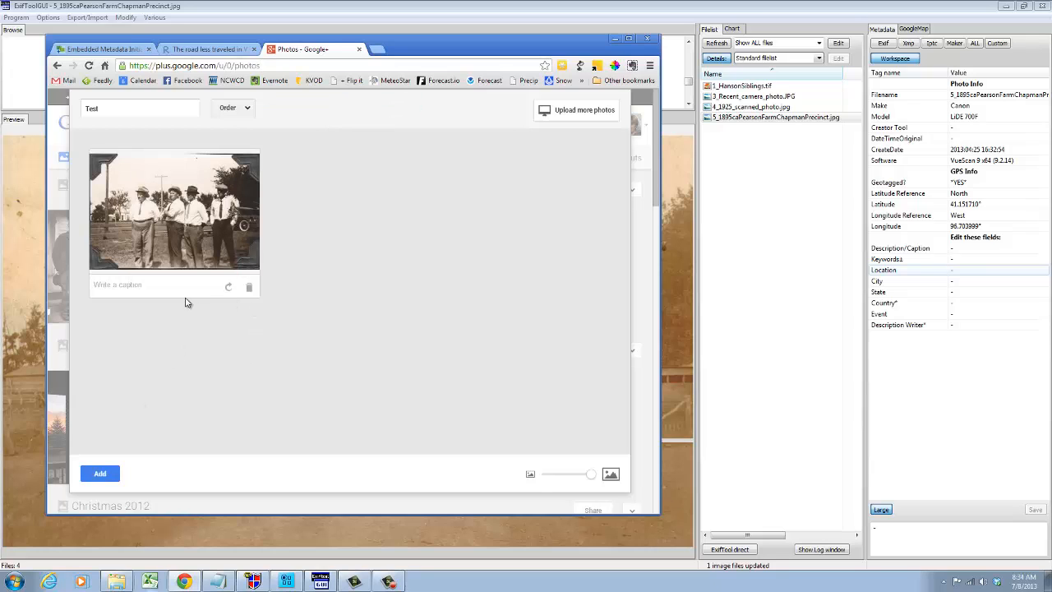
click(101, 472)
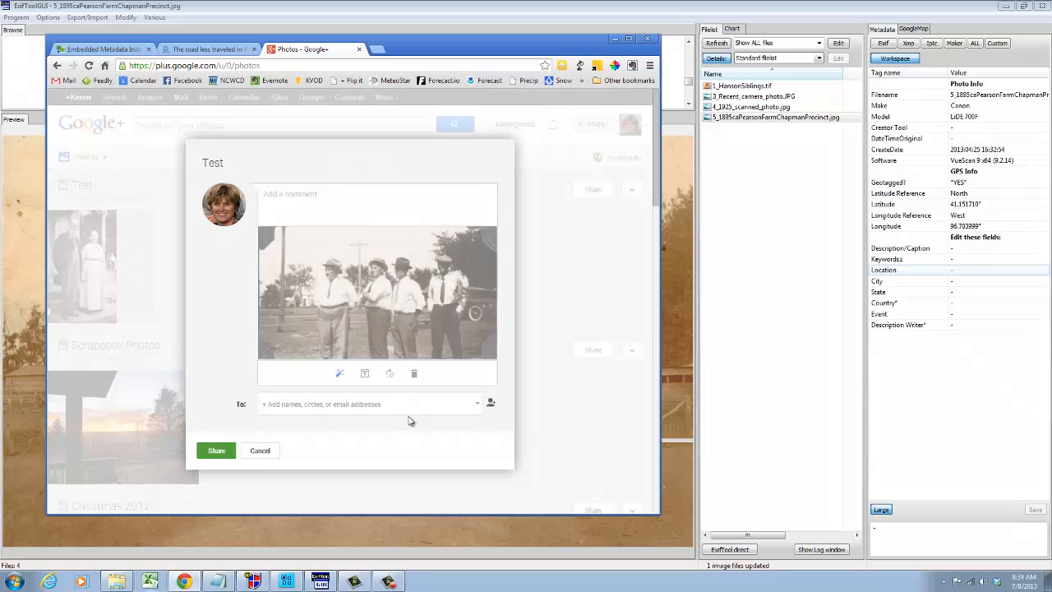
click(260, 450)
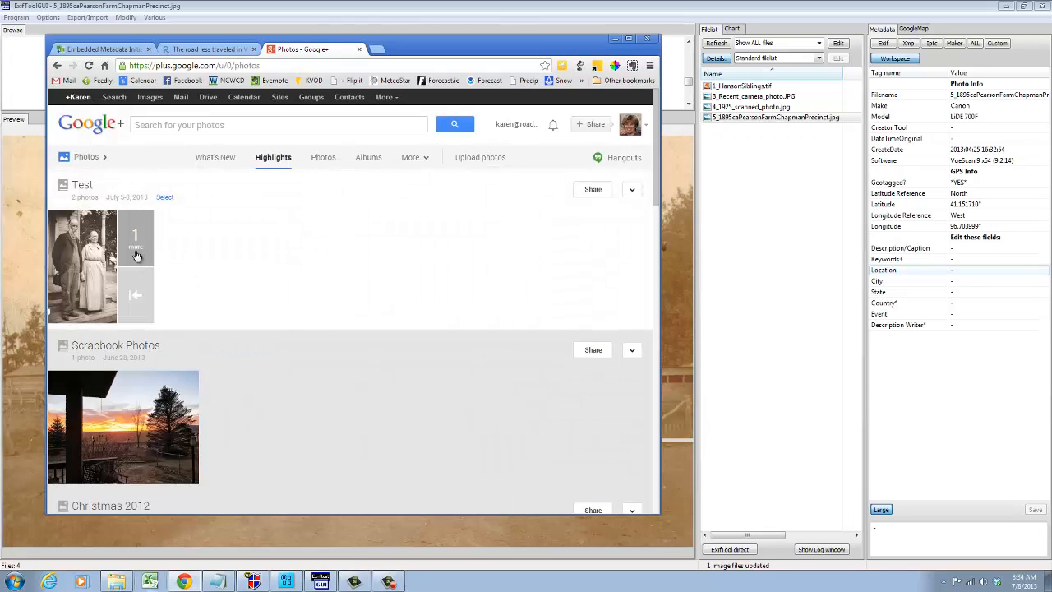
click(134, 239)
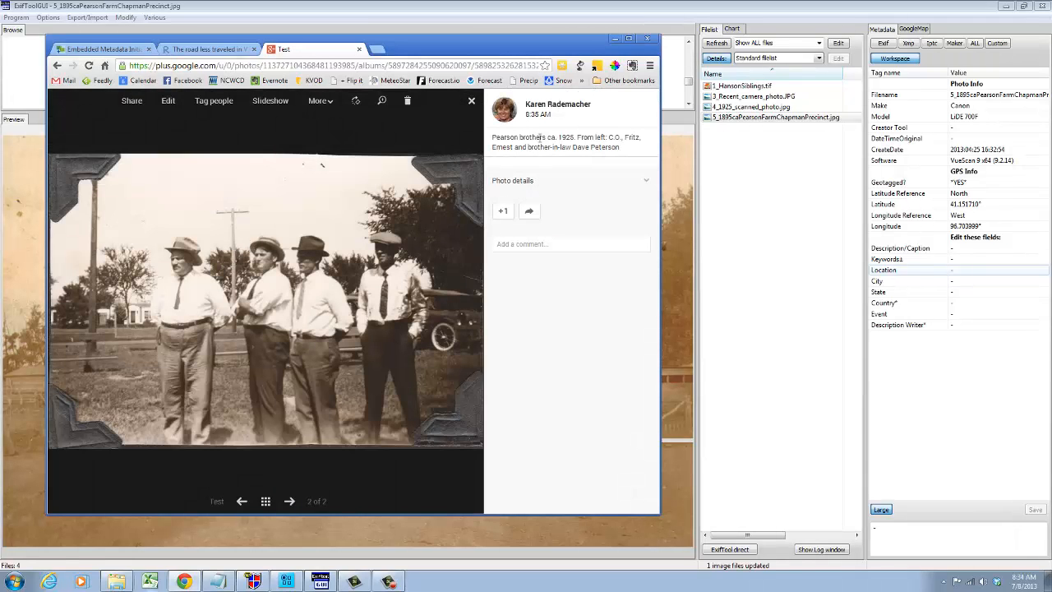
mouse_move(367, 150)
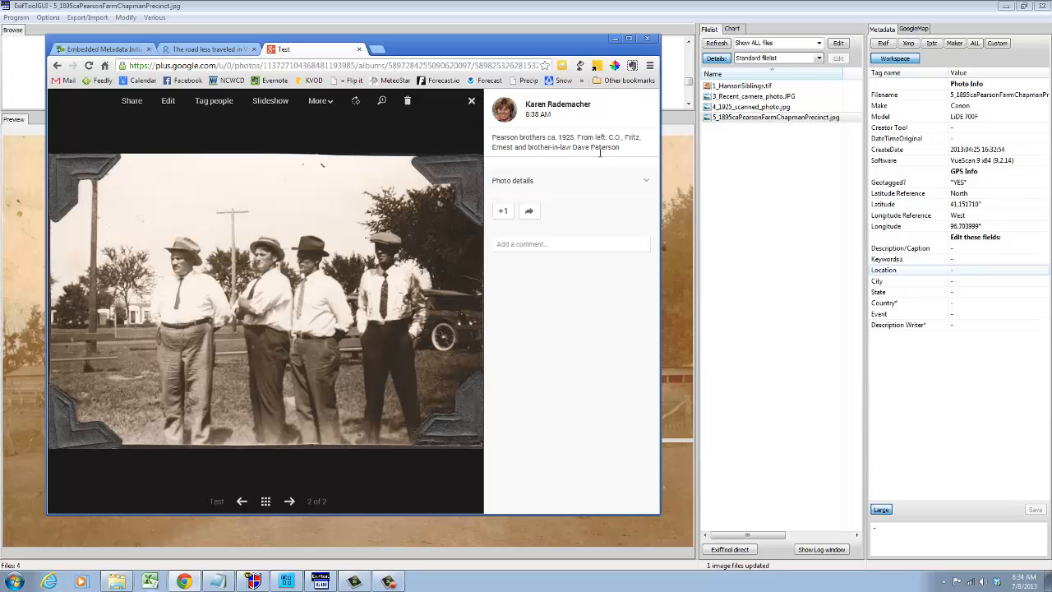
Step: Review the new photo's caption, Lincoln location and Canon scanner details, then close it
click(512, 180)
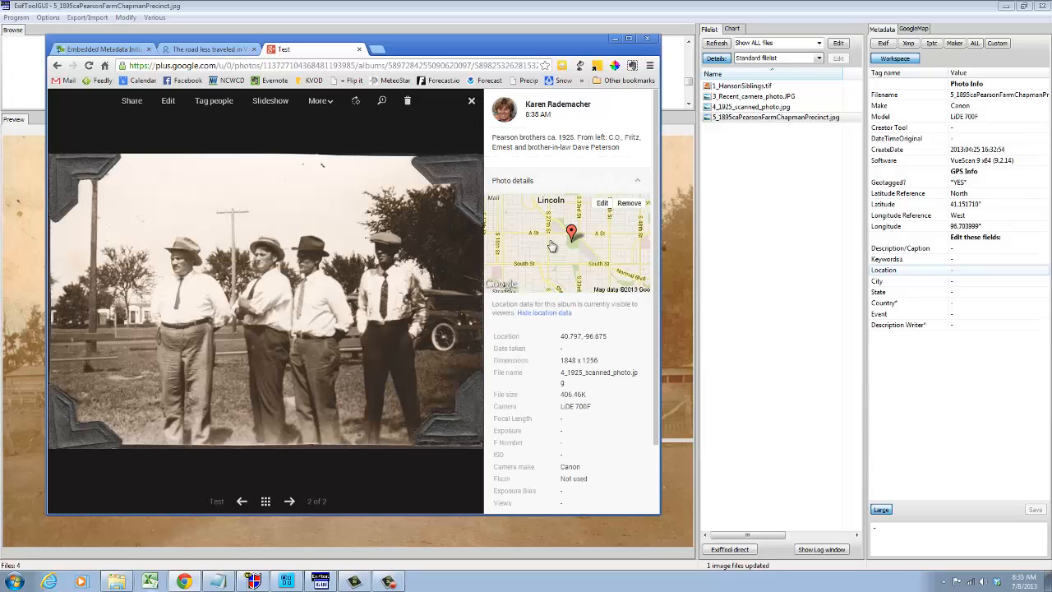
mouse_move(571, 222)
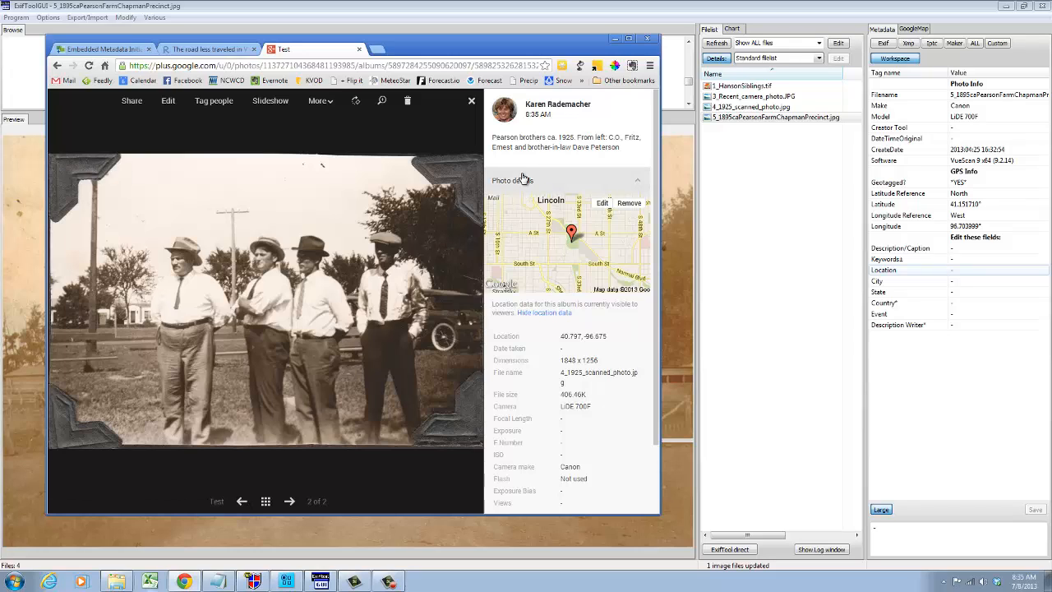
mouse_move(435, 137)
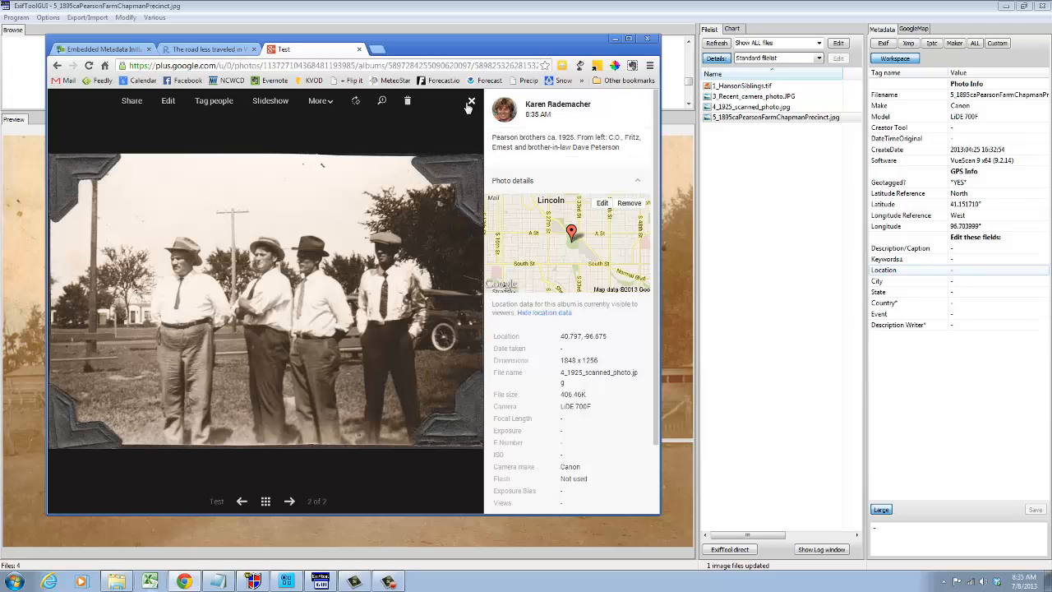
click(471, 100)
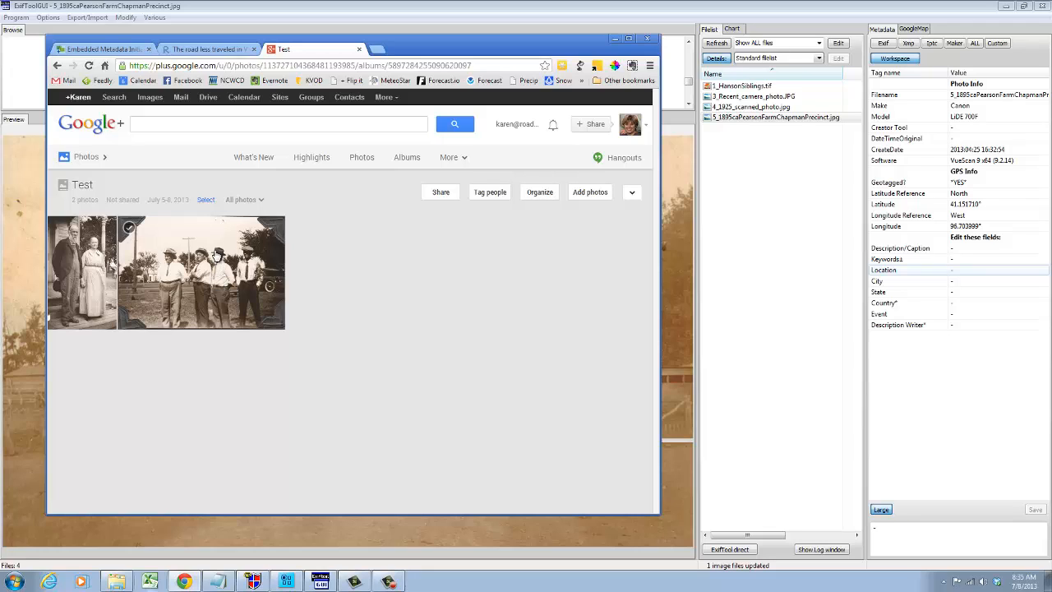
mouse_move(218, 254)
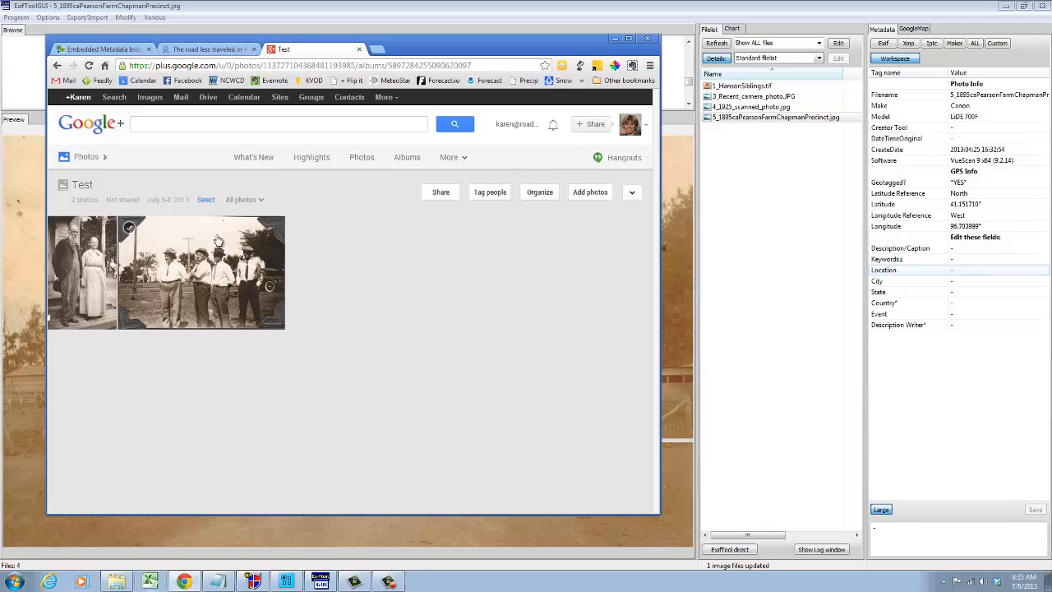
mouse_move(244, 237)
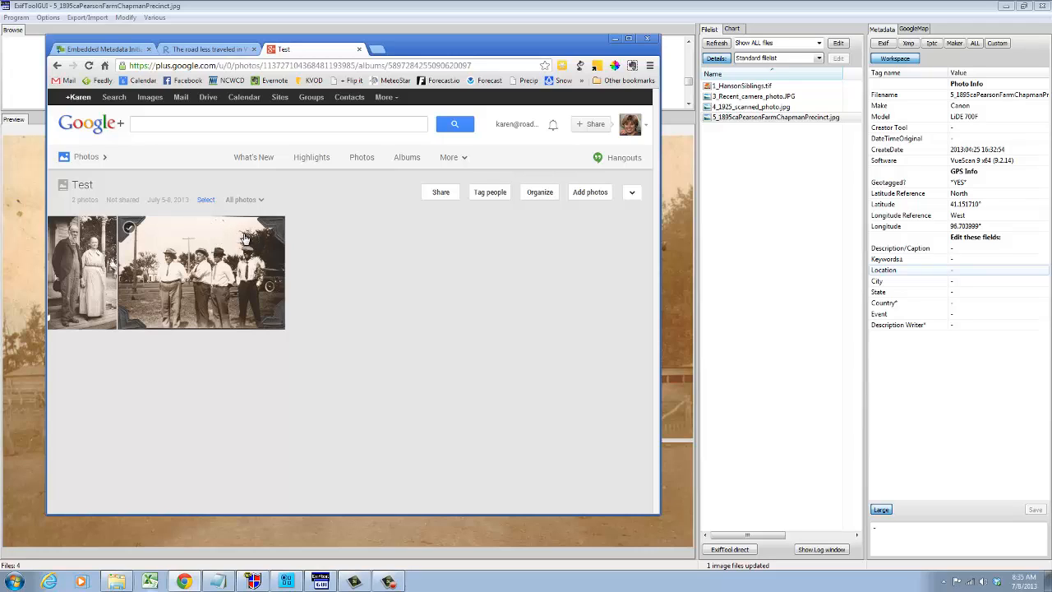
mouse_move(228, 275)
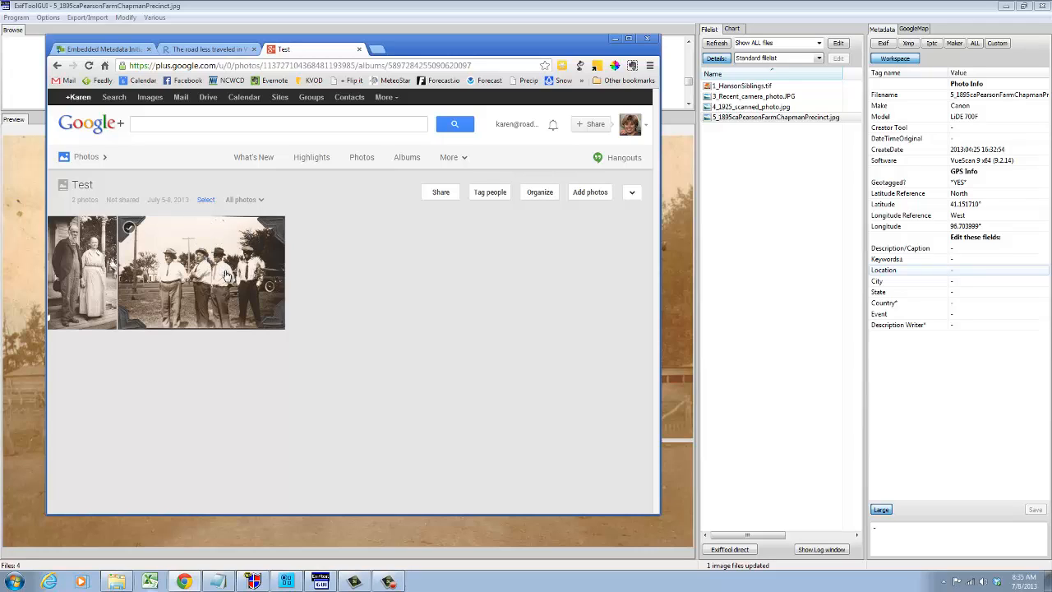
mouse_move(232, 305)
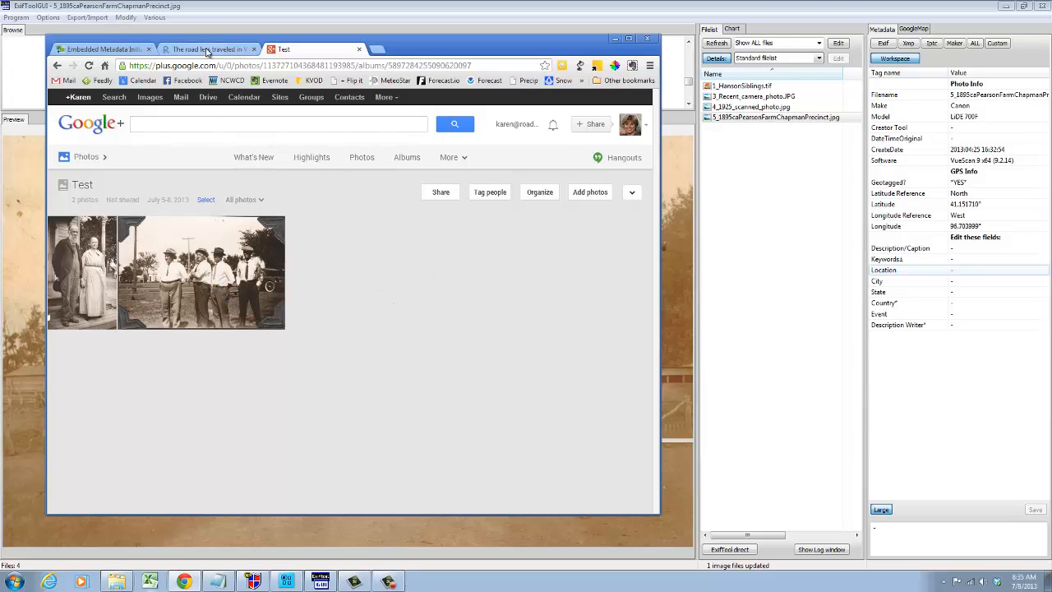
Step: Switch to road13.com and open the Photo Annotations post
click(207, 49)
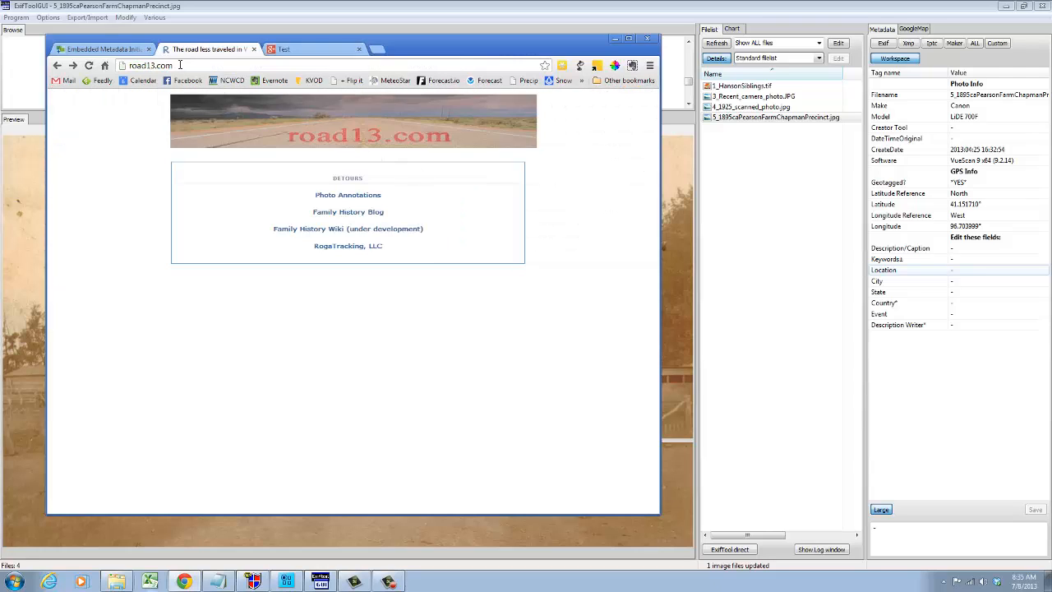
click(348, 195)
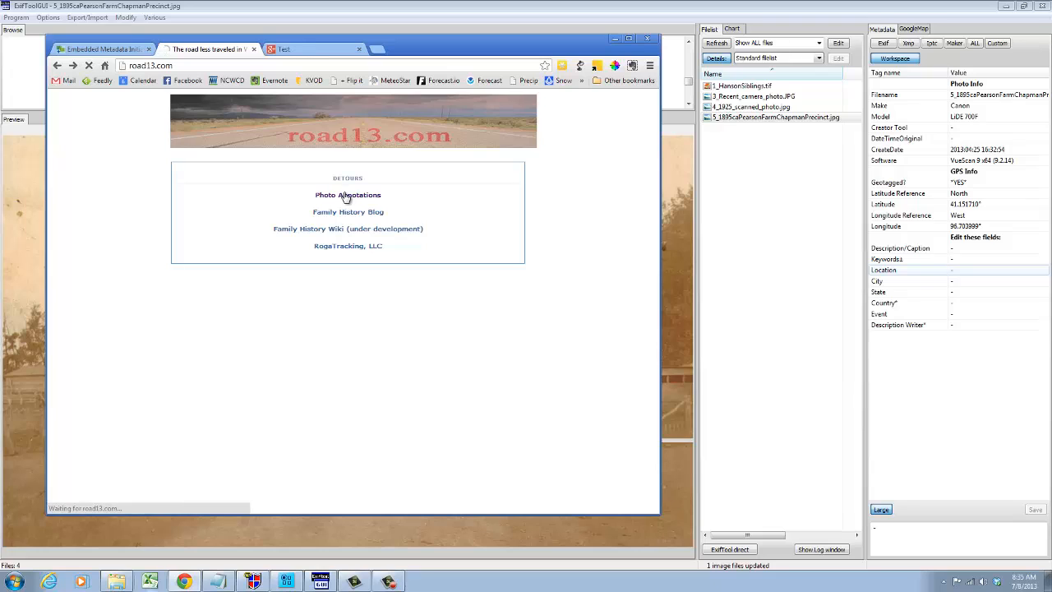
click(347, 195)
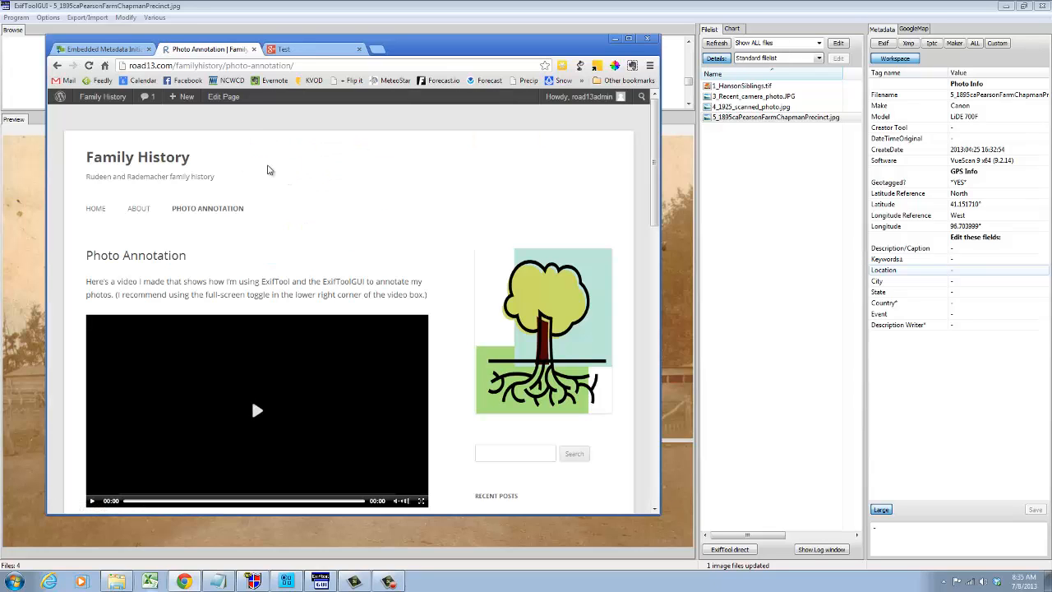
mouse_move(283, 166)
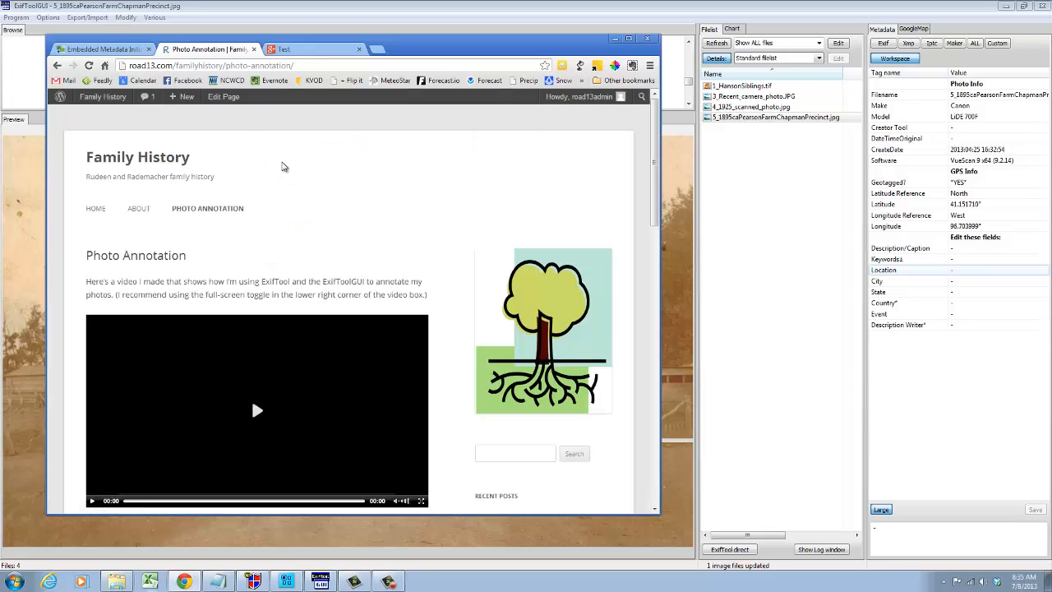
mouse_move(366, 180)
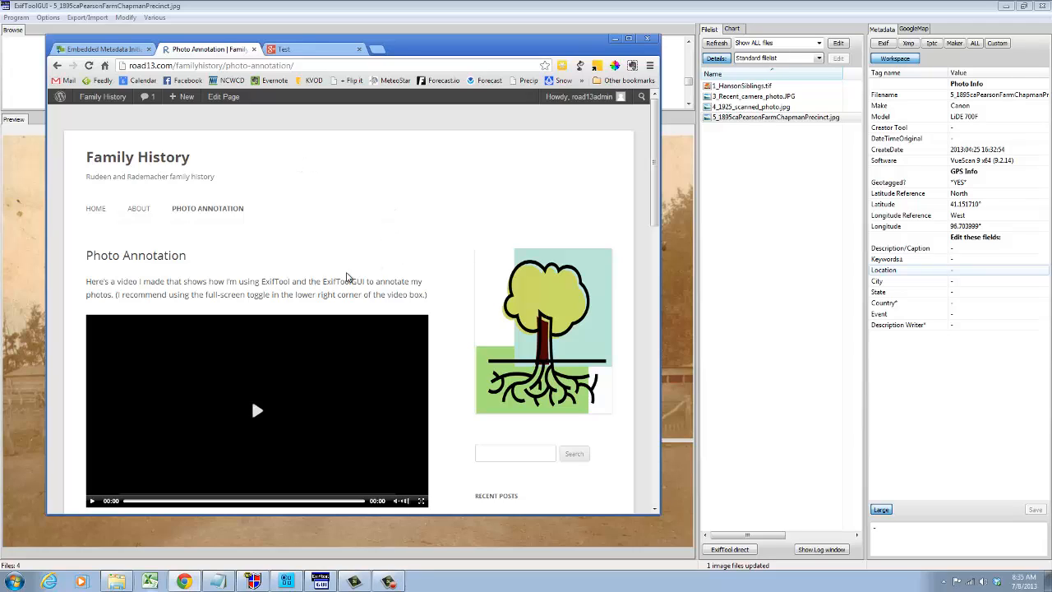
mouse_move(339, 273)
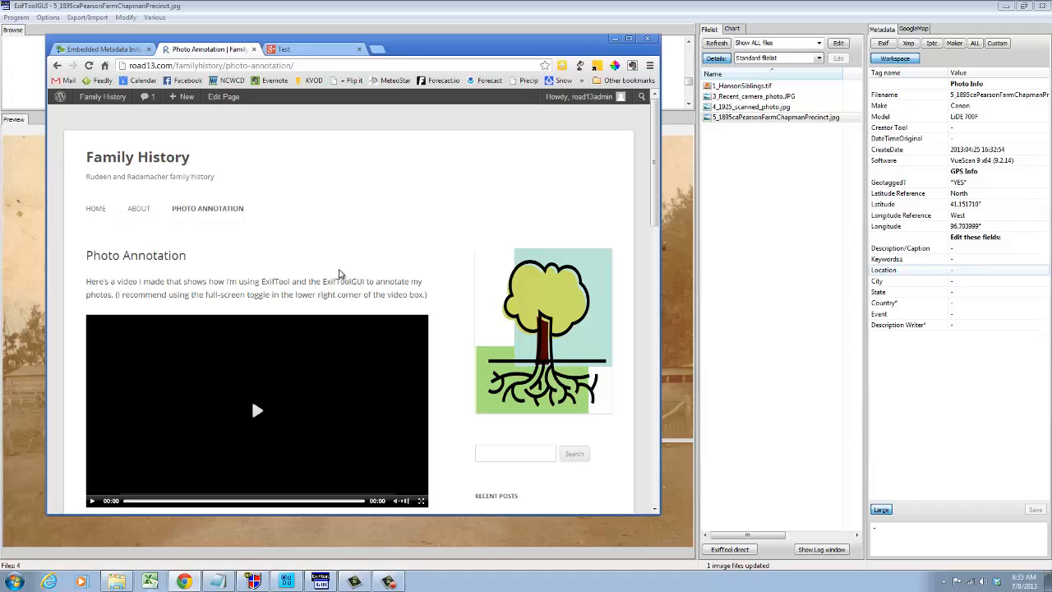